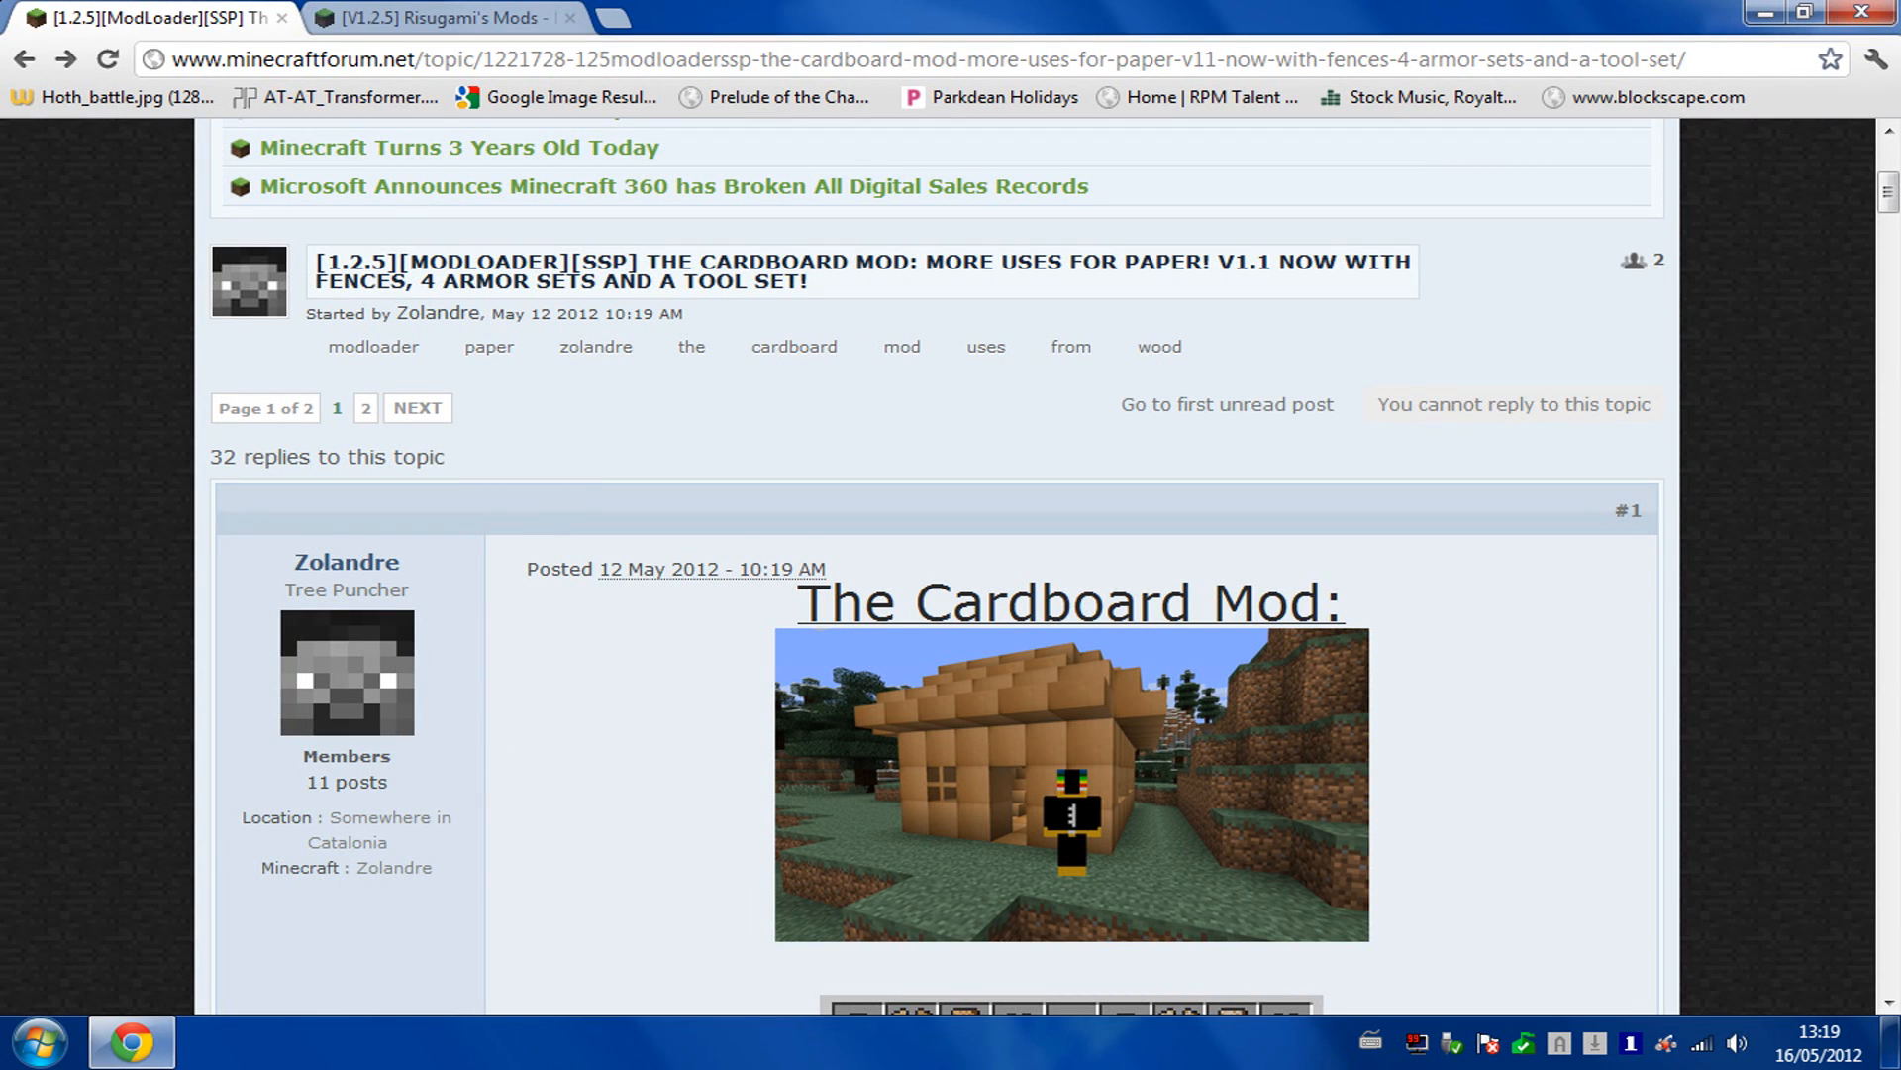
mouse_move(719, 421)
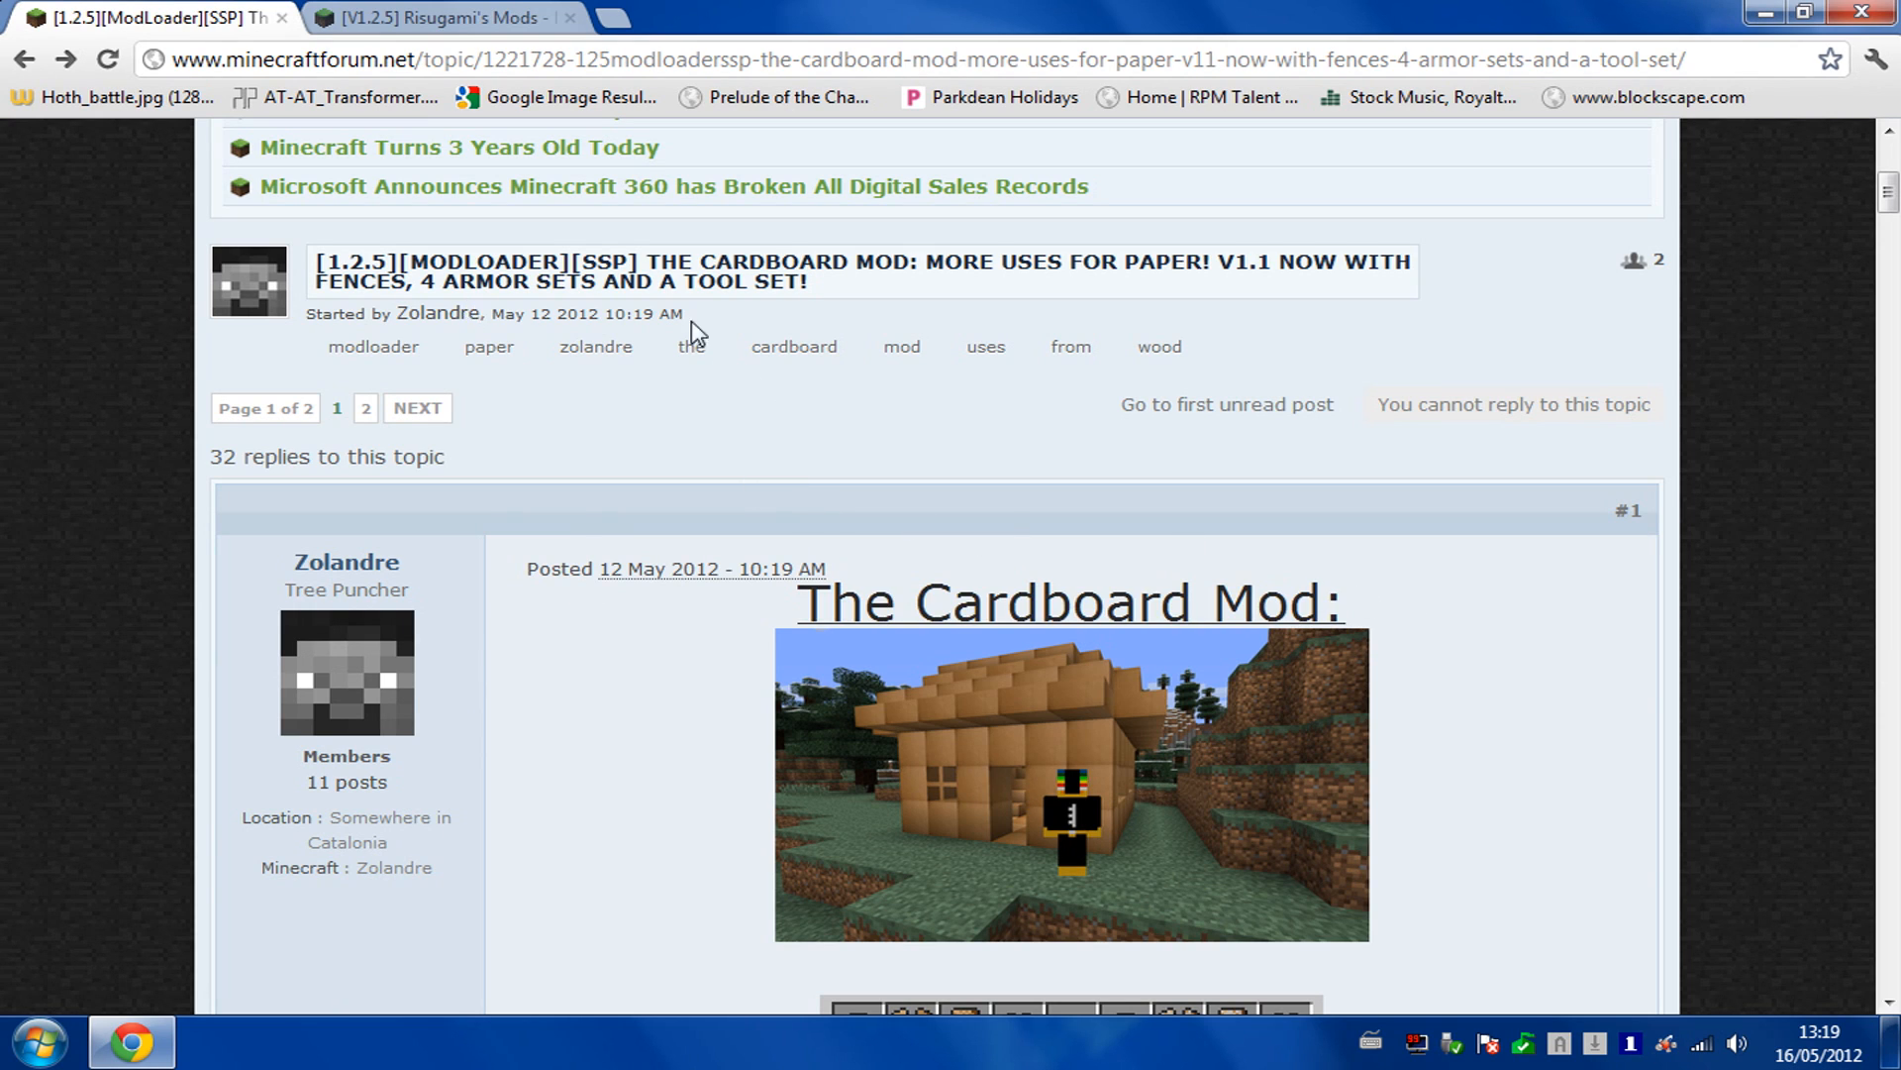
mouse_move(842, 291)
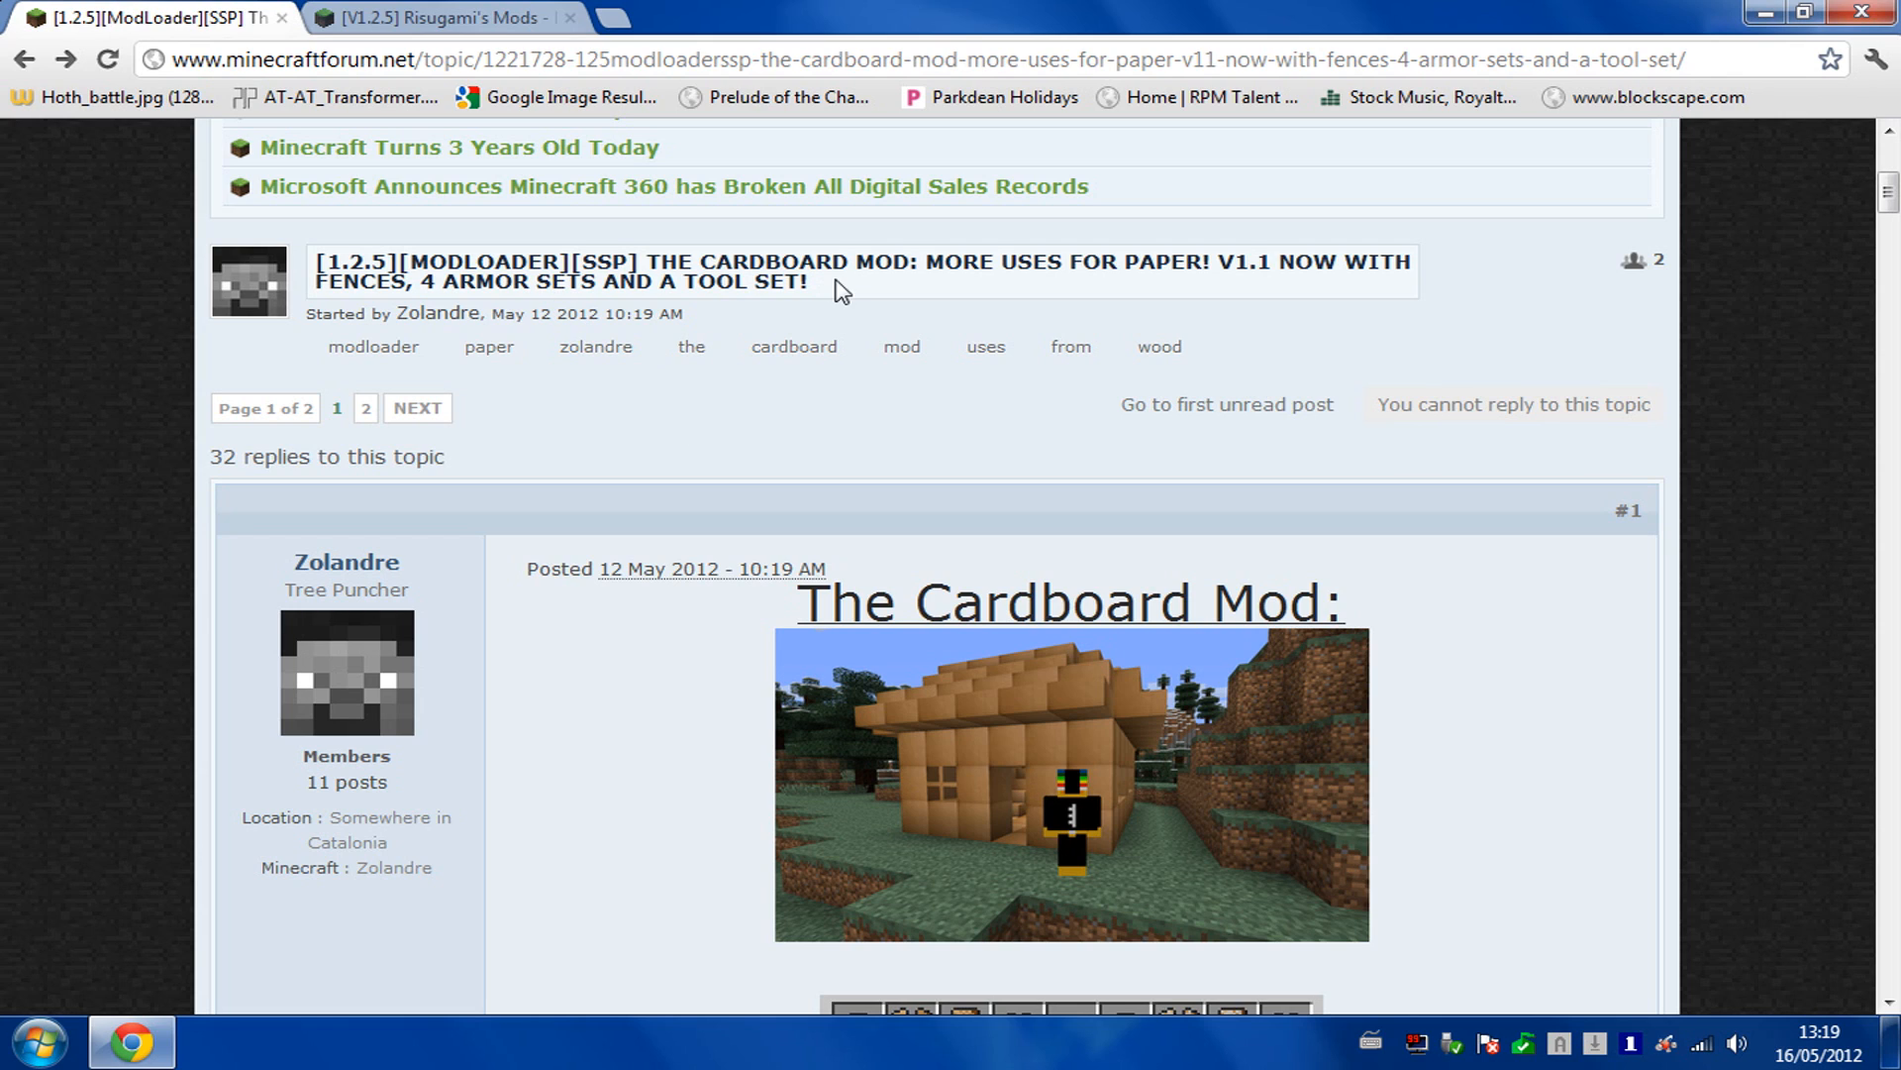
mouse_move(140, 392)
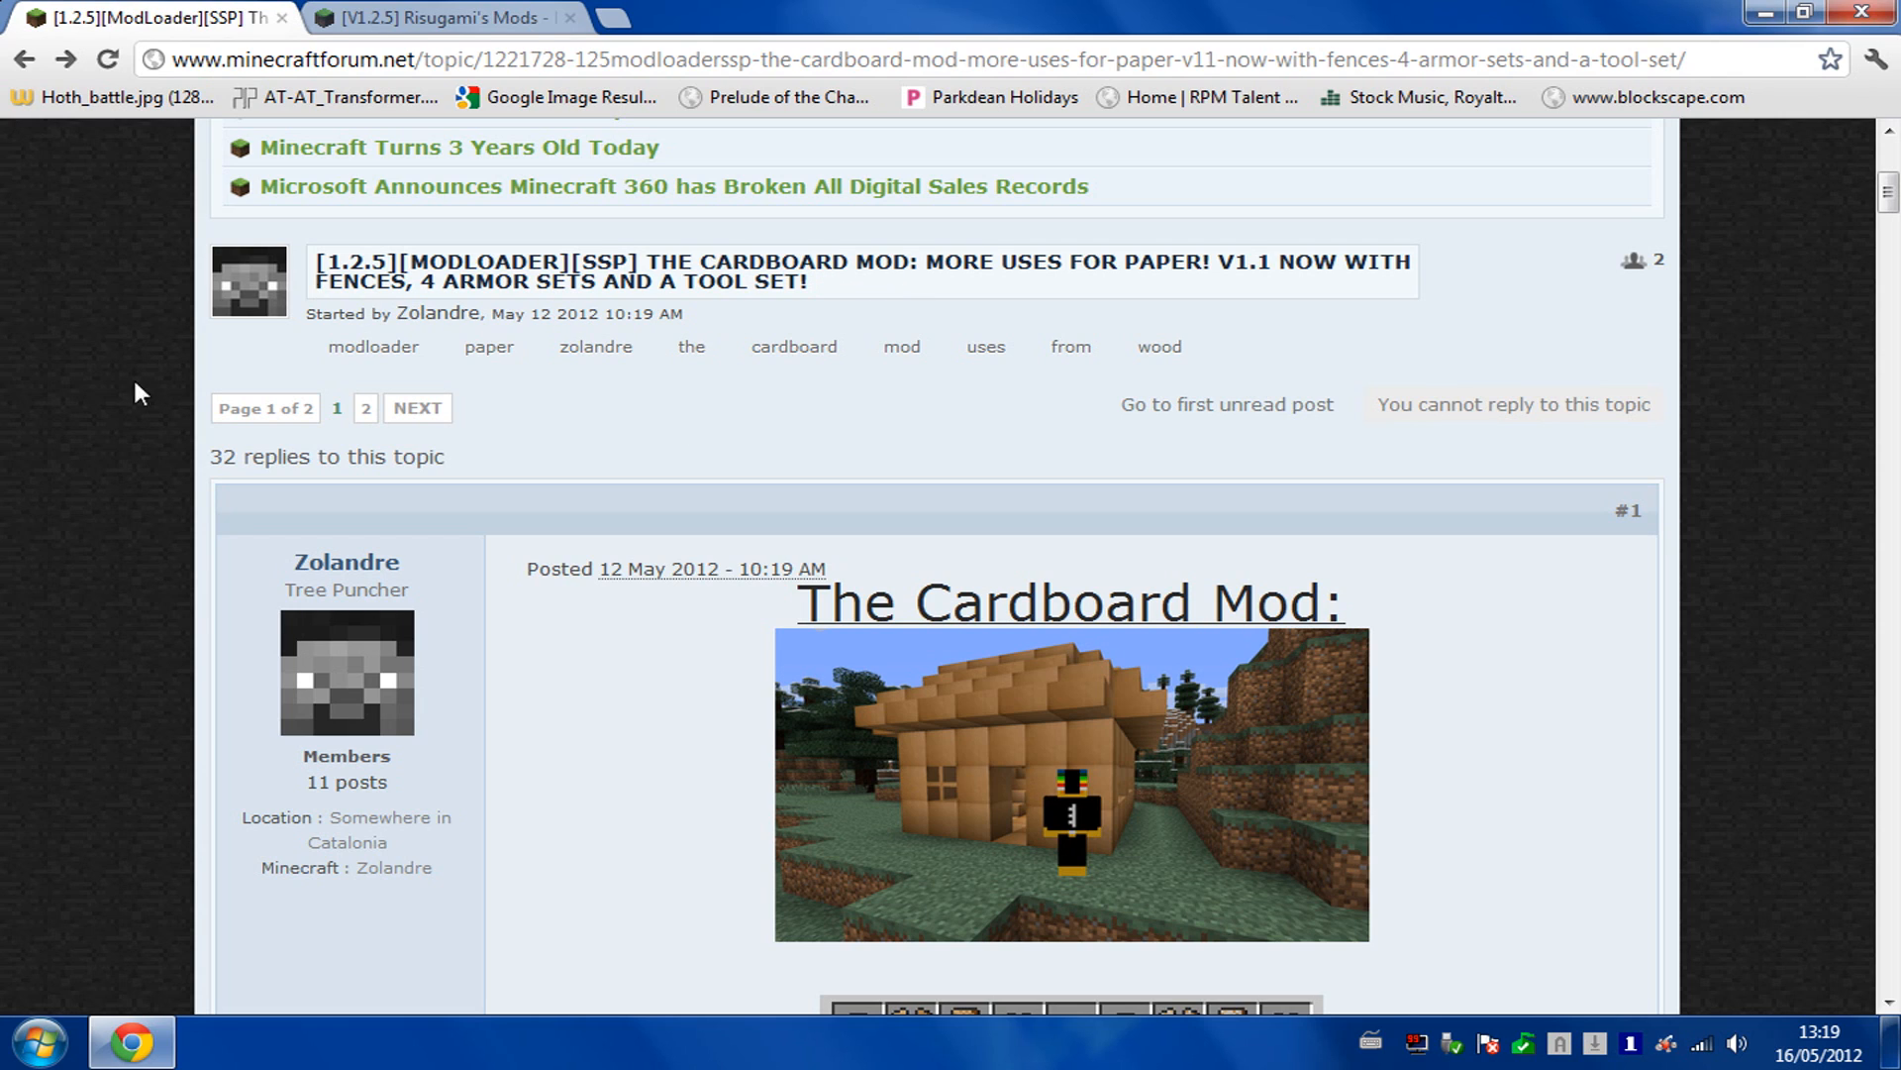
- Scroll the Cardboard Mod thread down to its installation steps and version 1.1 download links
scroll(down, 3)
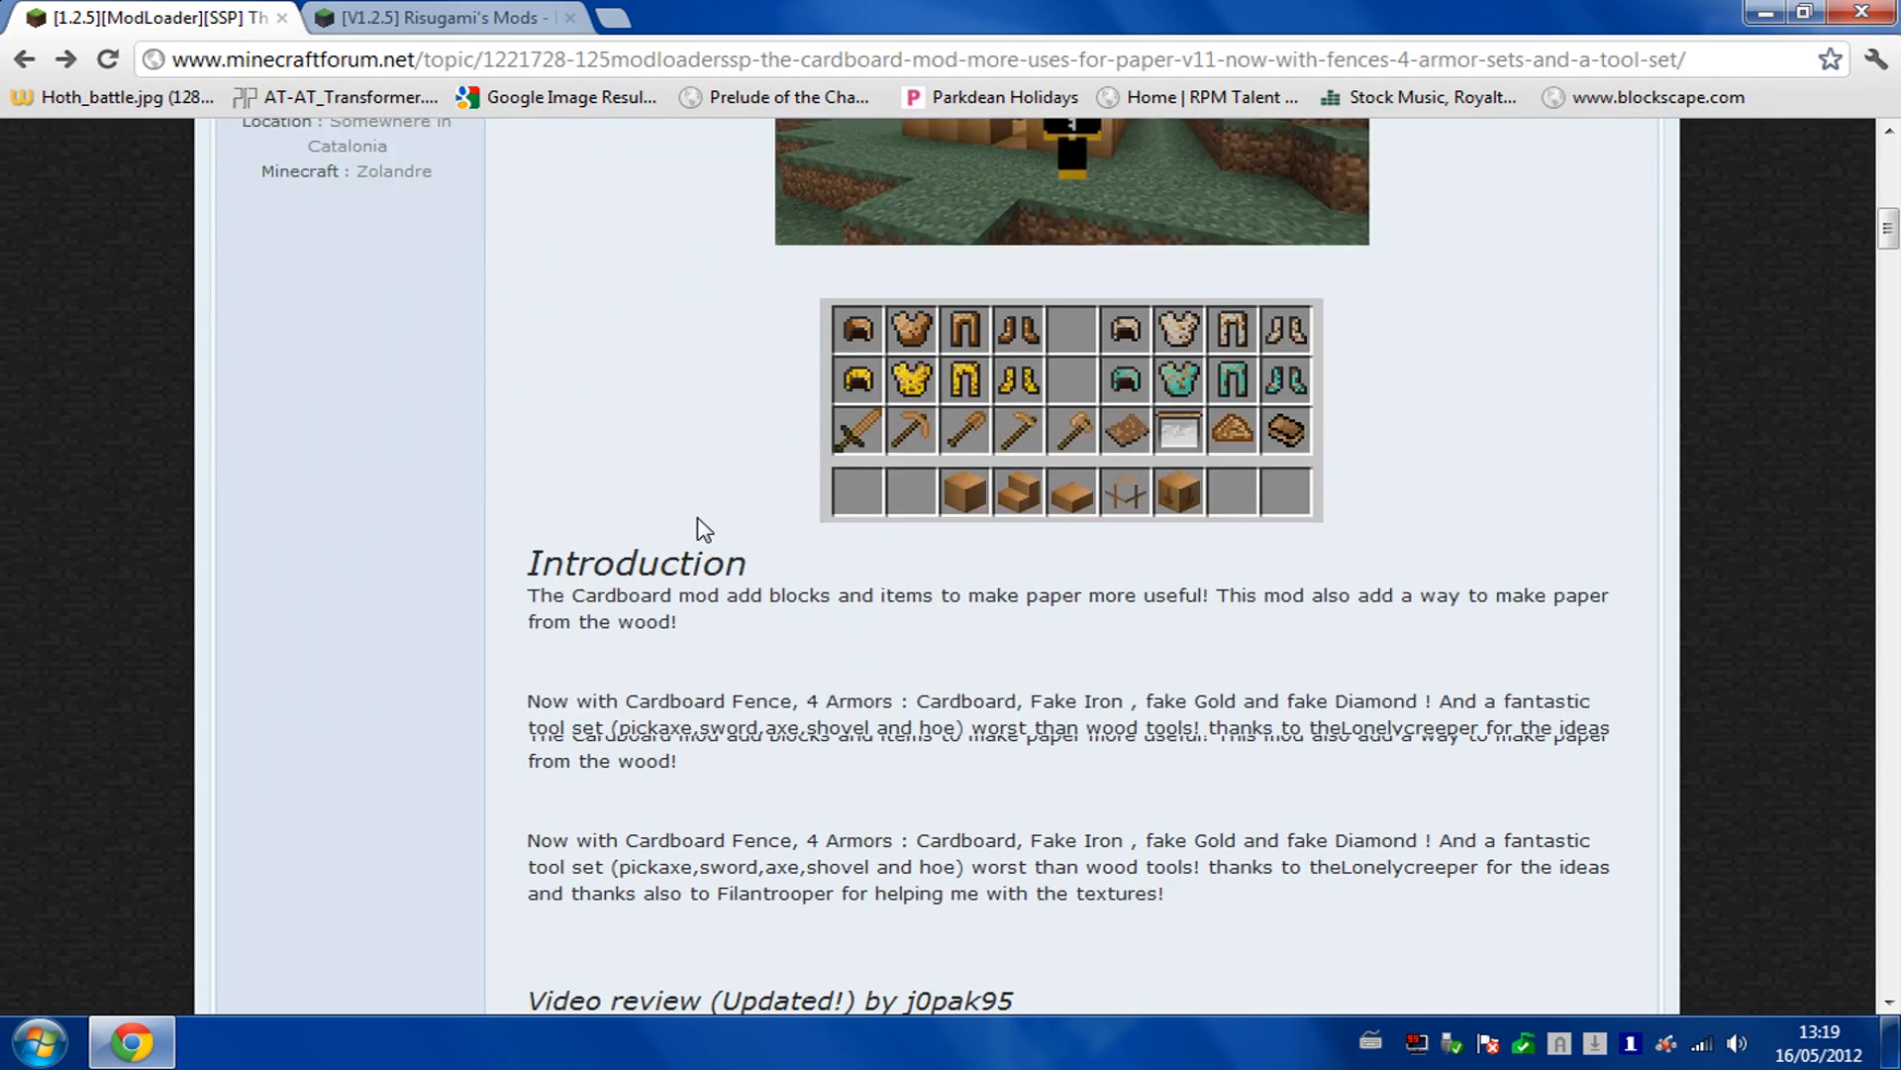
scroll(down, 3)
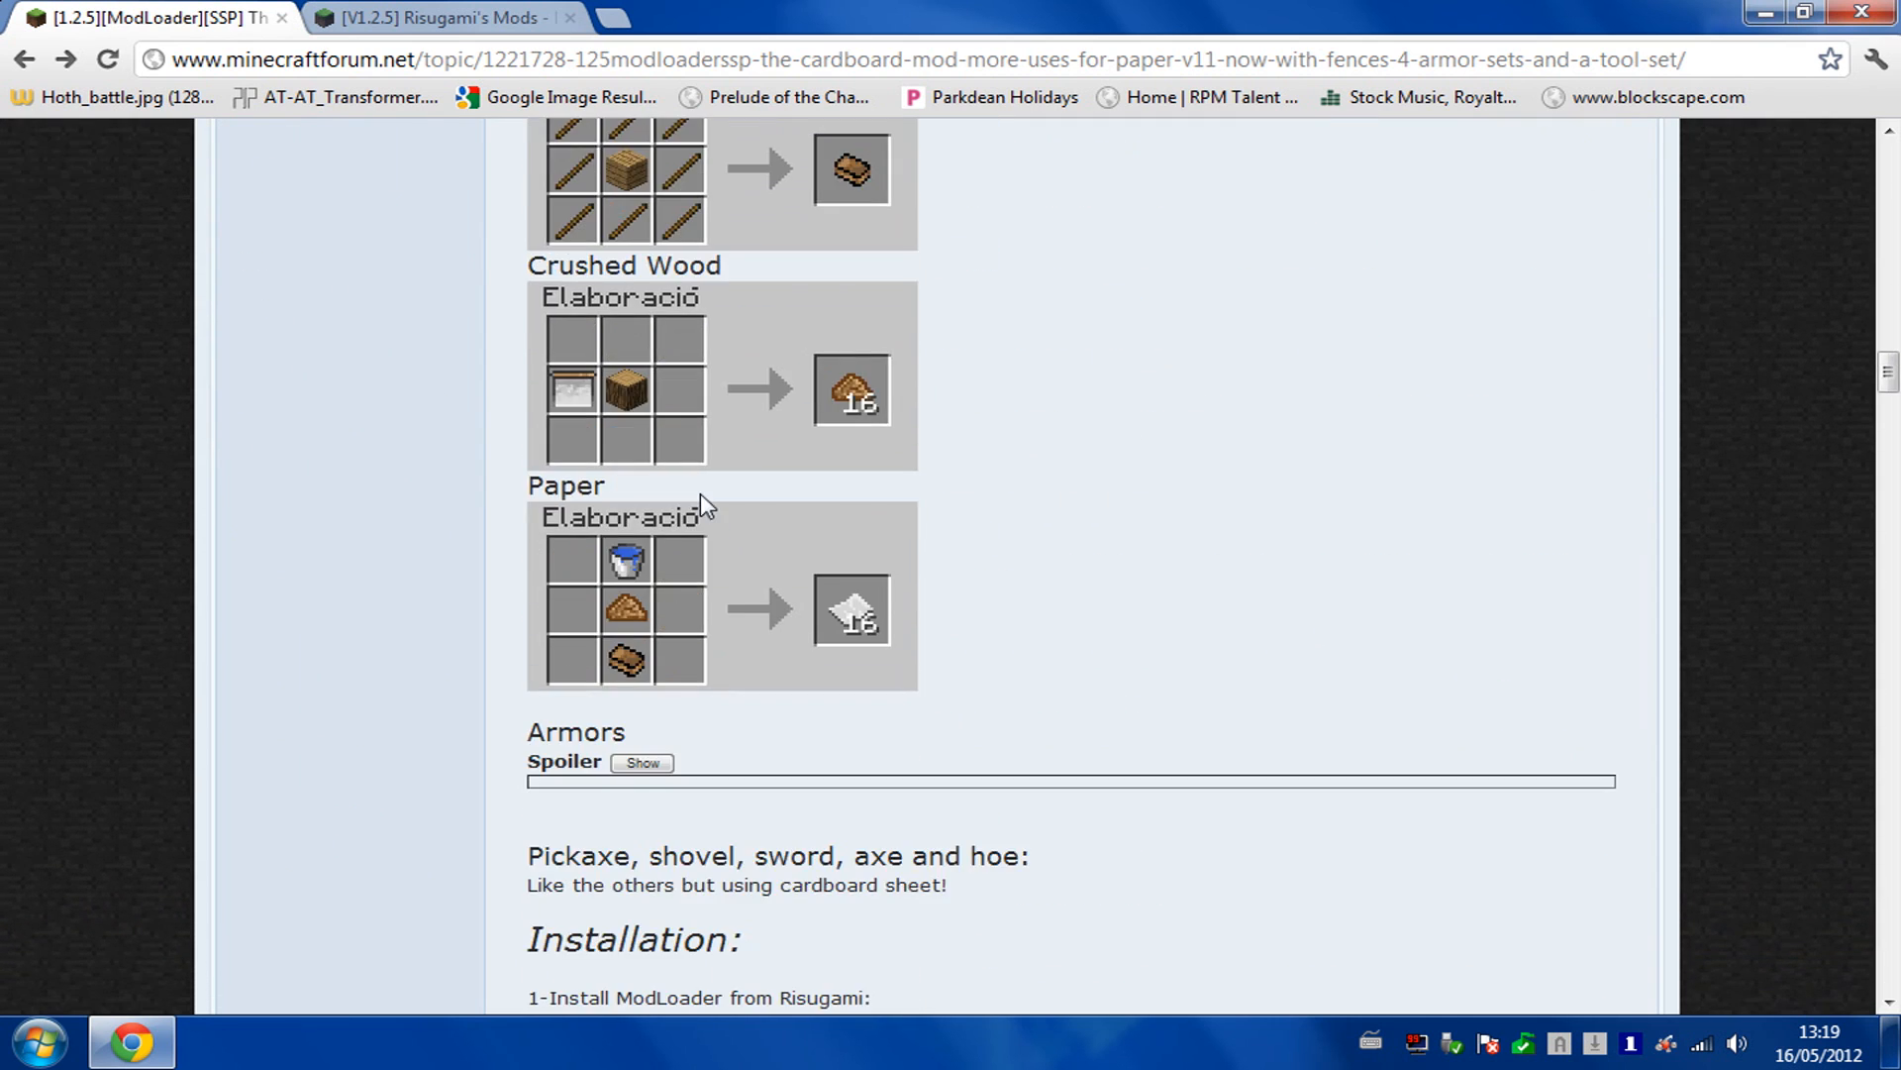
scroll(down, 3)
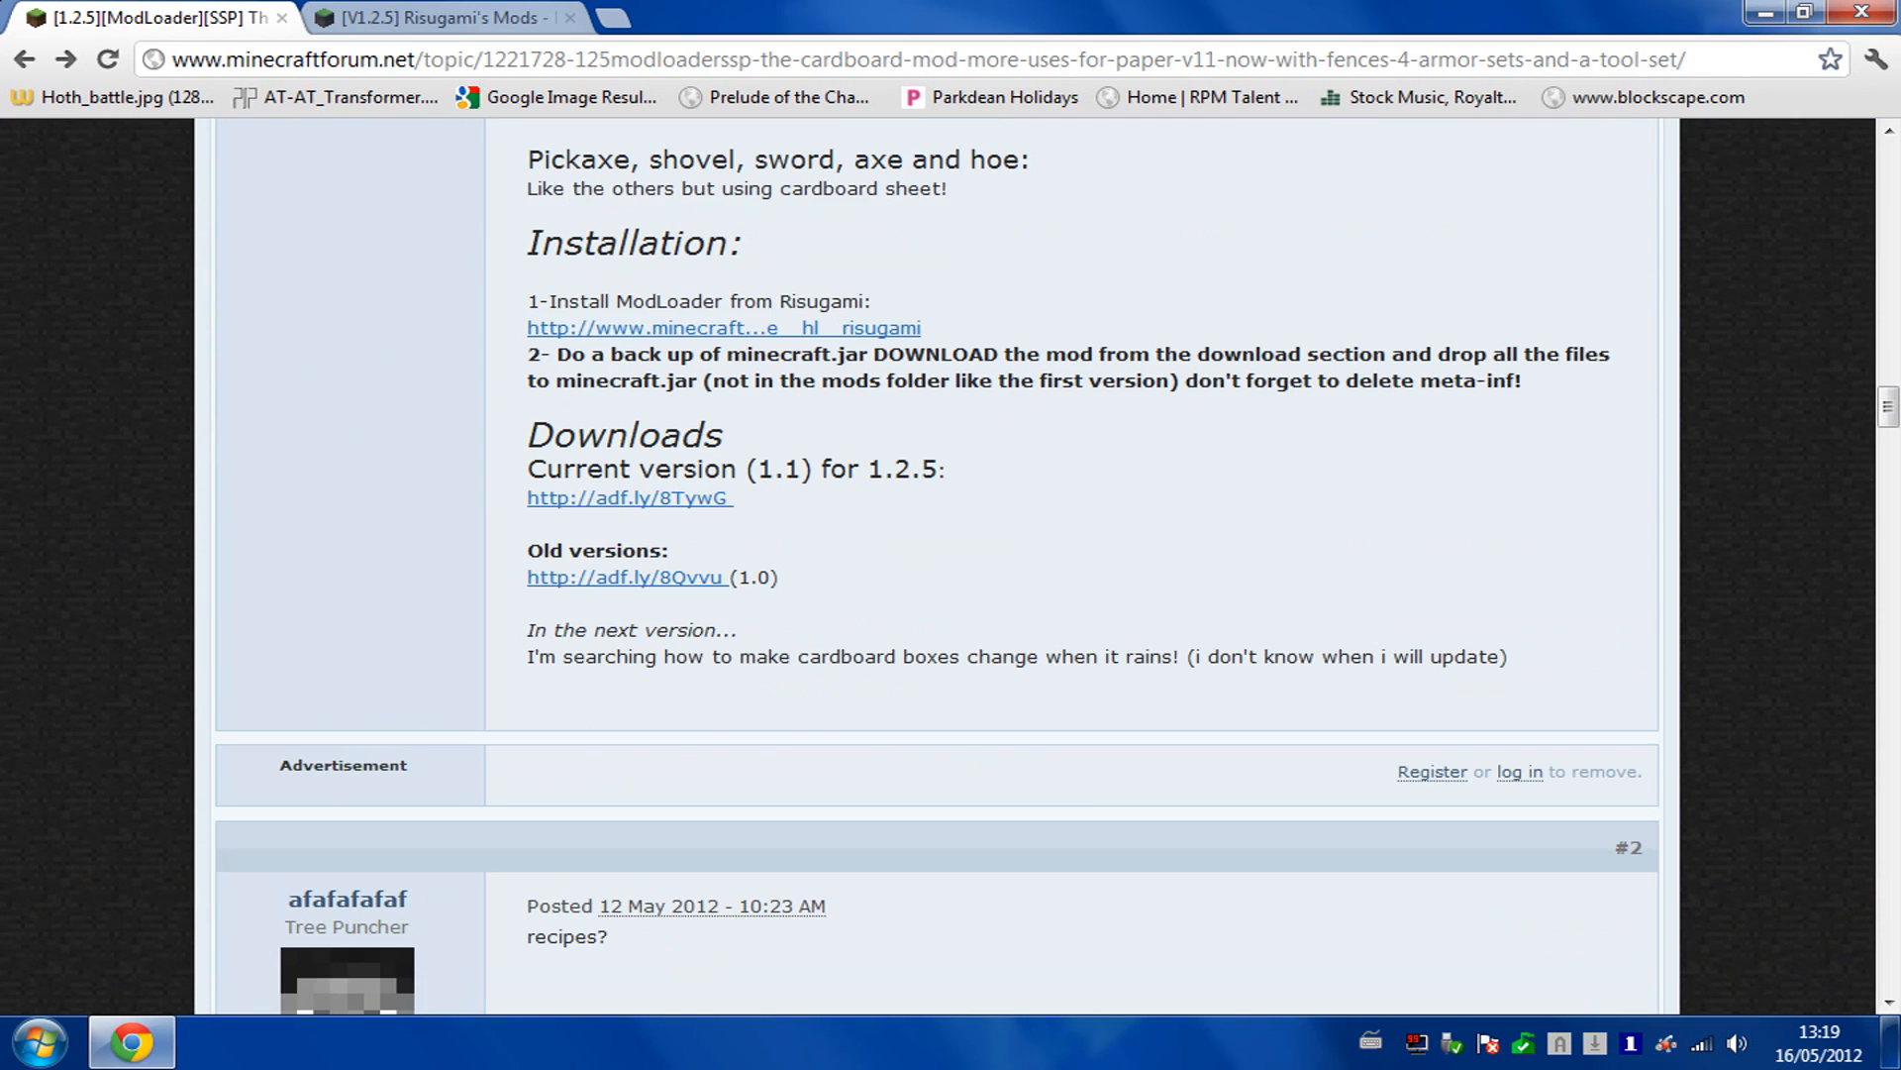
double_click(630, 497)
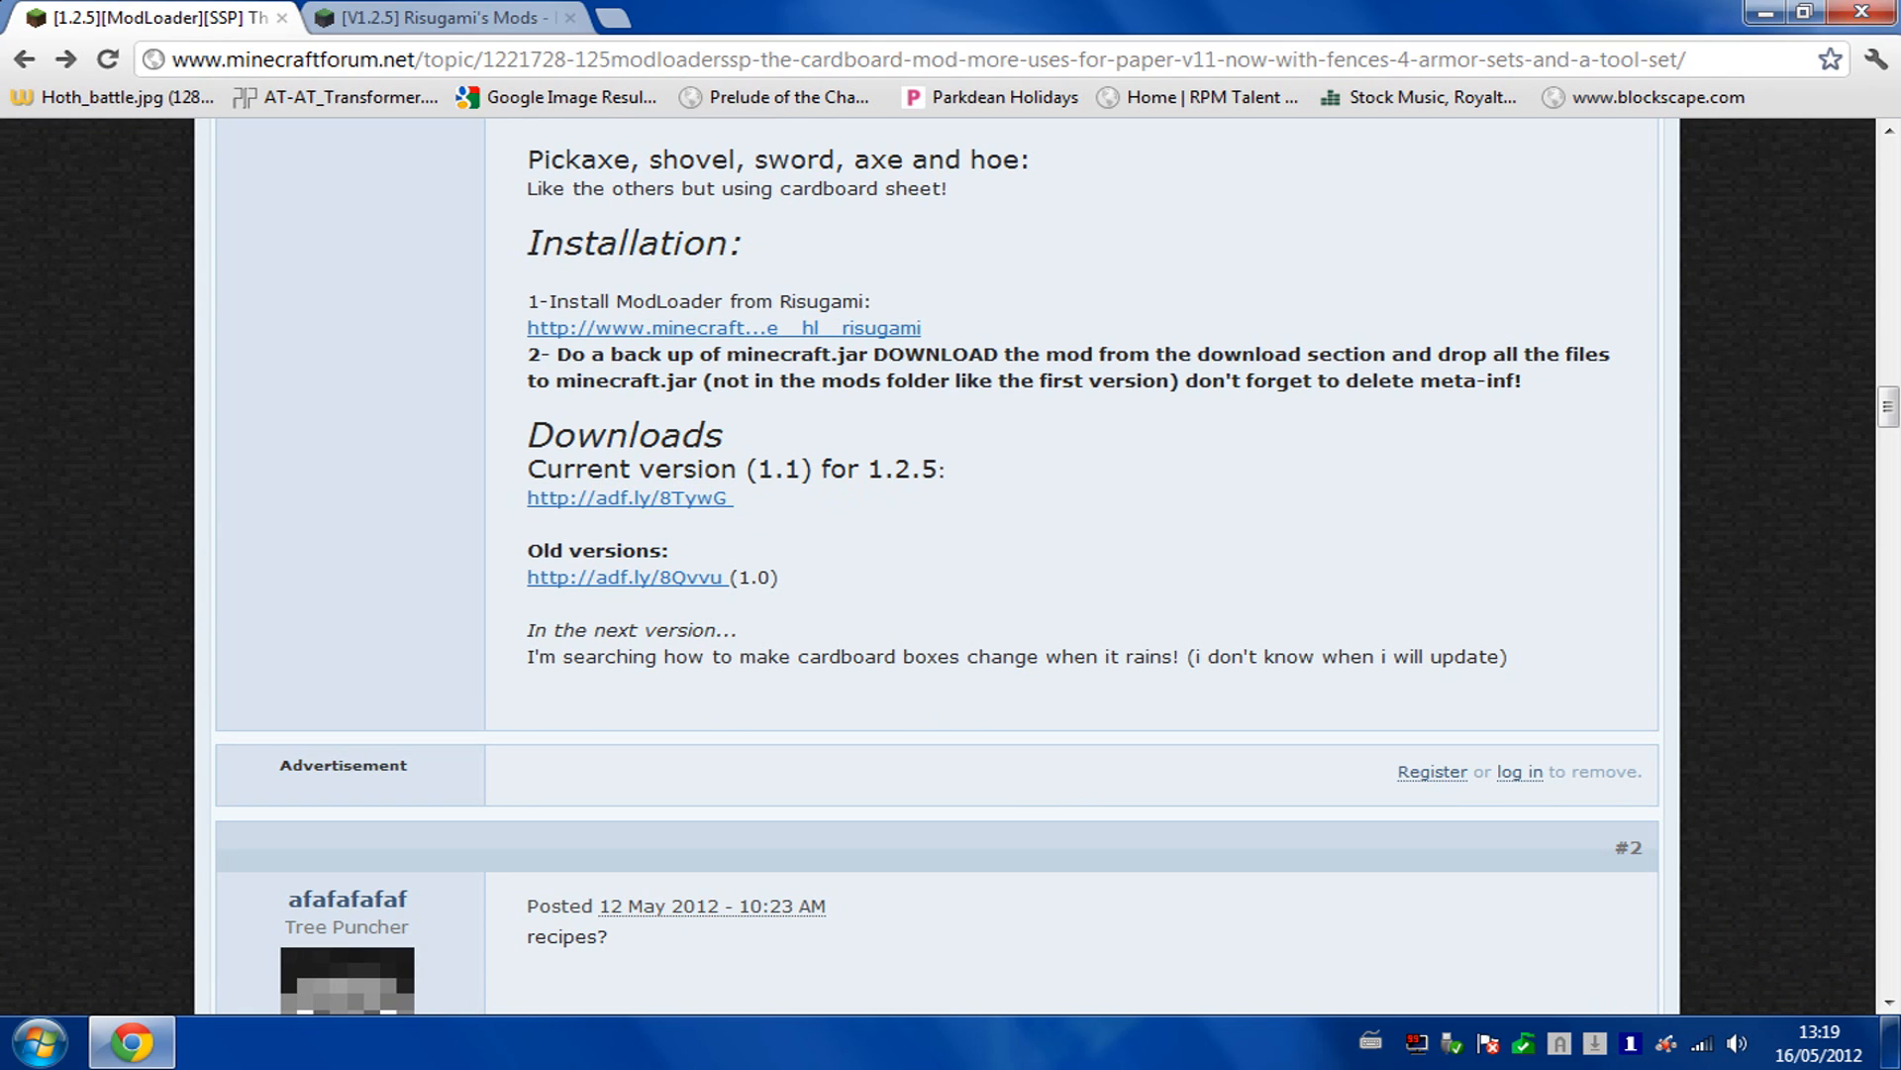
mouse_move(643, 503)
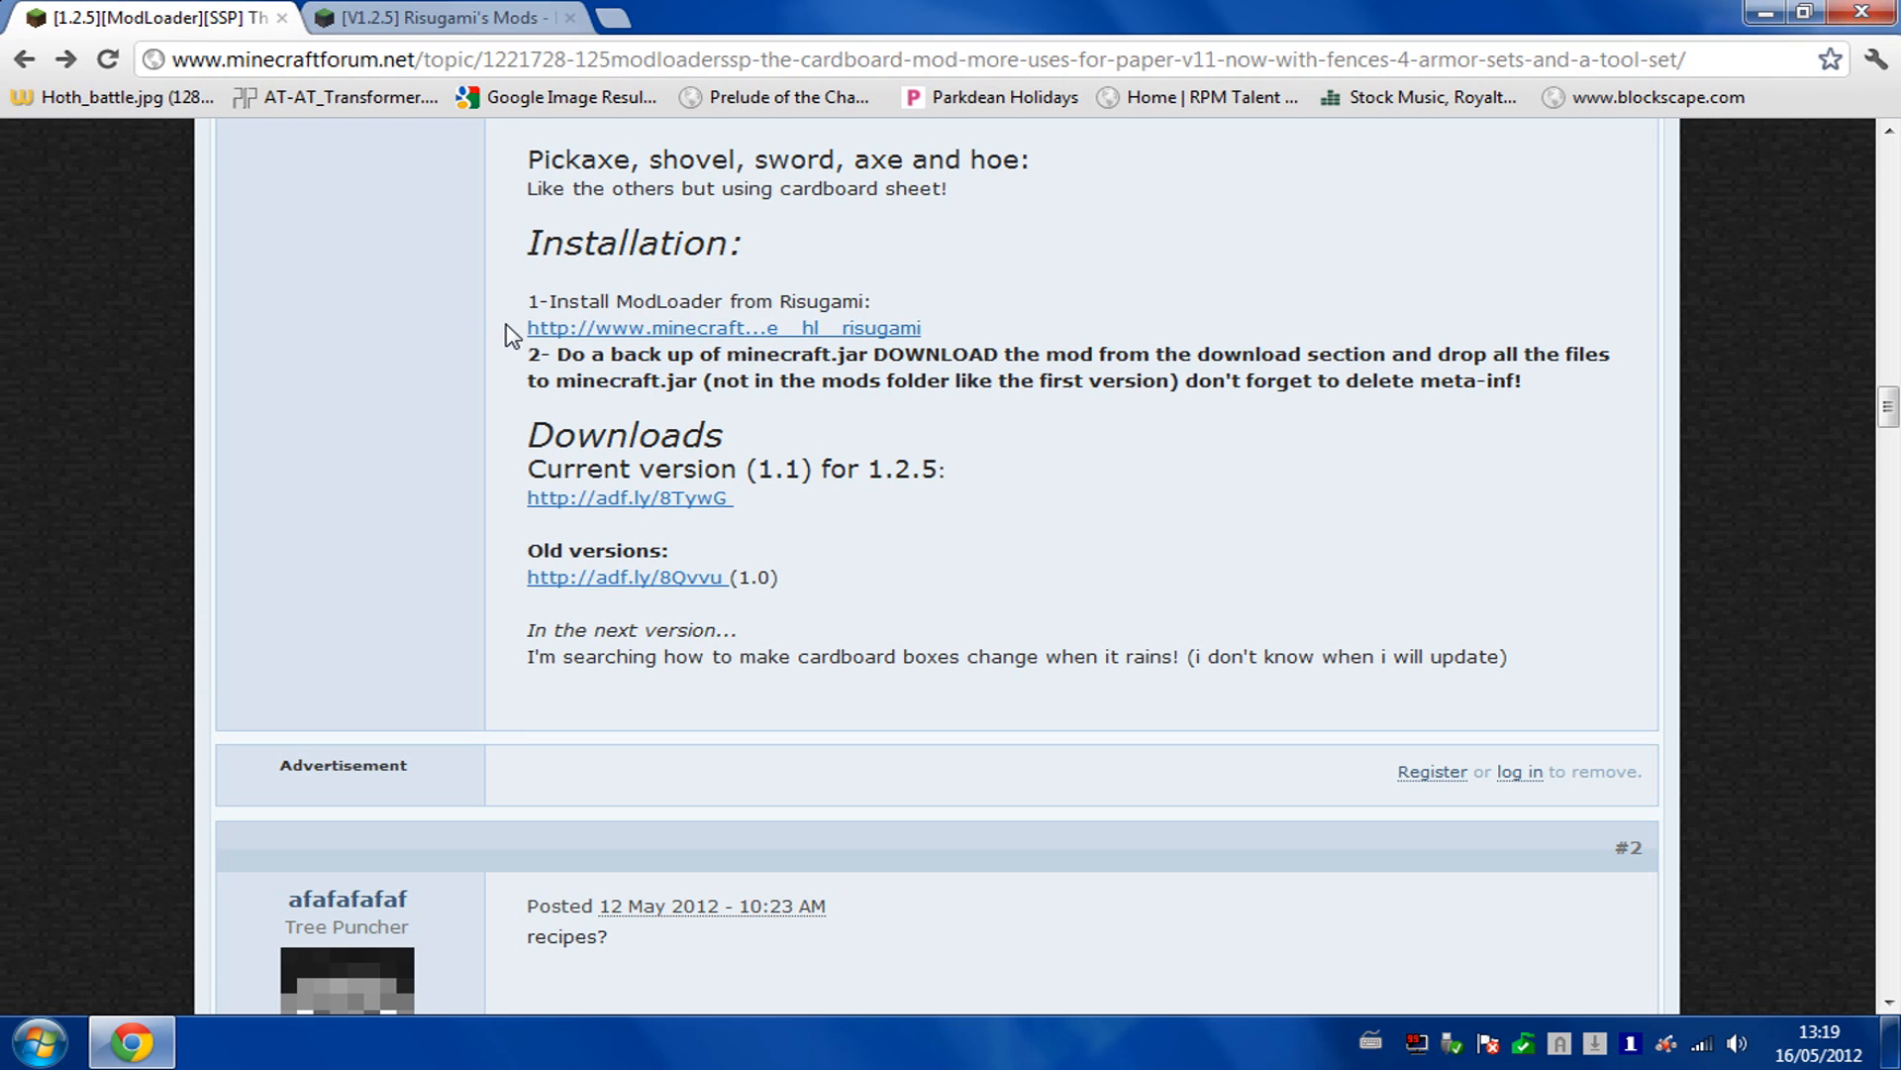
mouse_move(908, 347)
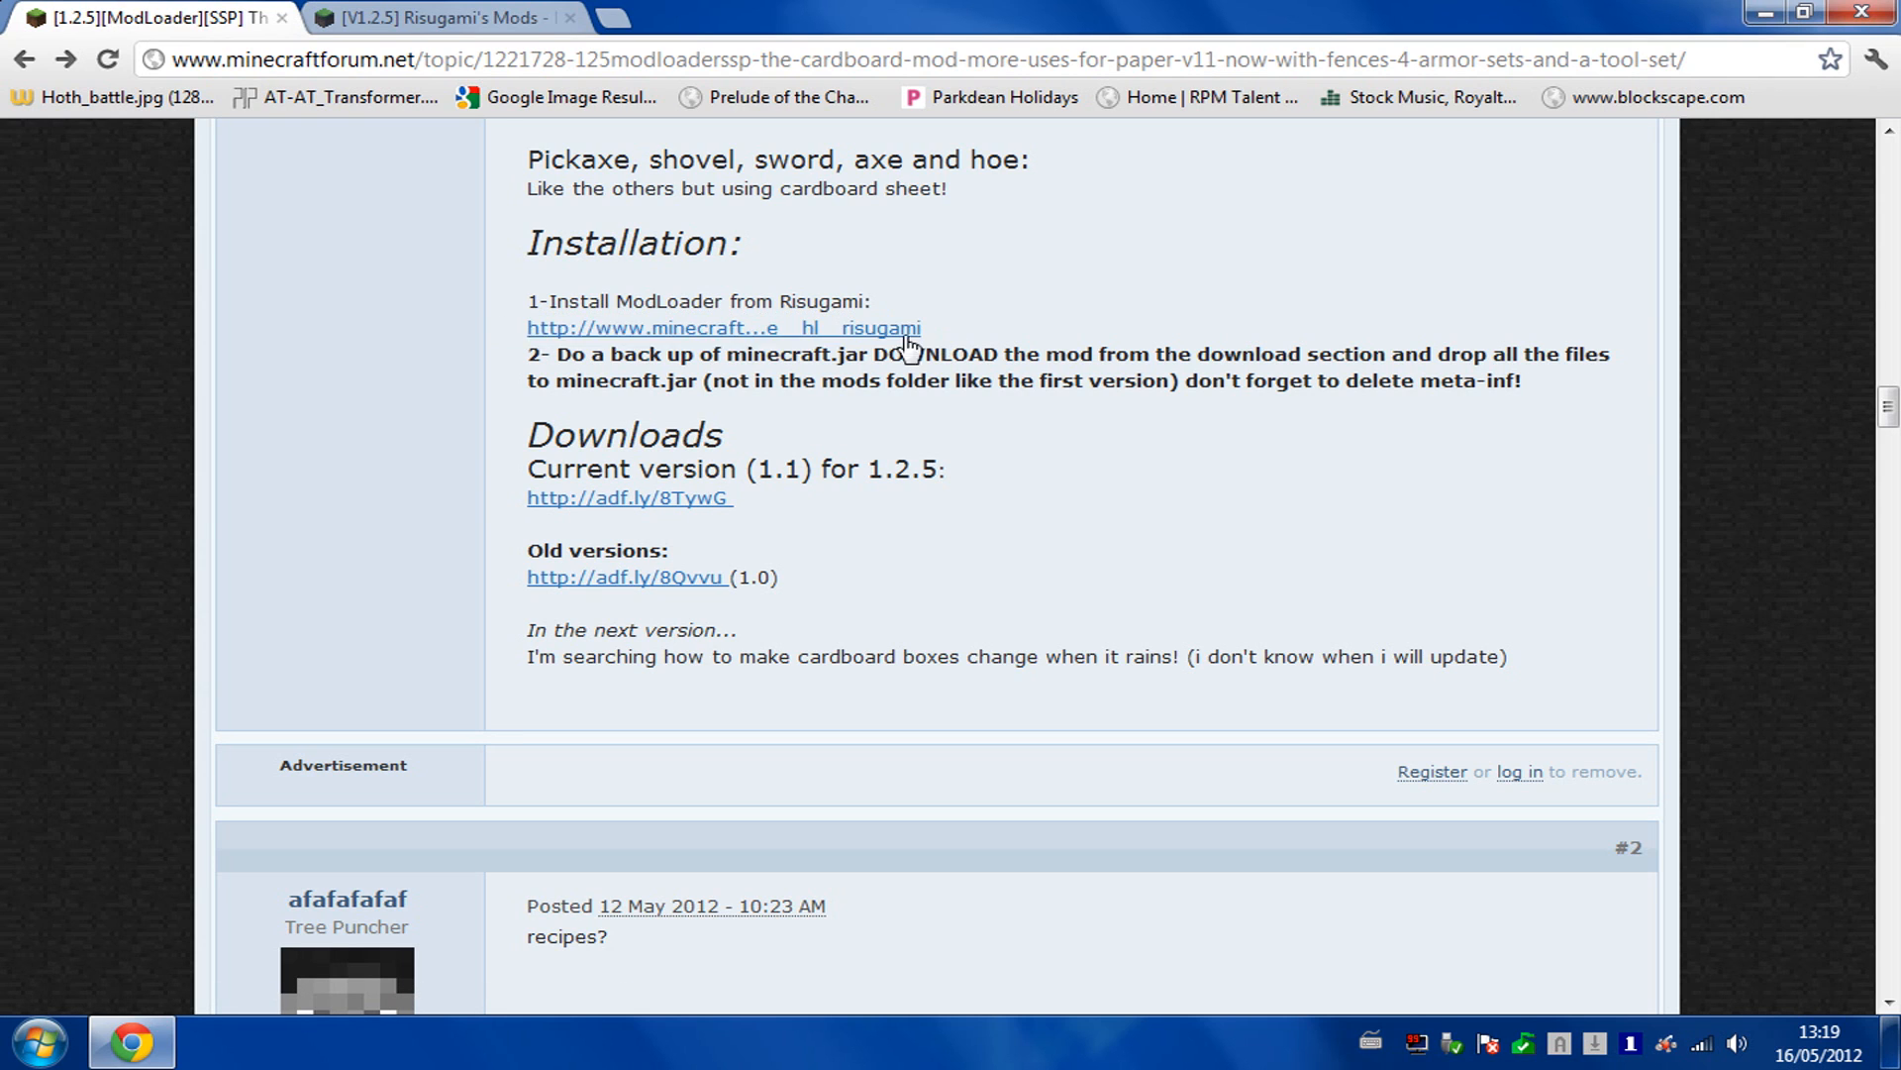
- Open Risugami's Mods thread and scroll down to the ModLoader 1.2.5 download entry
click(723, 328)
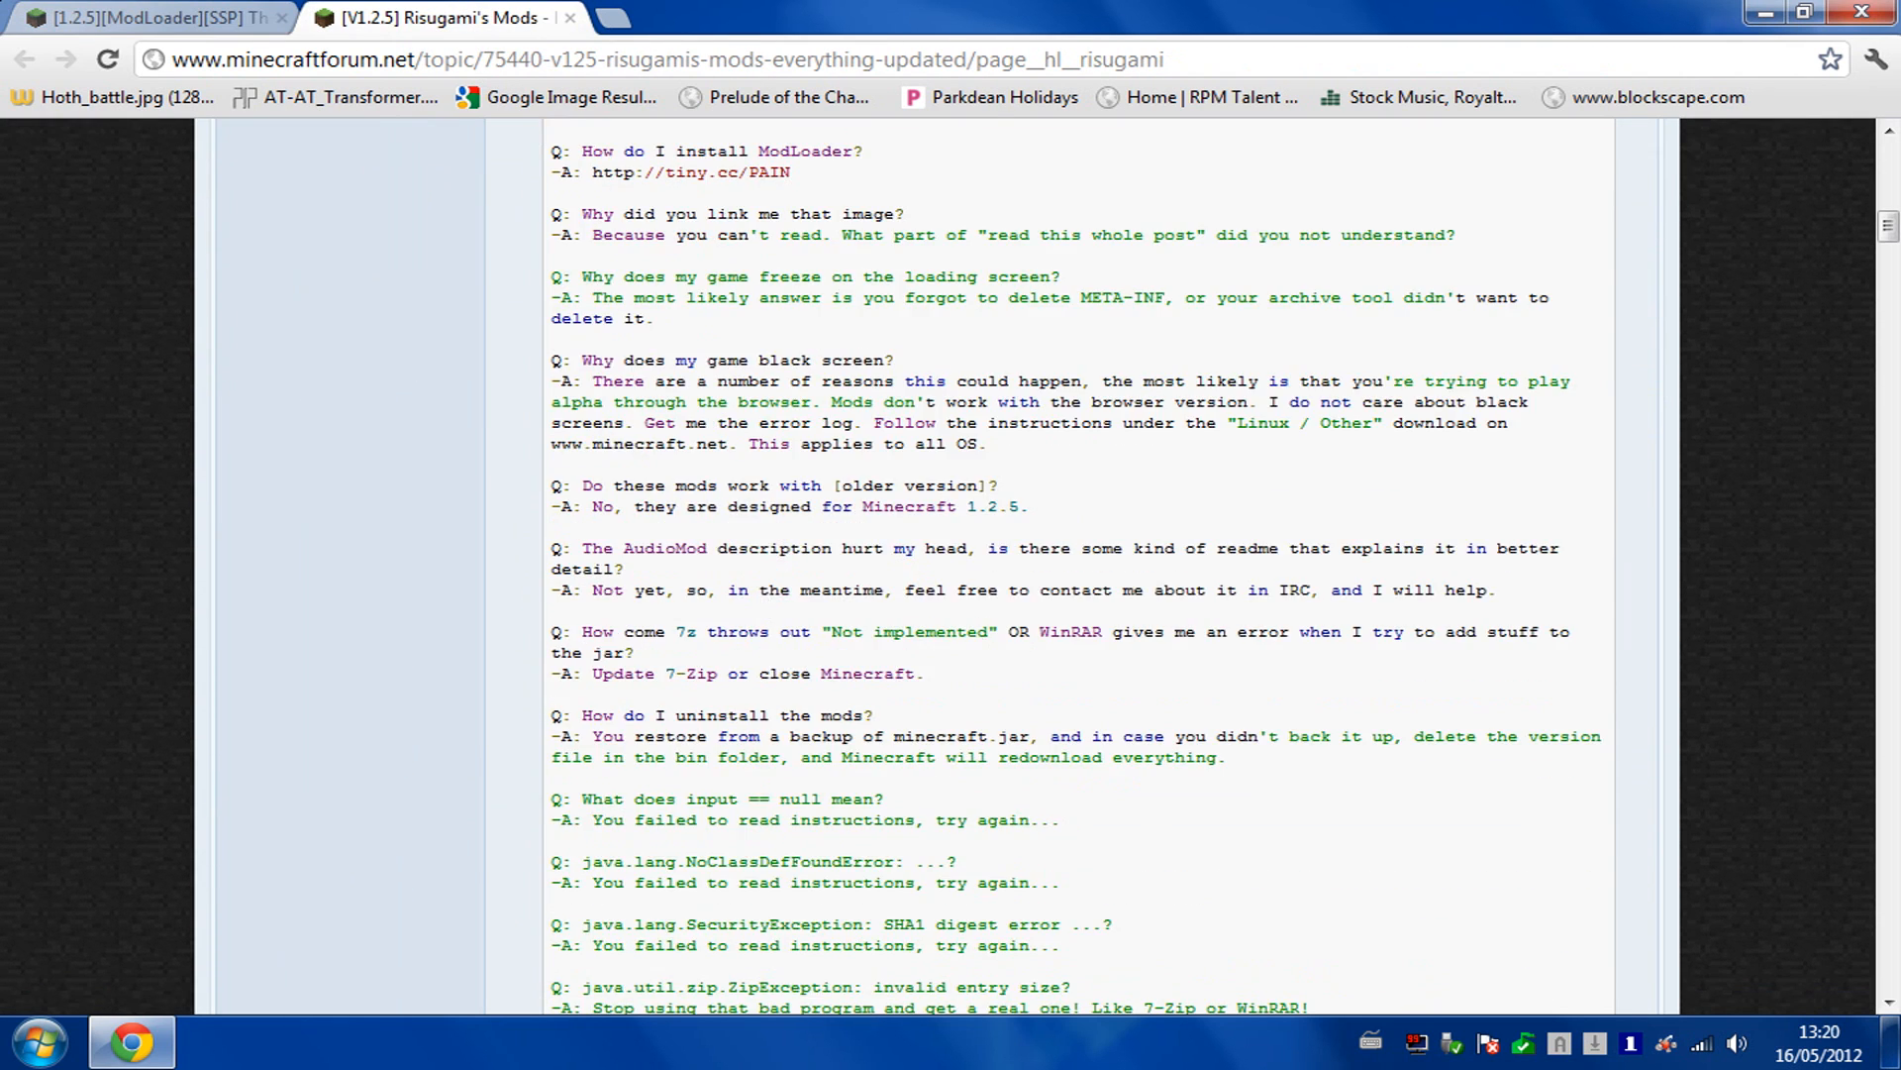
scroll(down, 3)
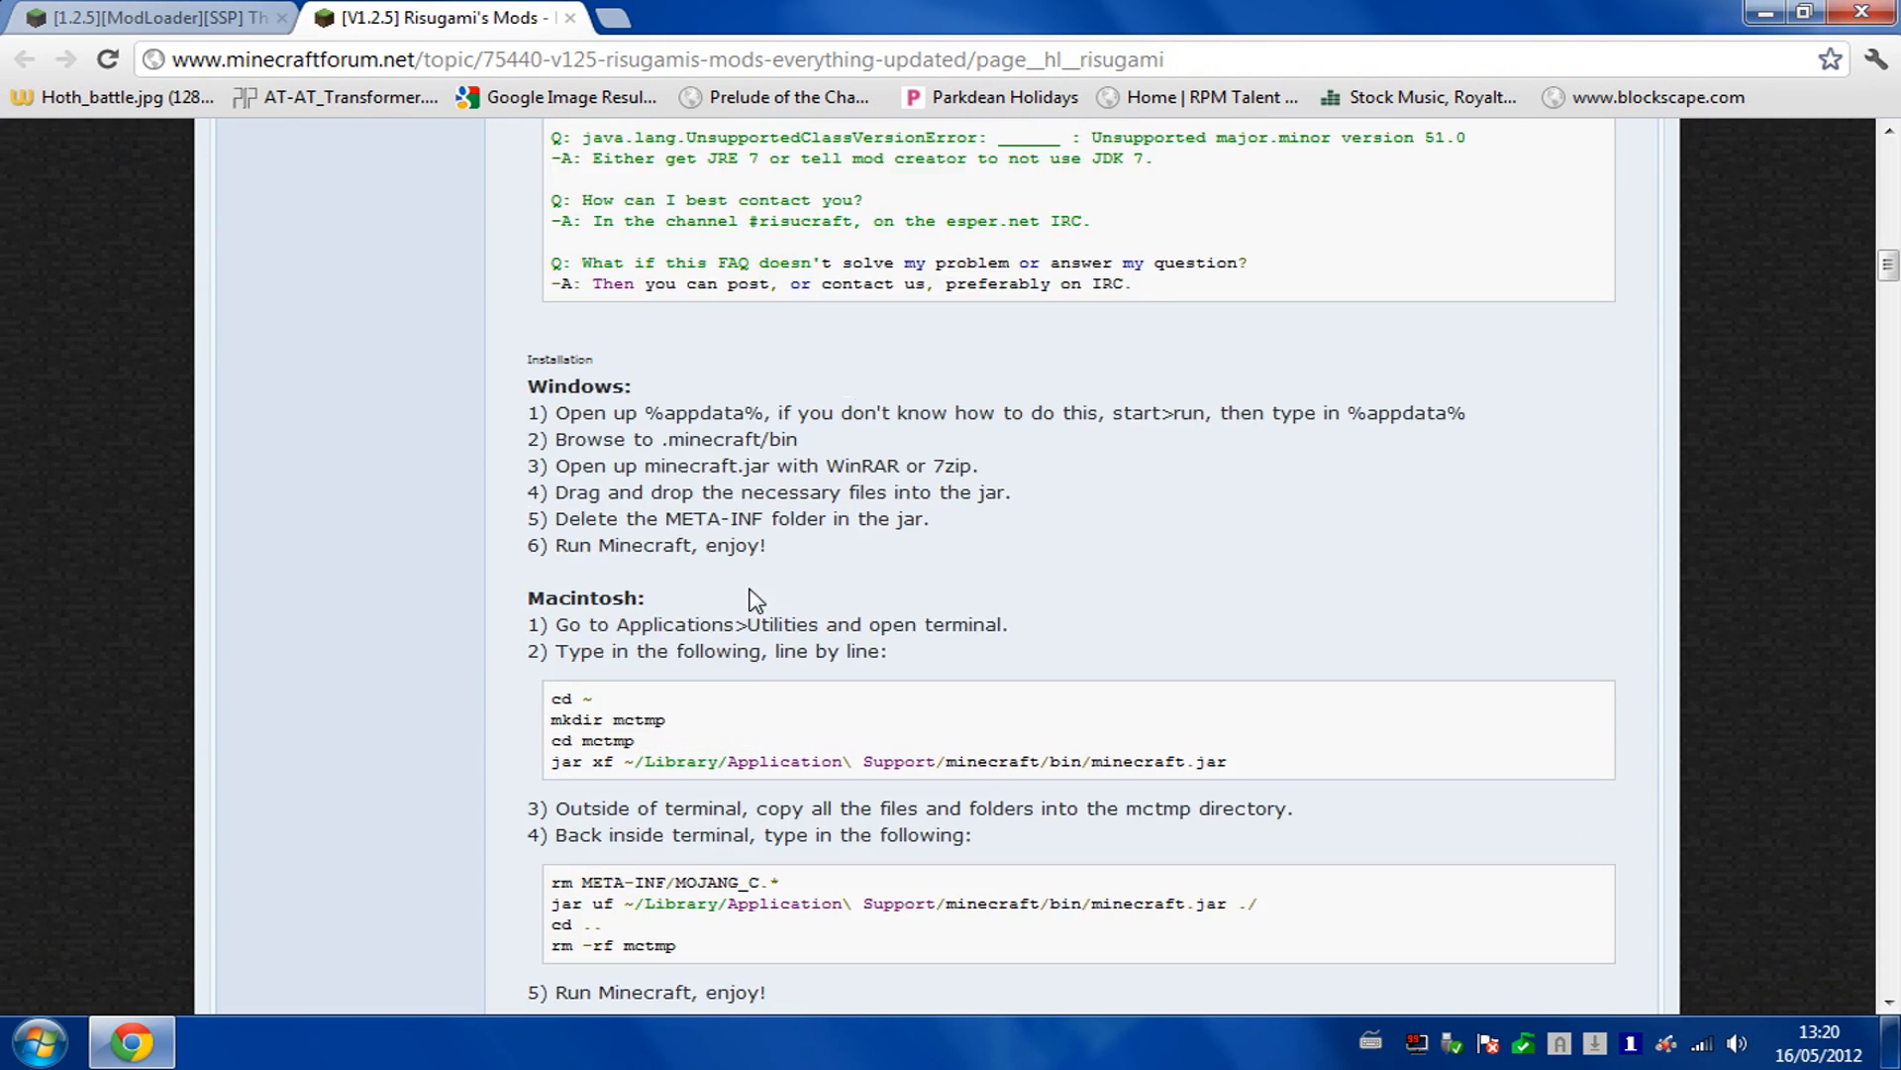
scroll(down, 3)
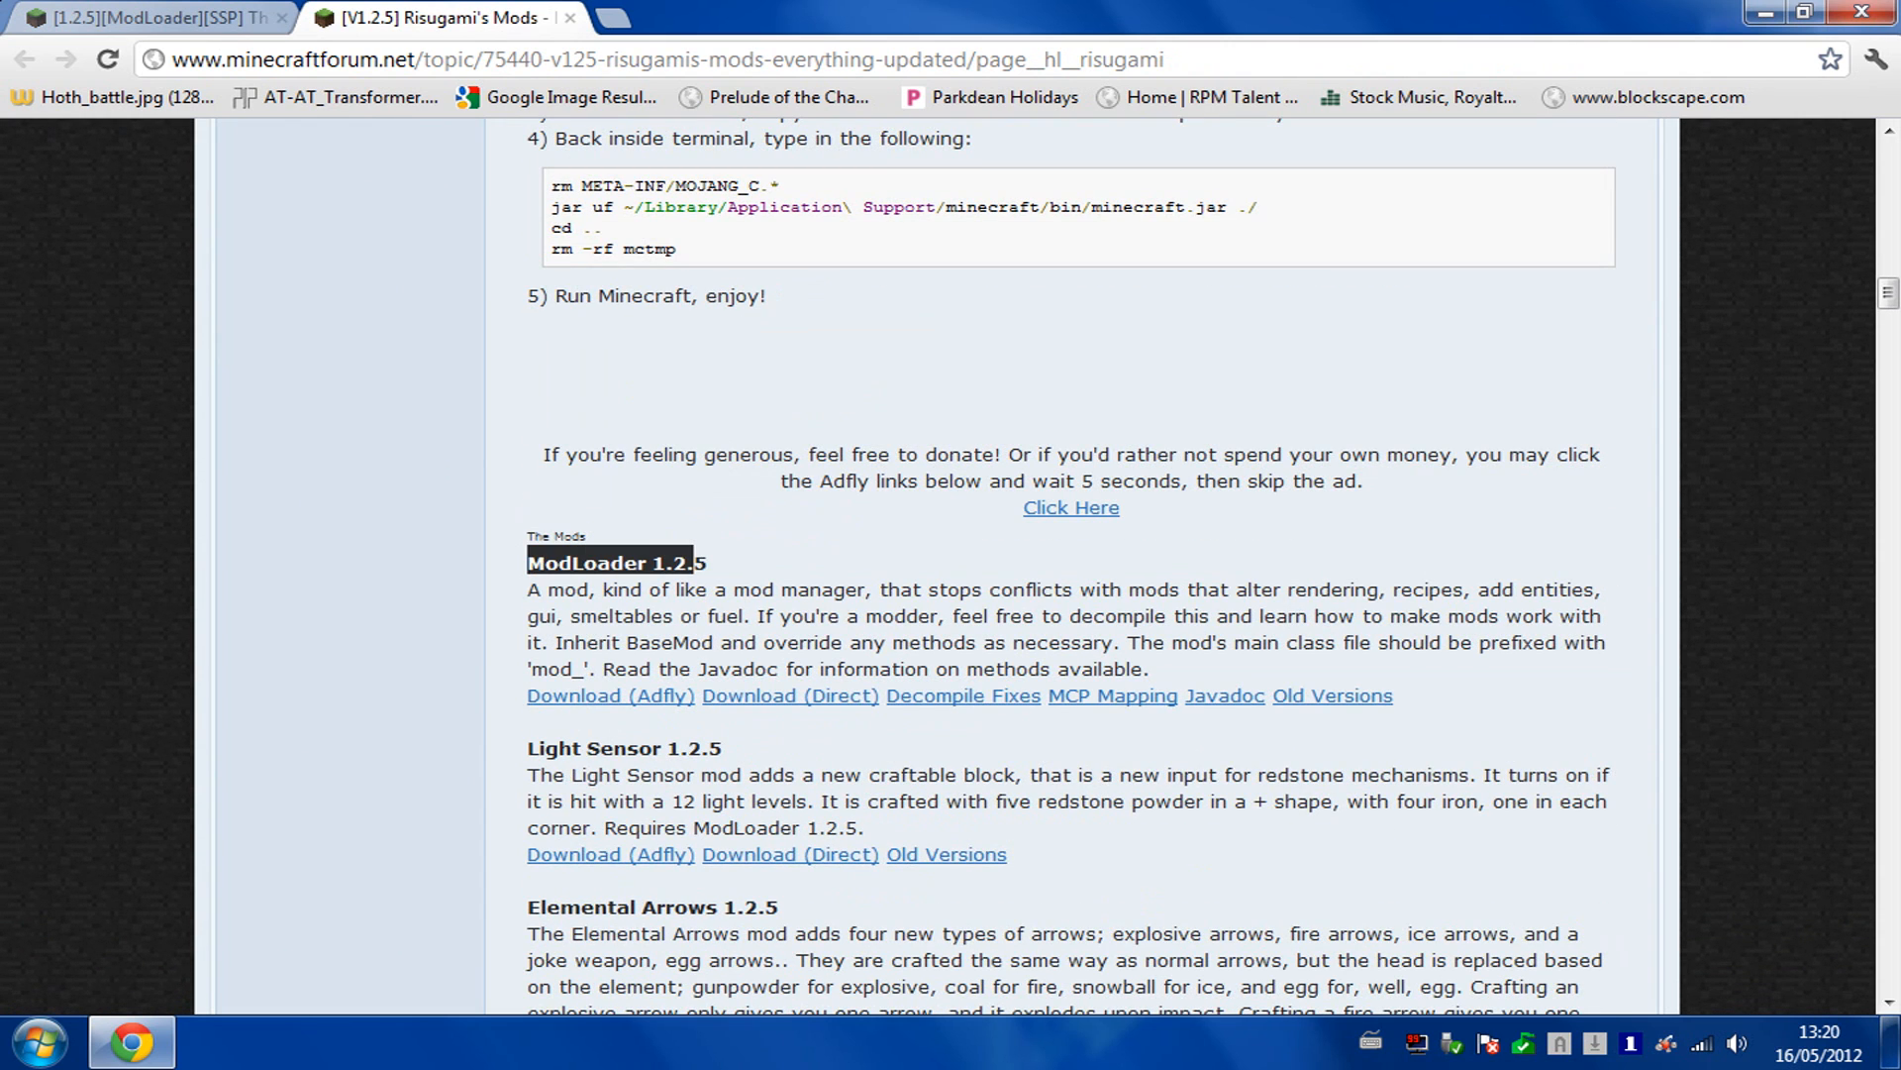
mouse_move(610, 696)
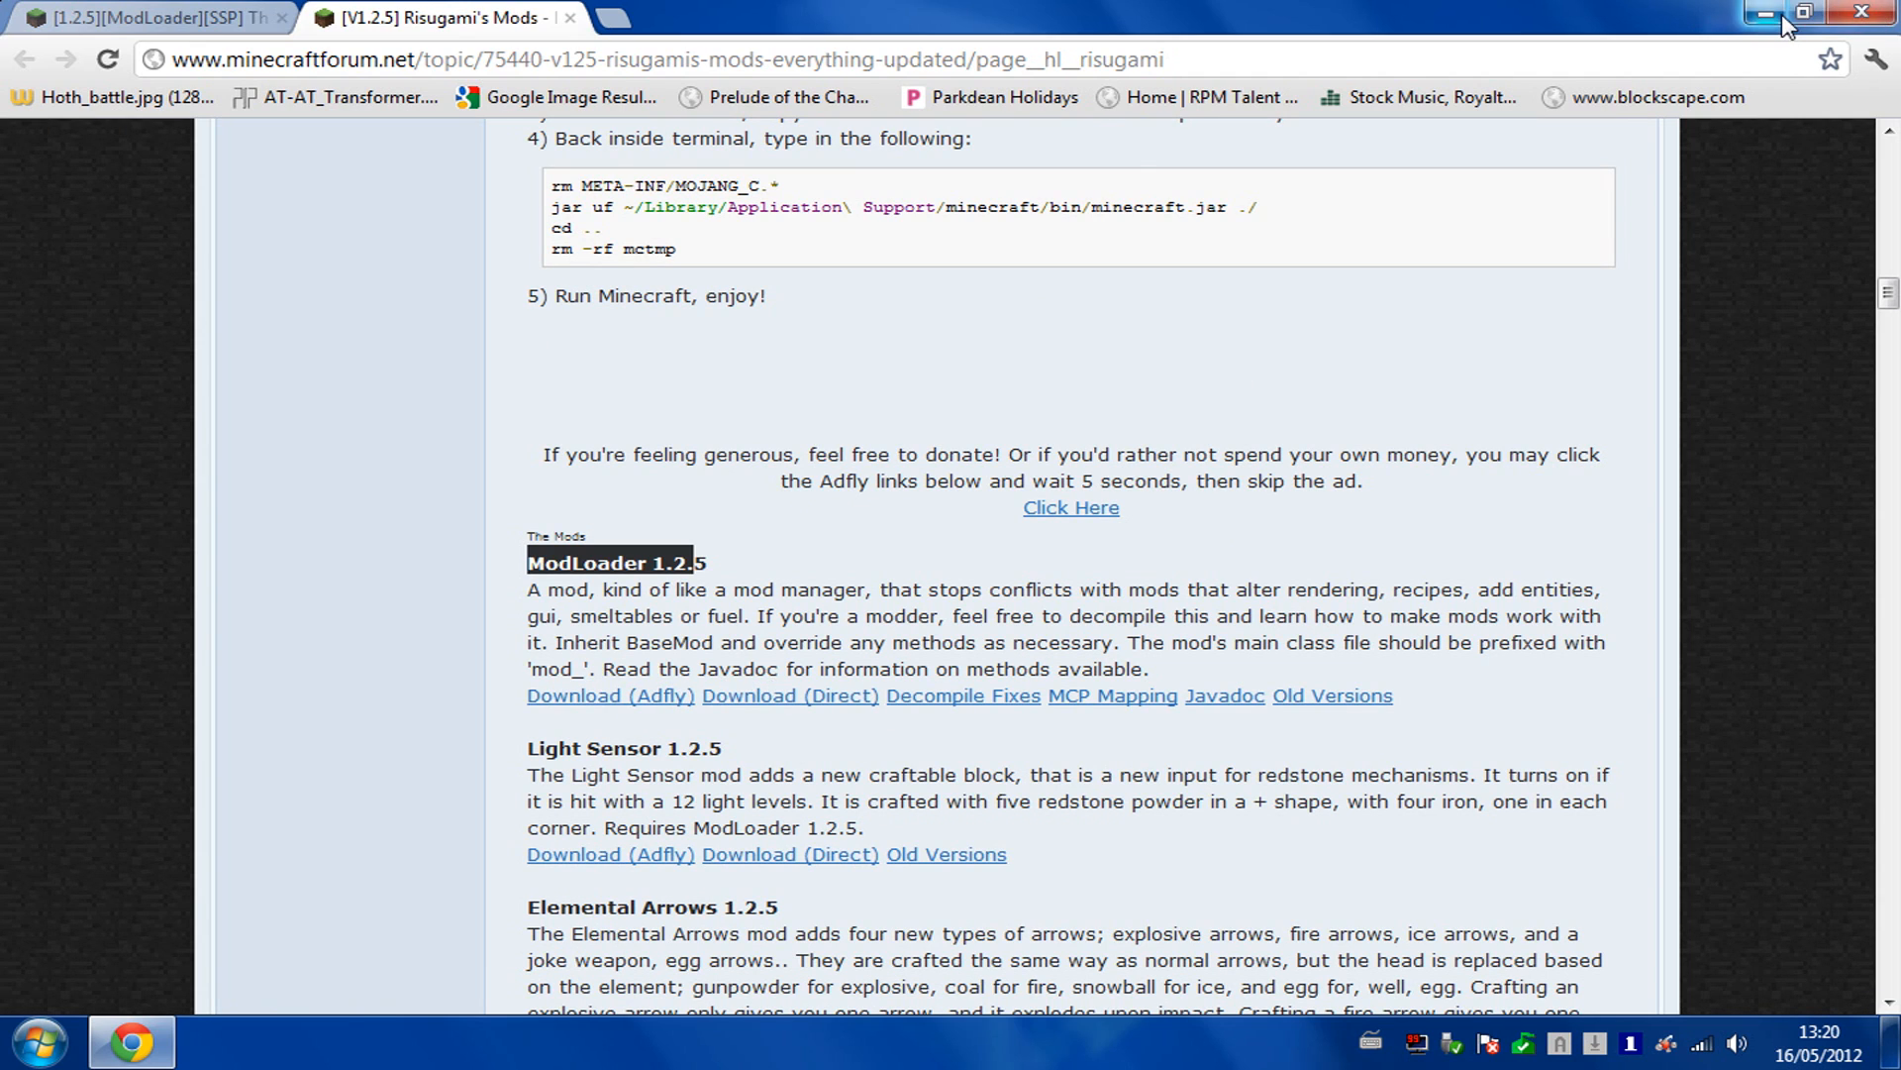
- Minimize Chrome to show the desktop with the ModLoader and Cardboard Mod folders
click(1765, 13)
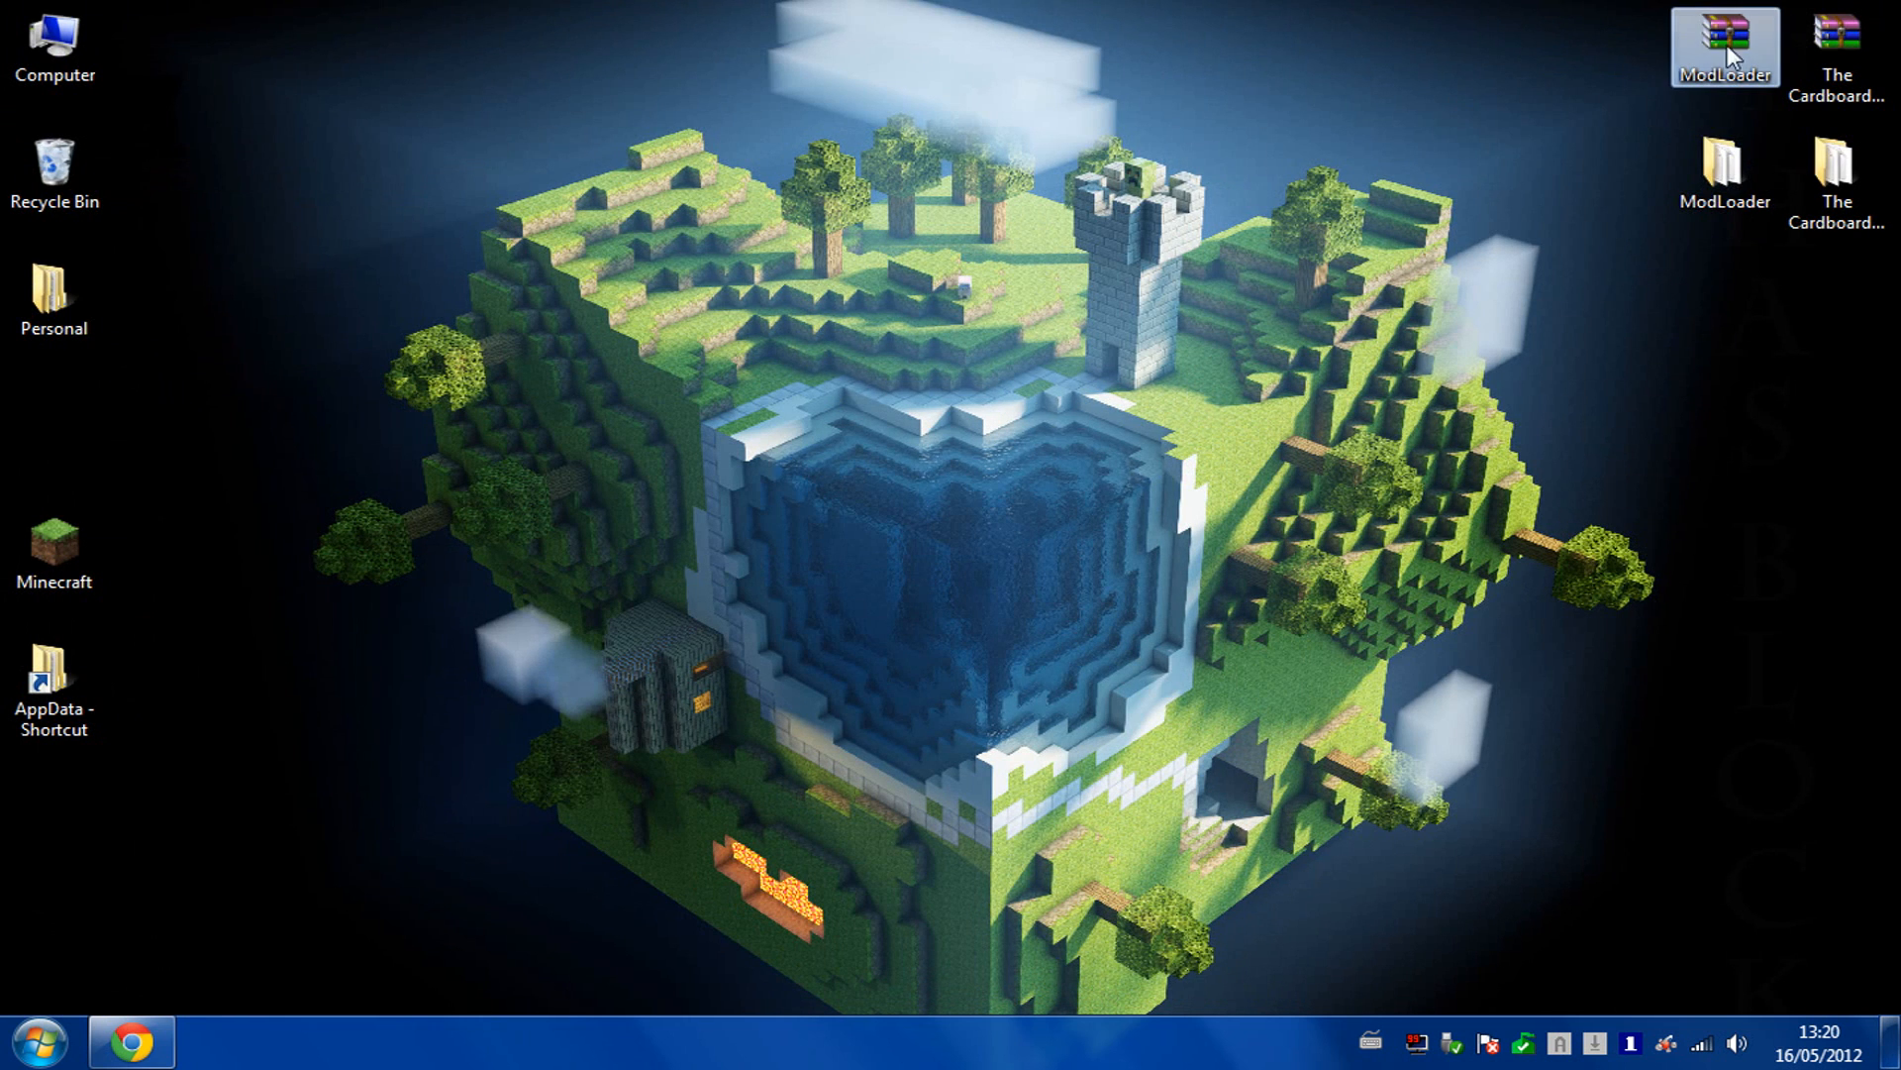
mouse_move(1752, 67)
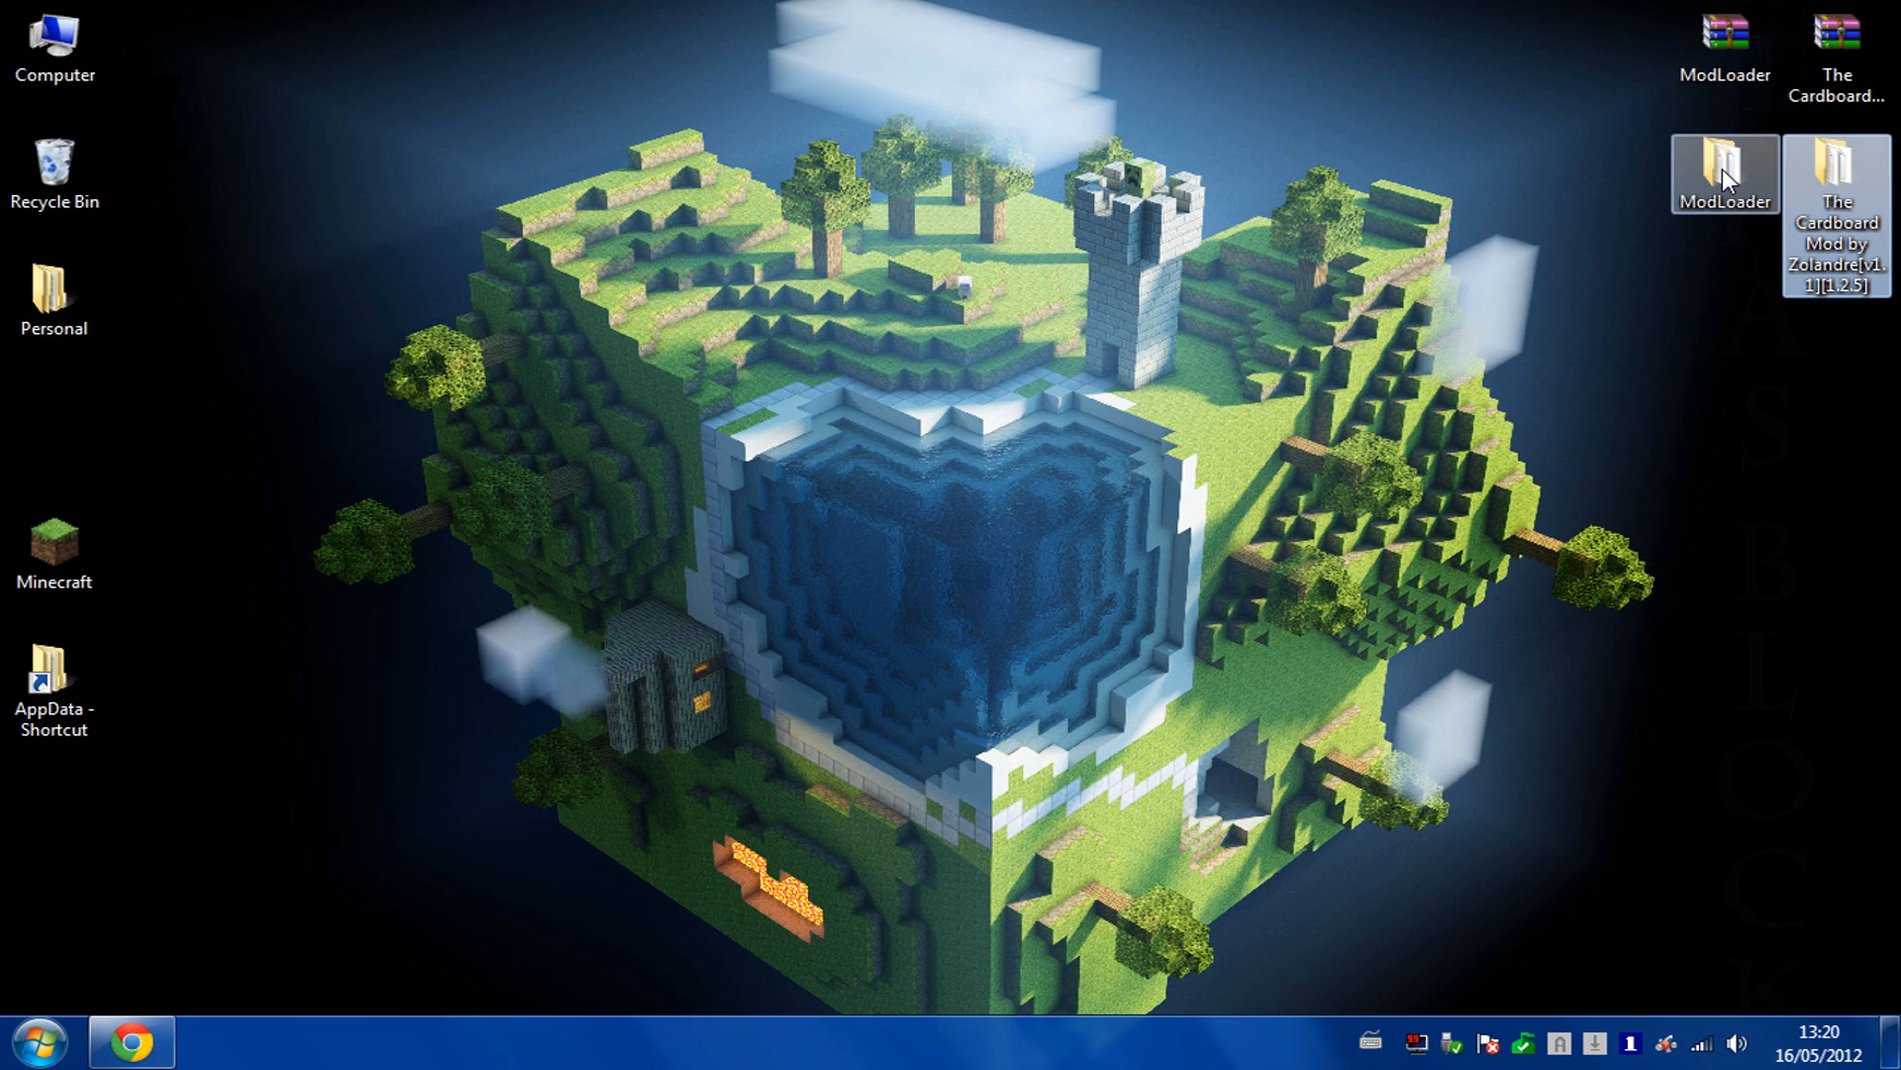
mouse_move(1724, 176)
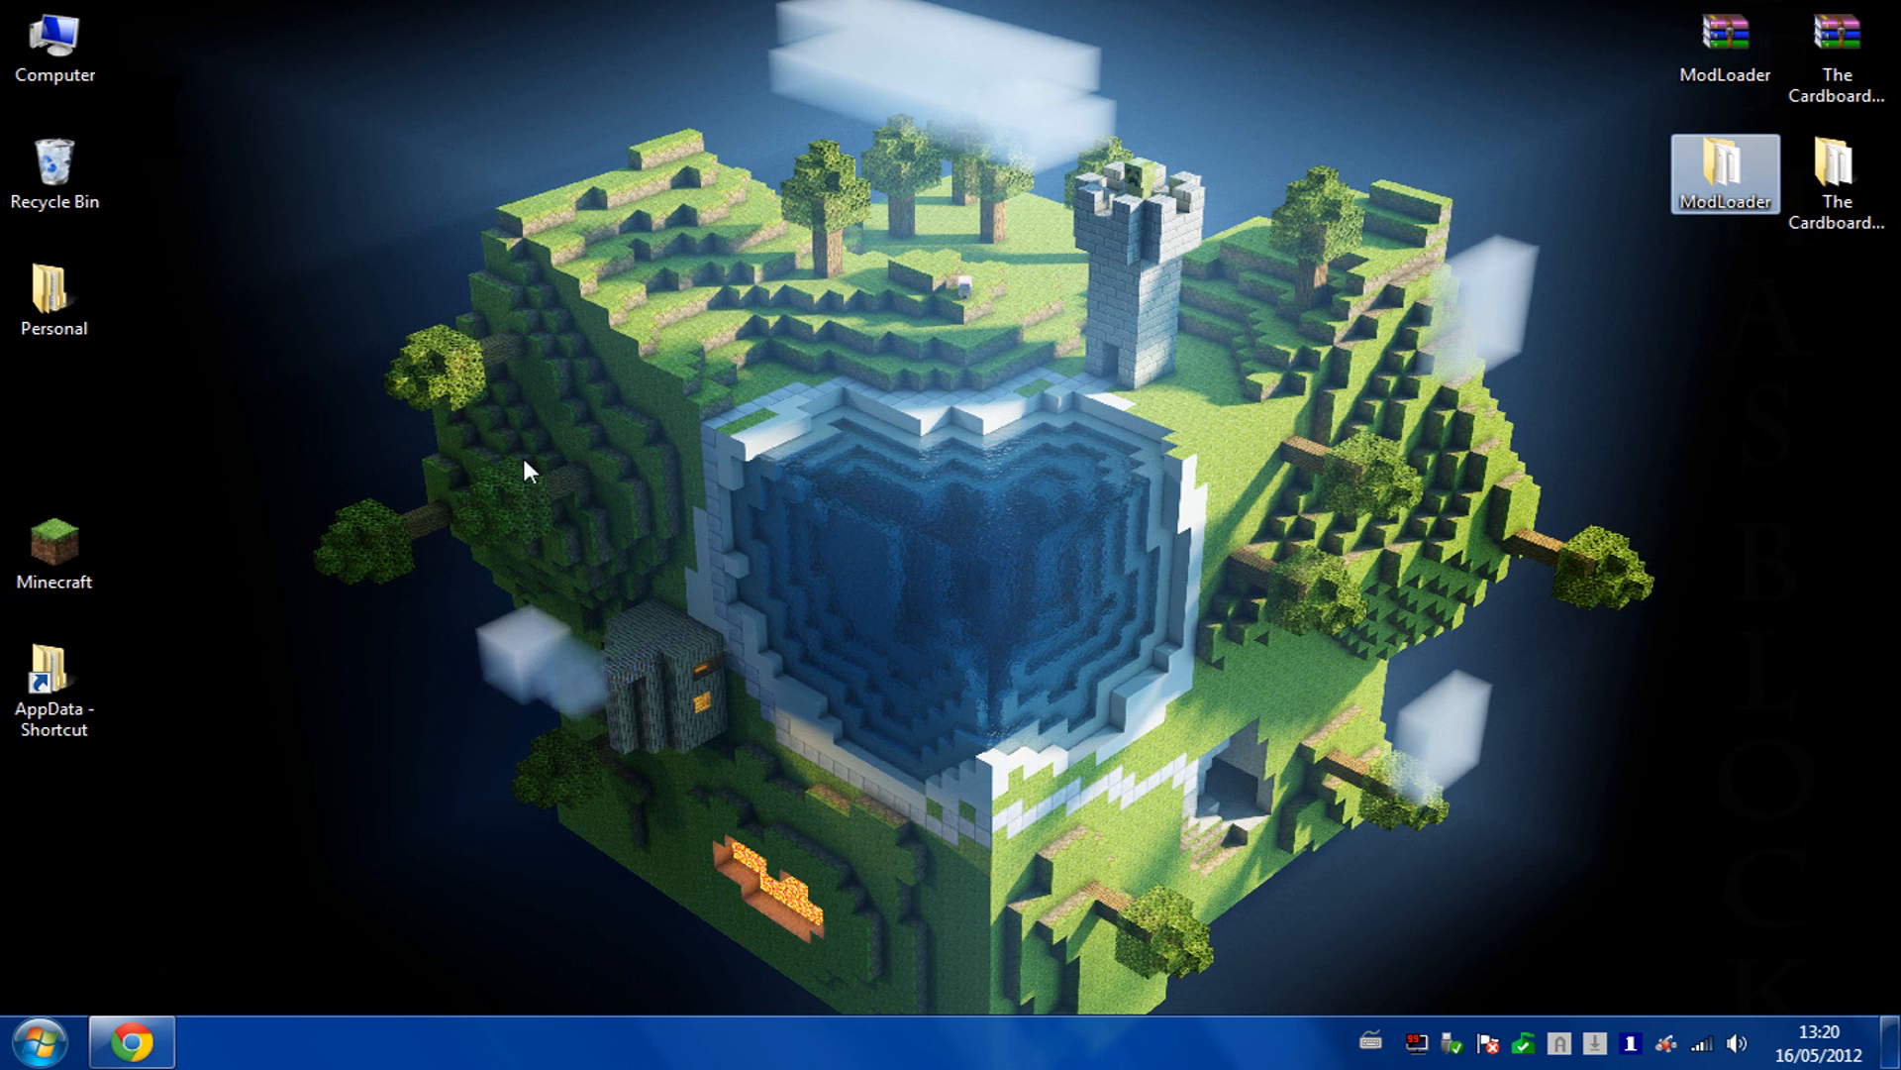
- Browse AppData > Roaming > .minecraft > bin and open minecraft.jar with WinRAR archiver
double_click(53, 689)
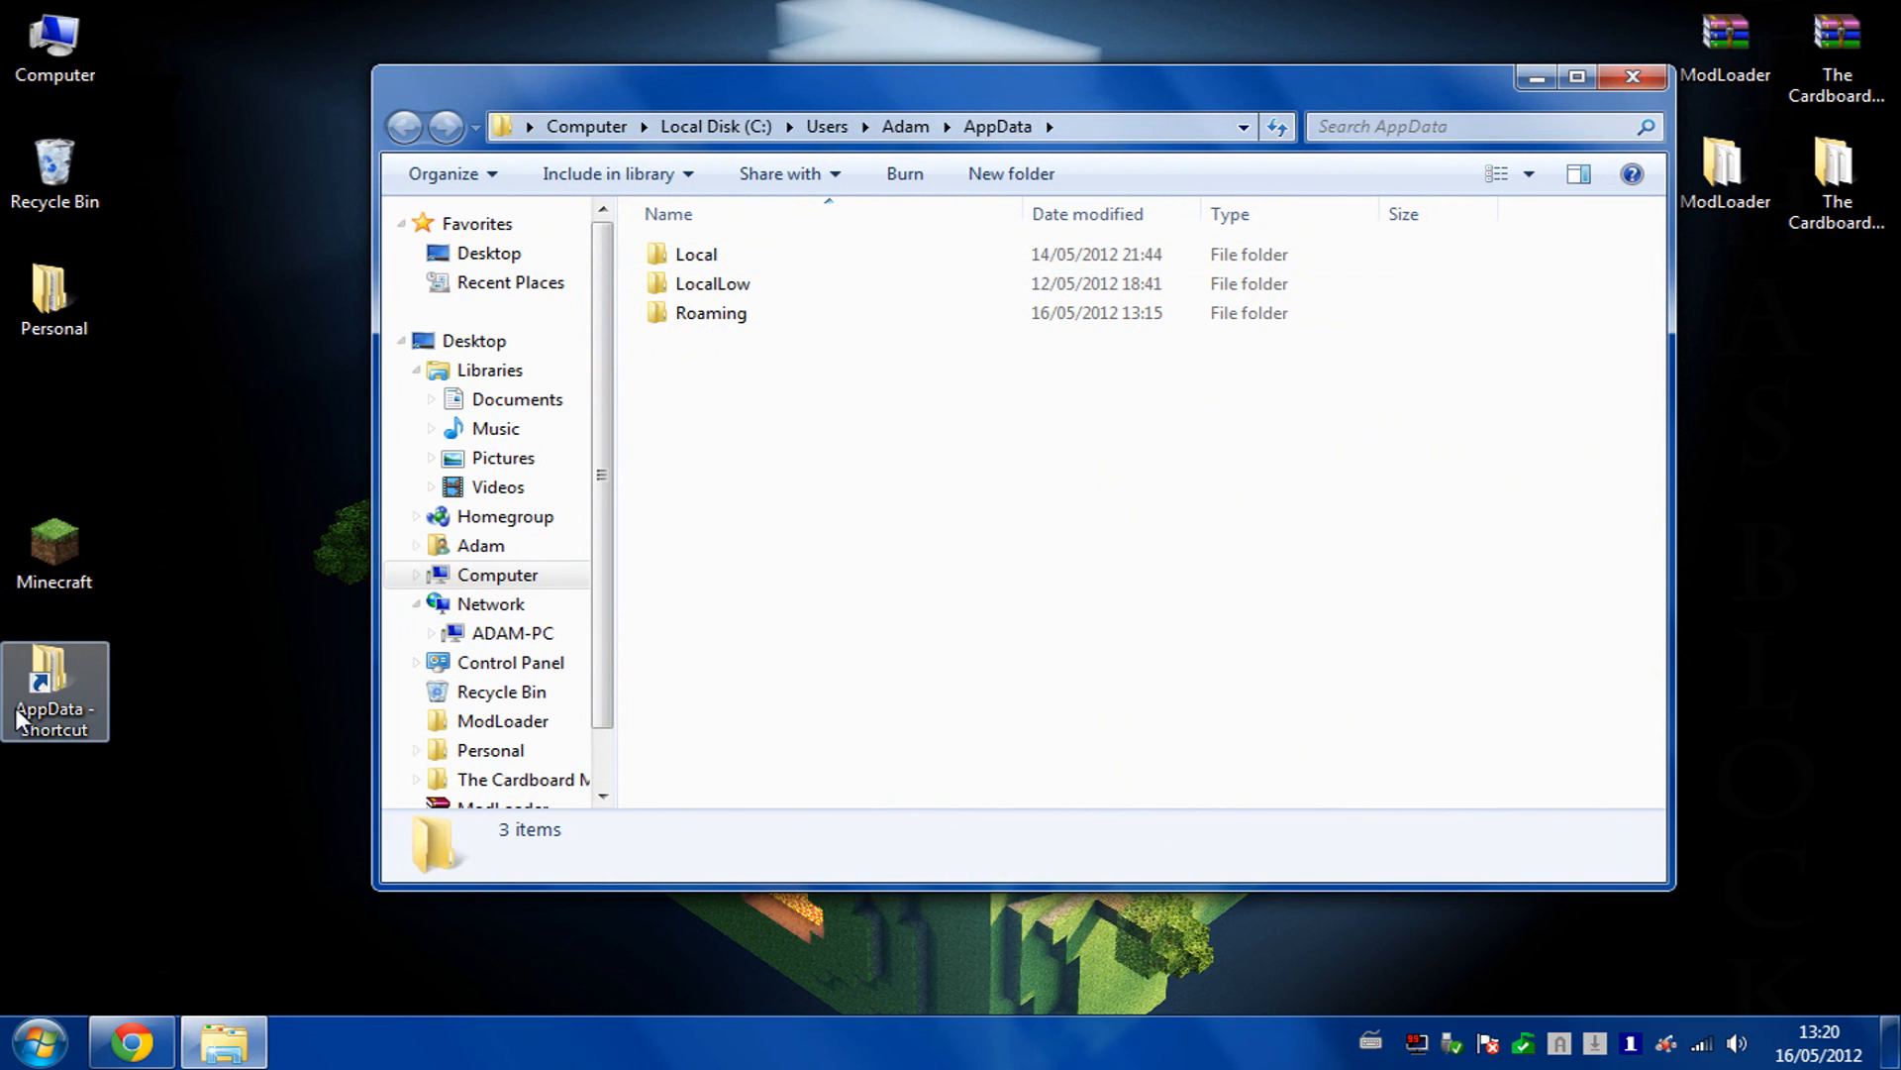
mouse_move(715, 125)
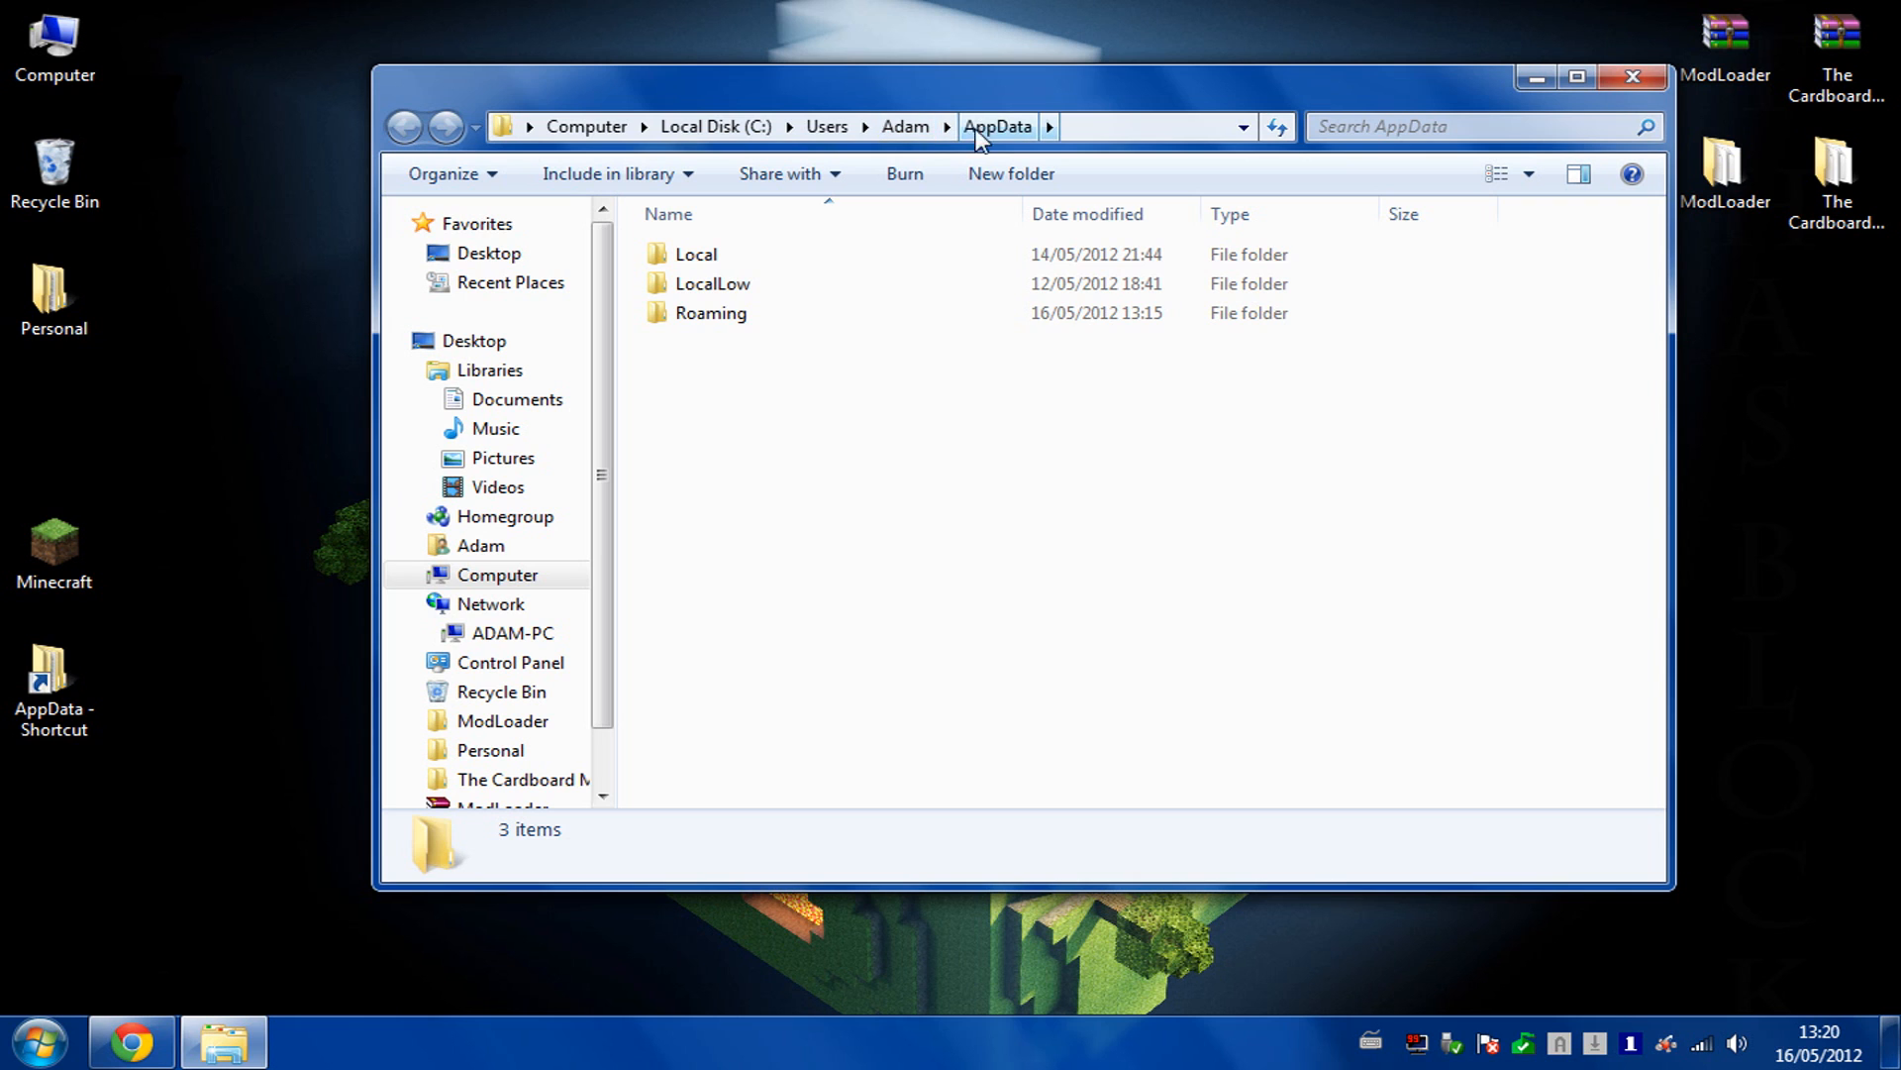
double_click(711, 312)
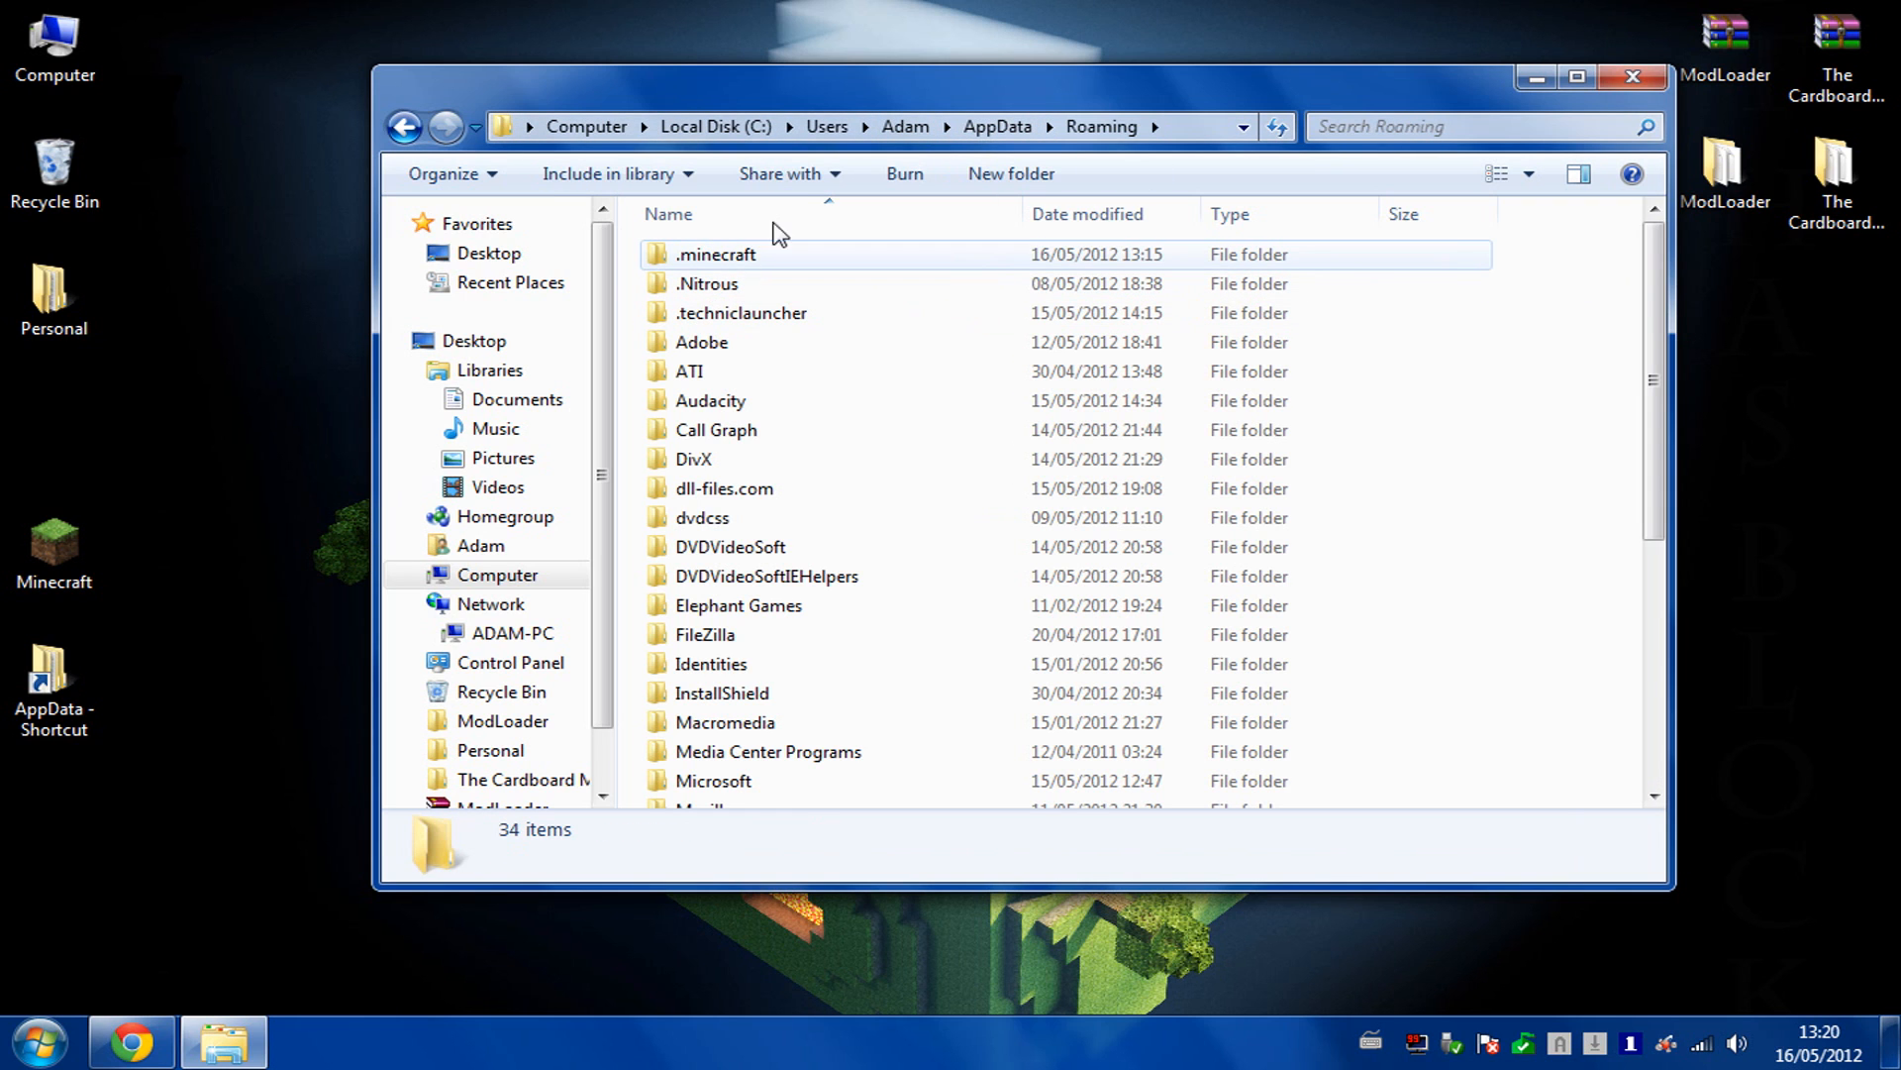
double_click(715, 254)
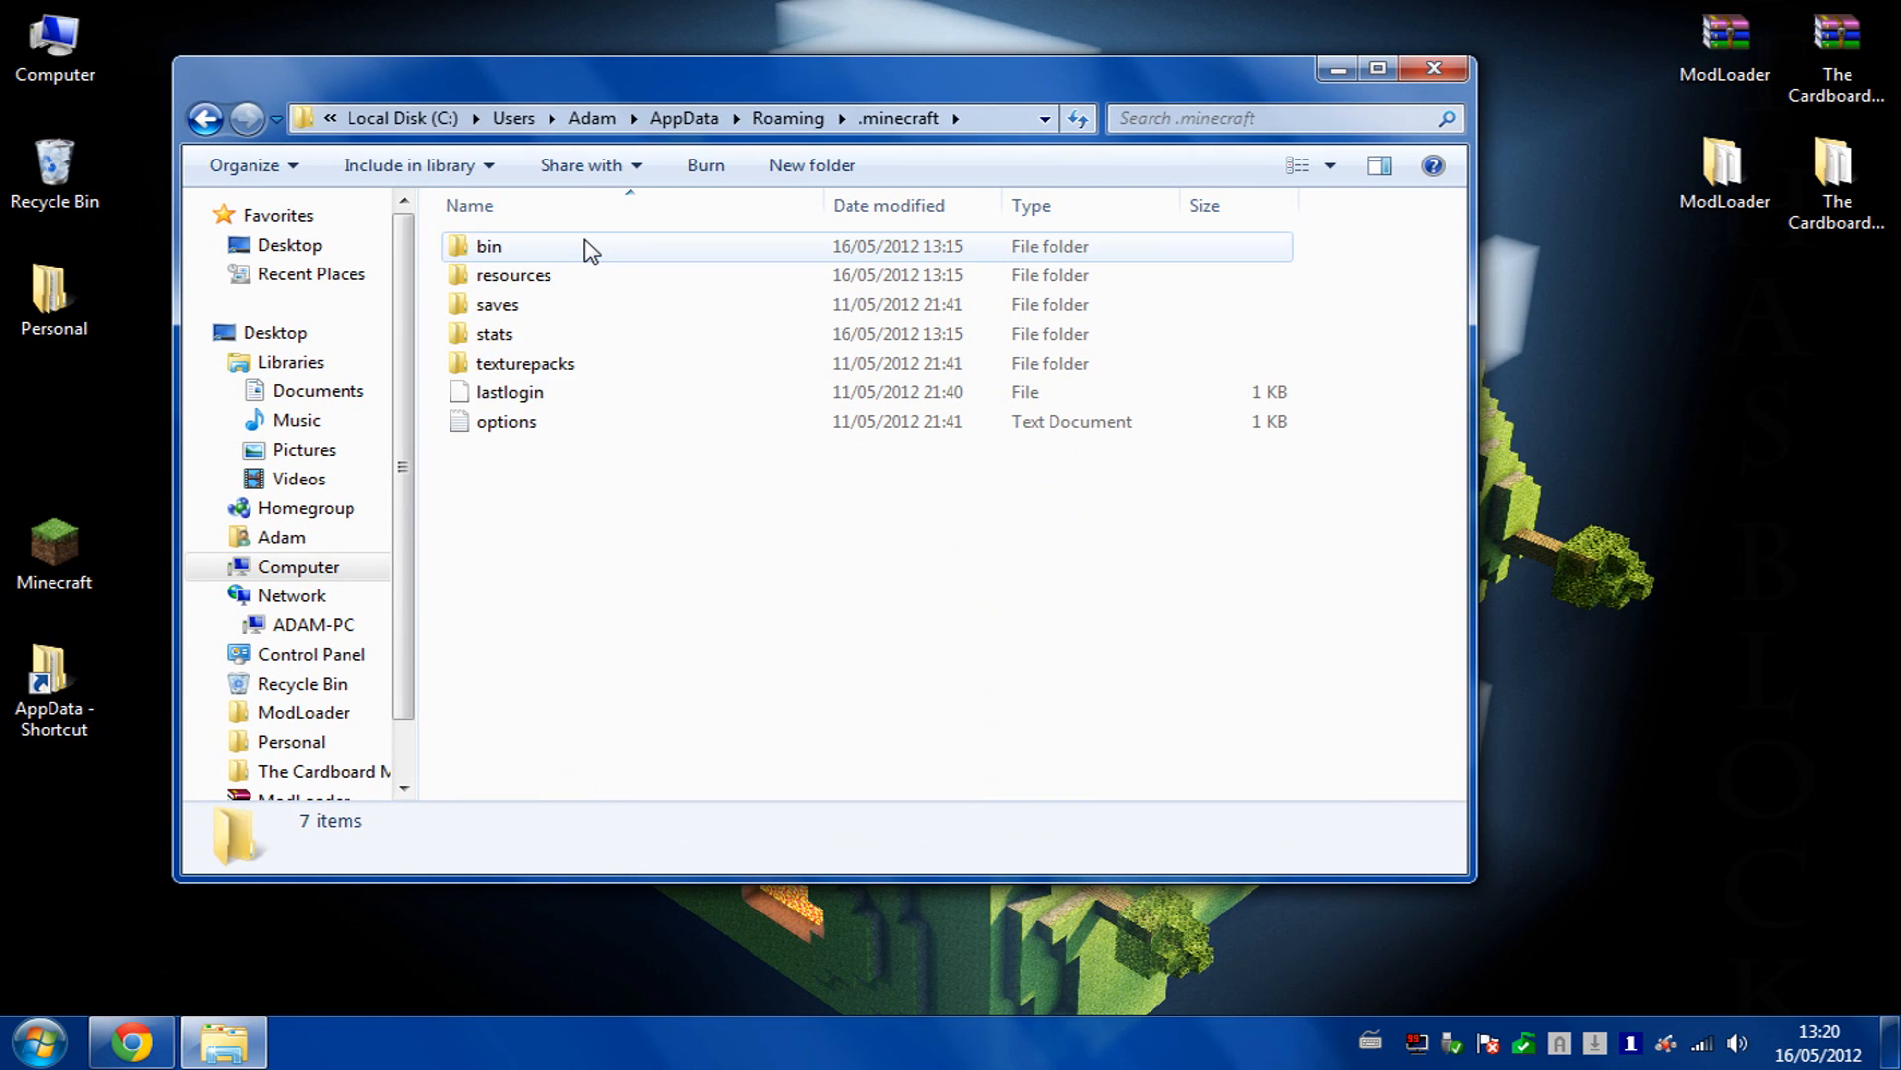
double_click(488, 245)
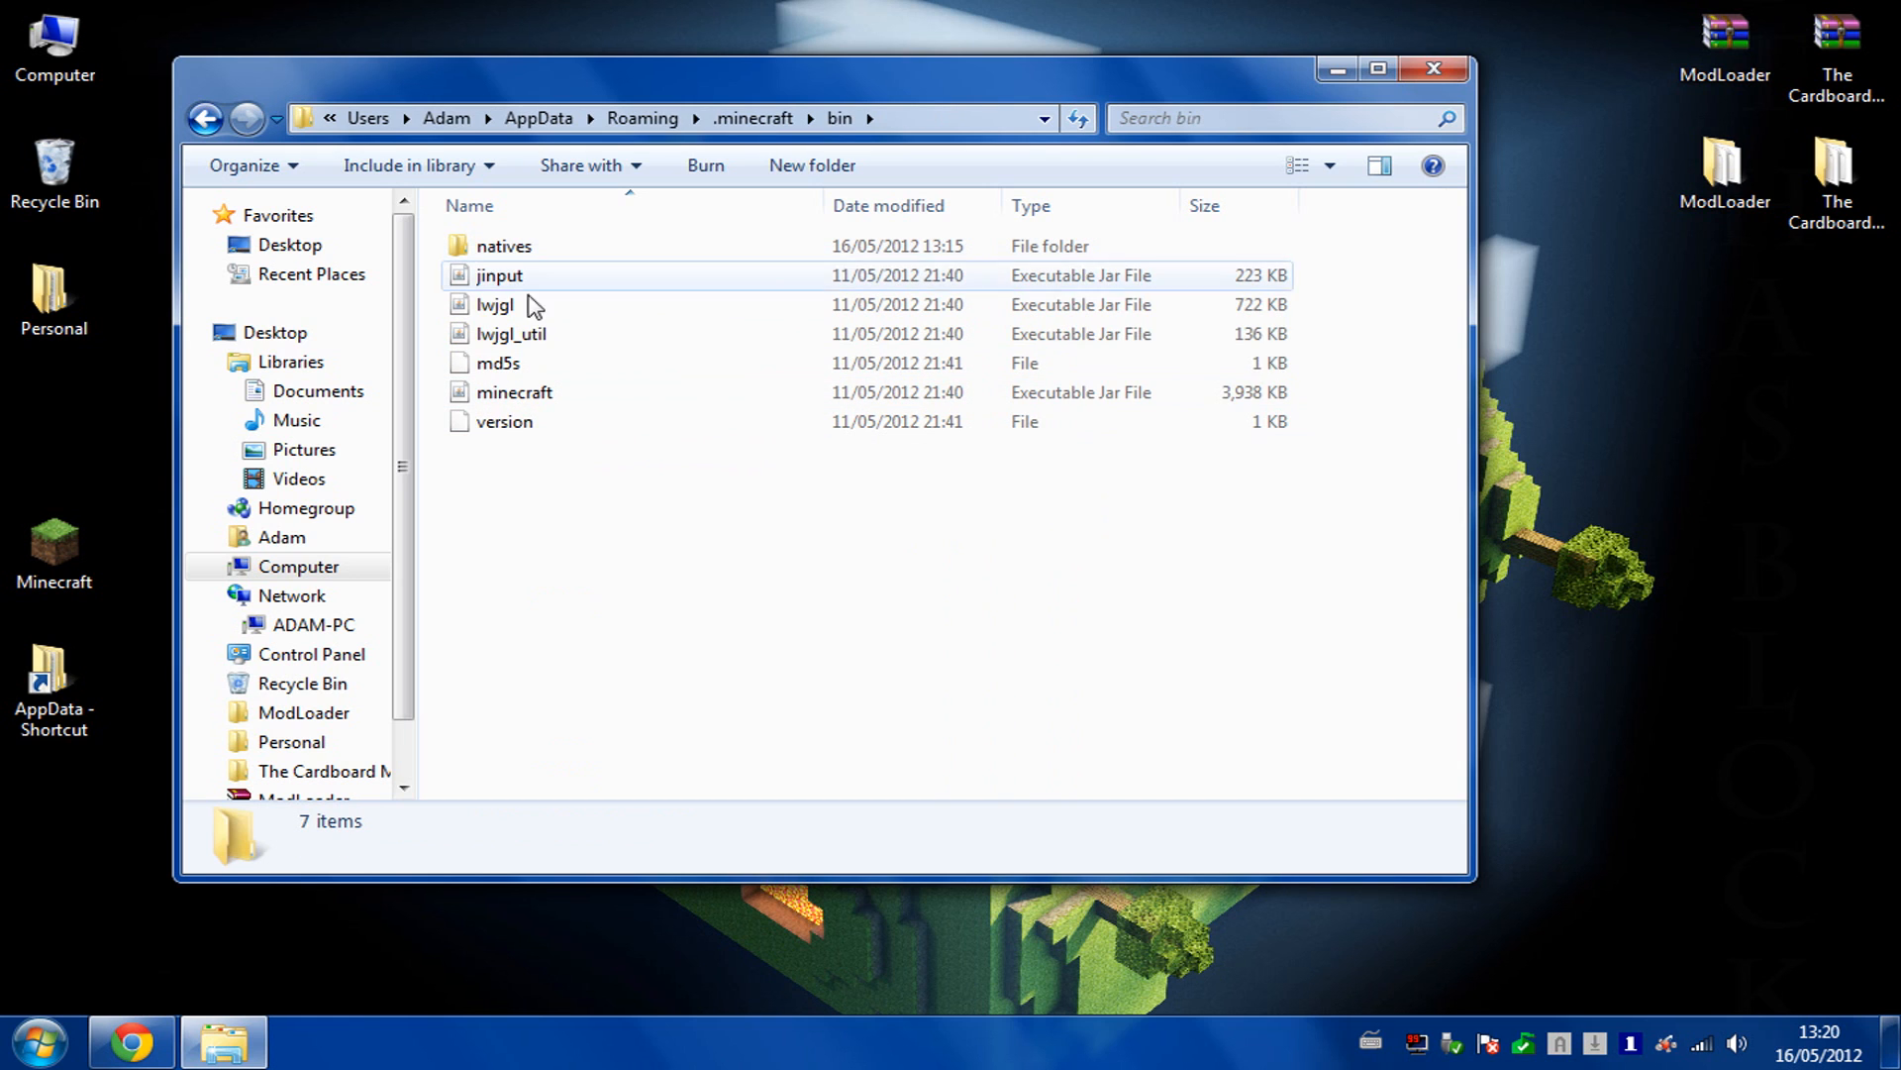
right_click(514, 392)
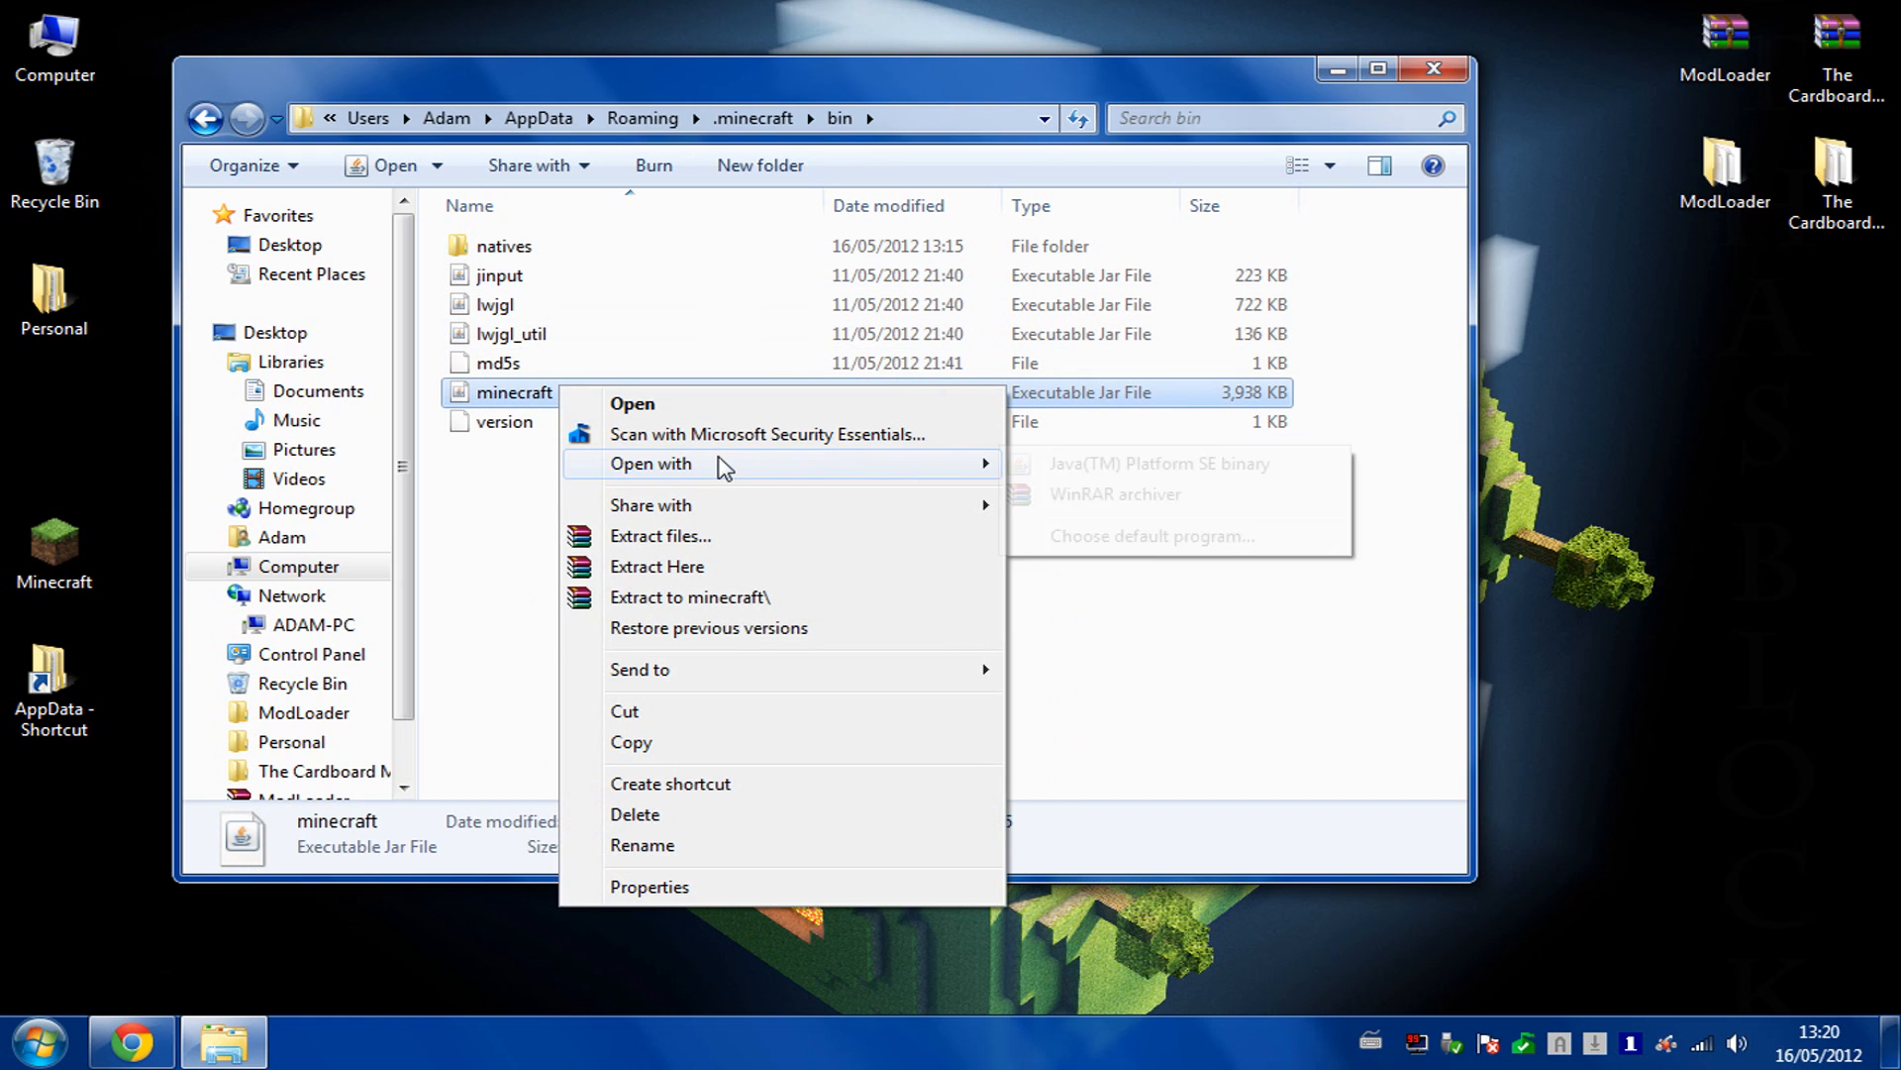
click(1112, 494)
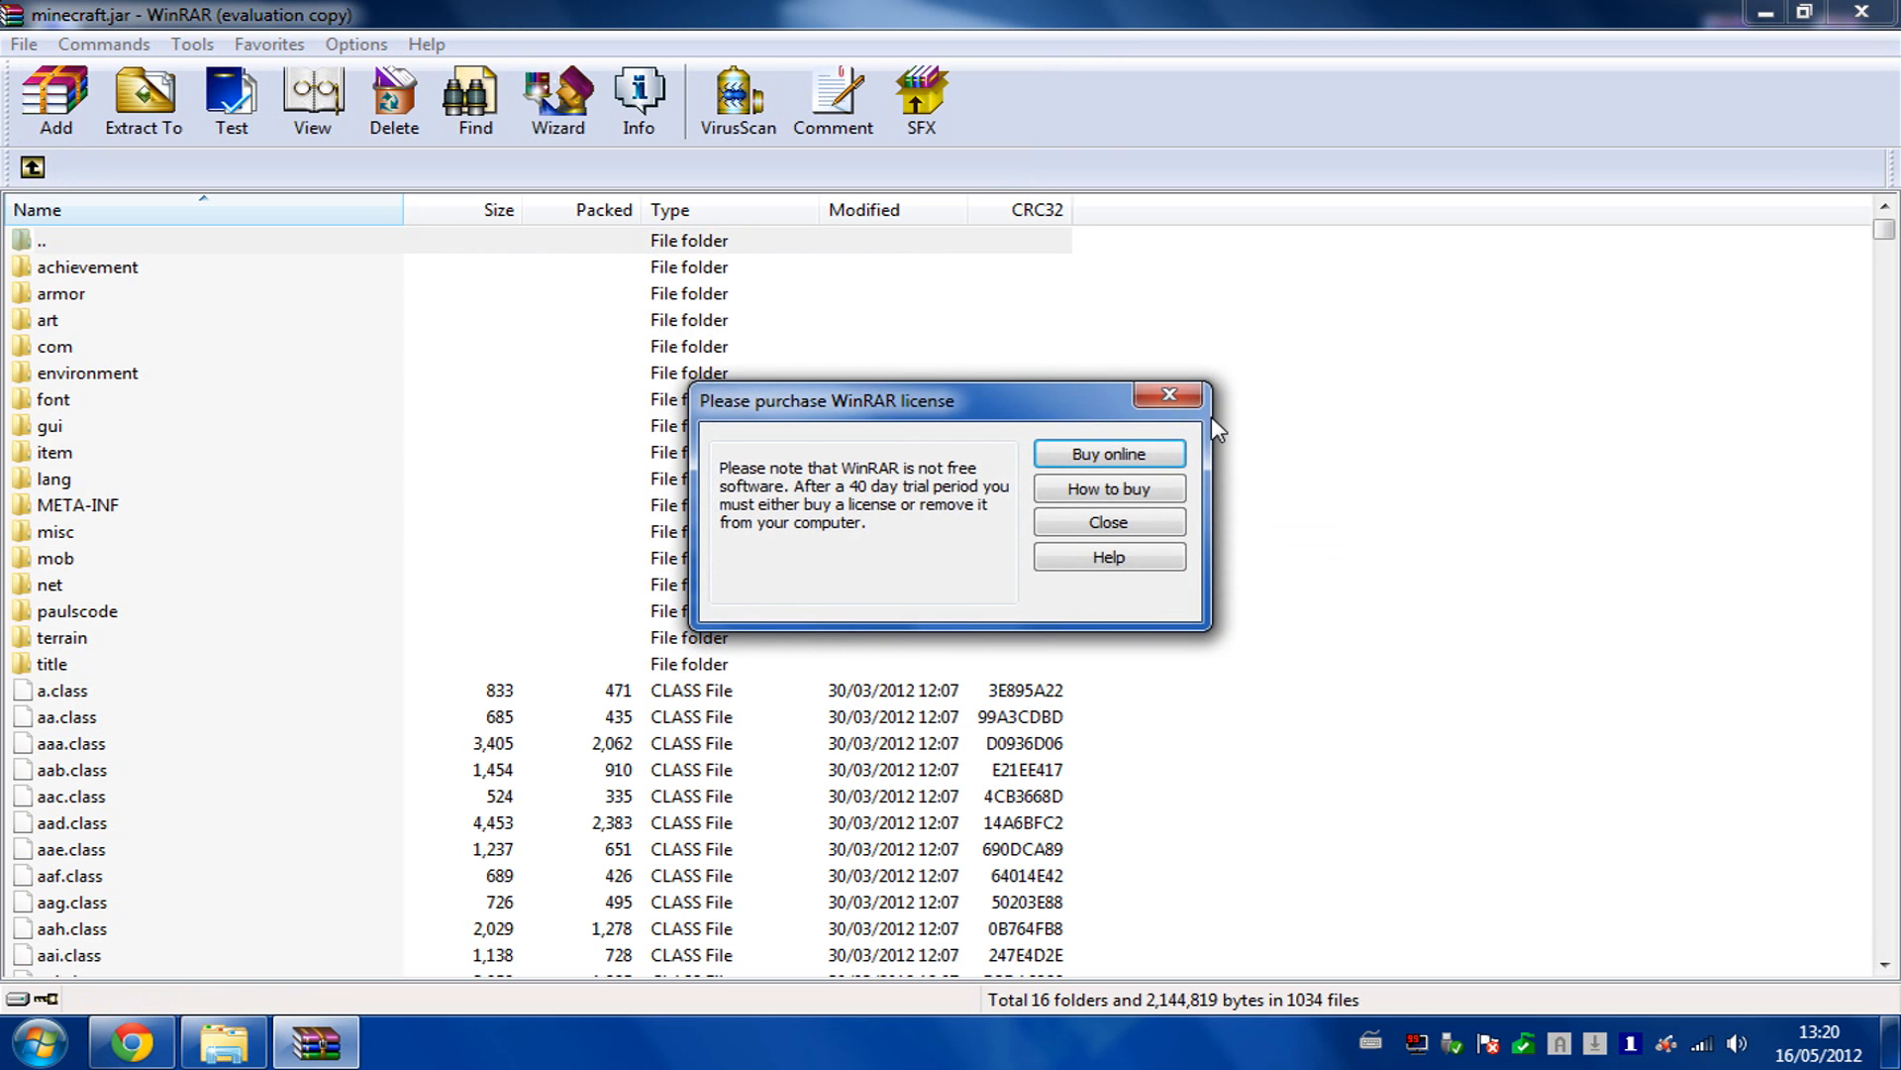
- Dismiss the WinRAR license reminder, maximize the minecraft.jar window and start adding files
click(1105, 522)
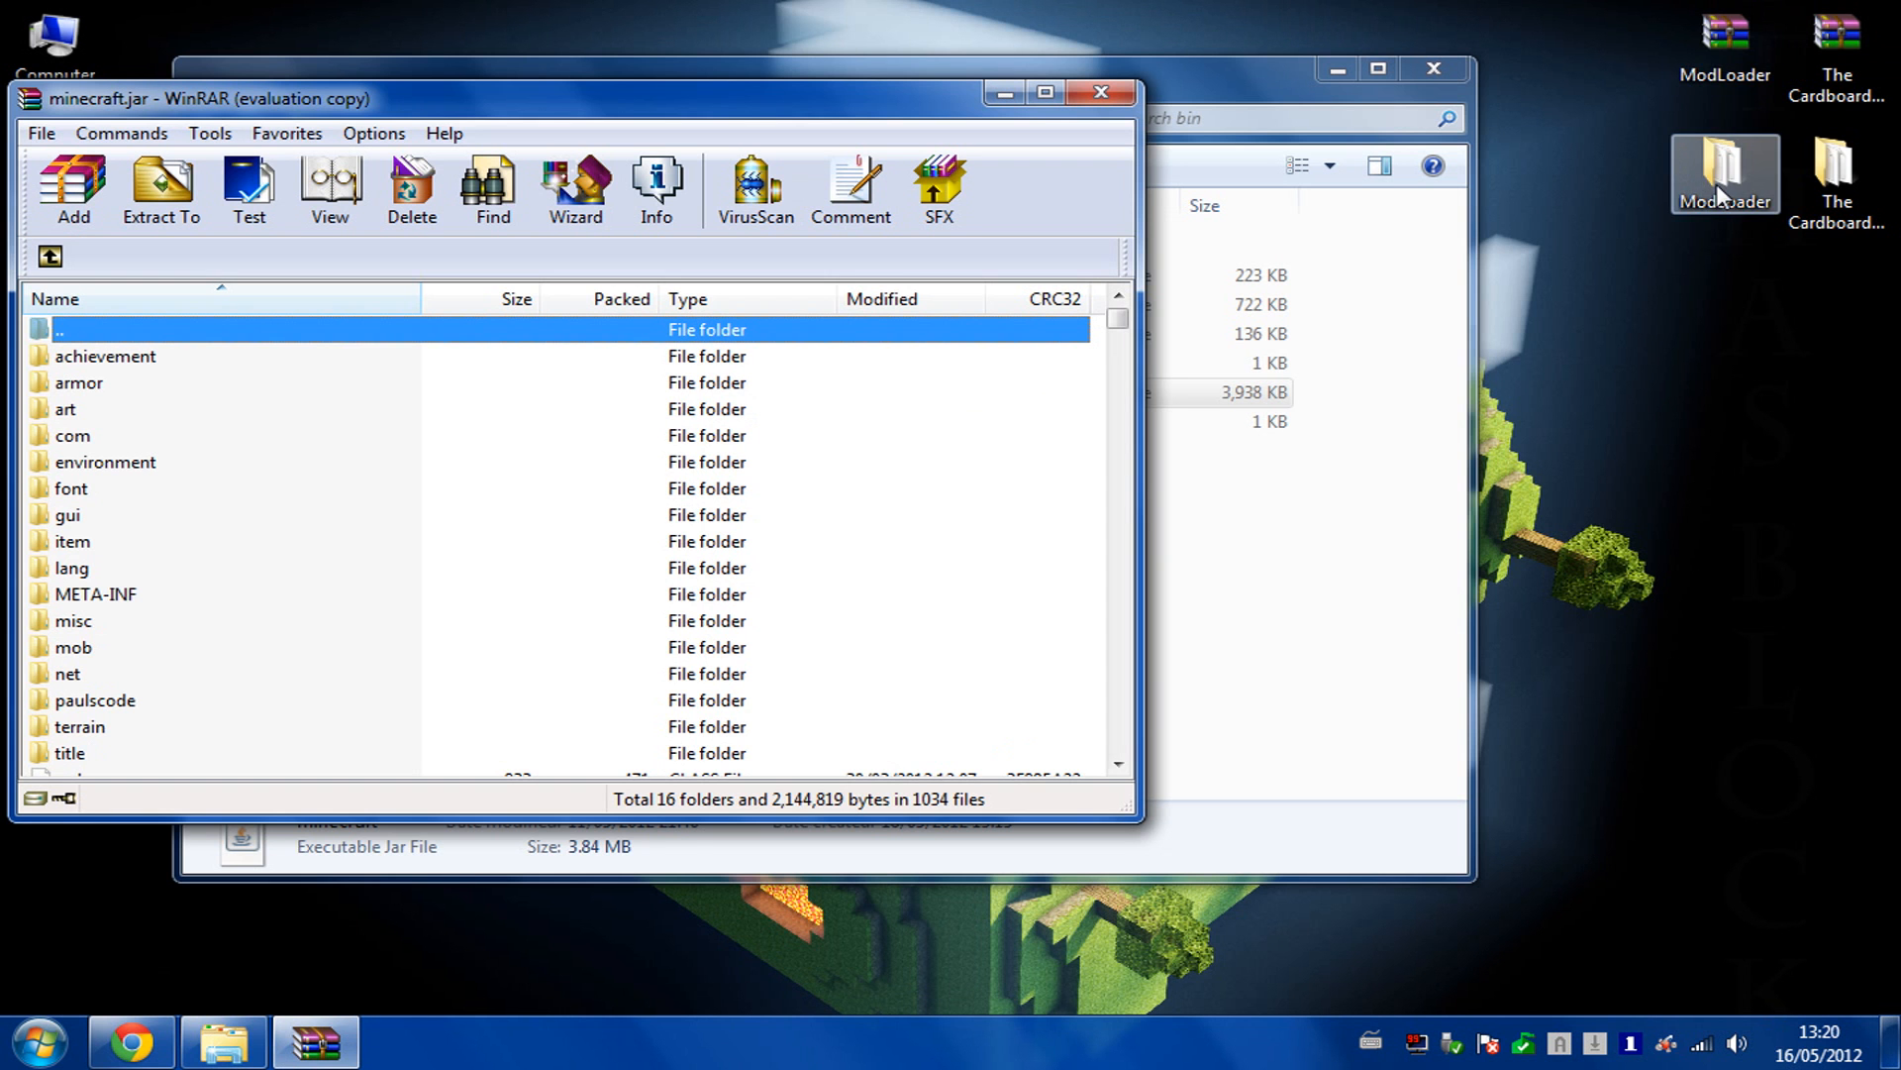
double_click(1723, 173)
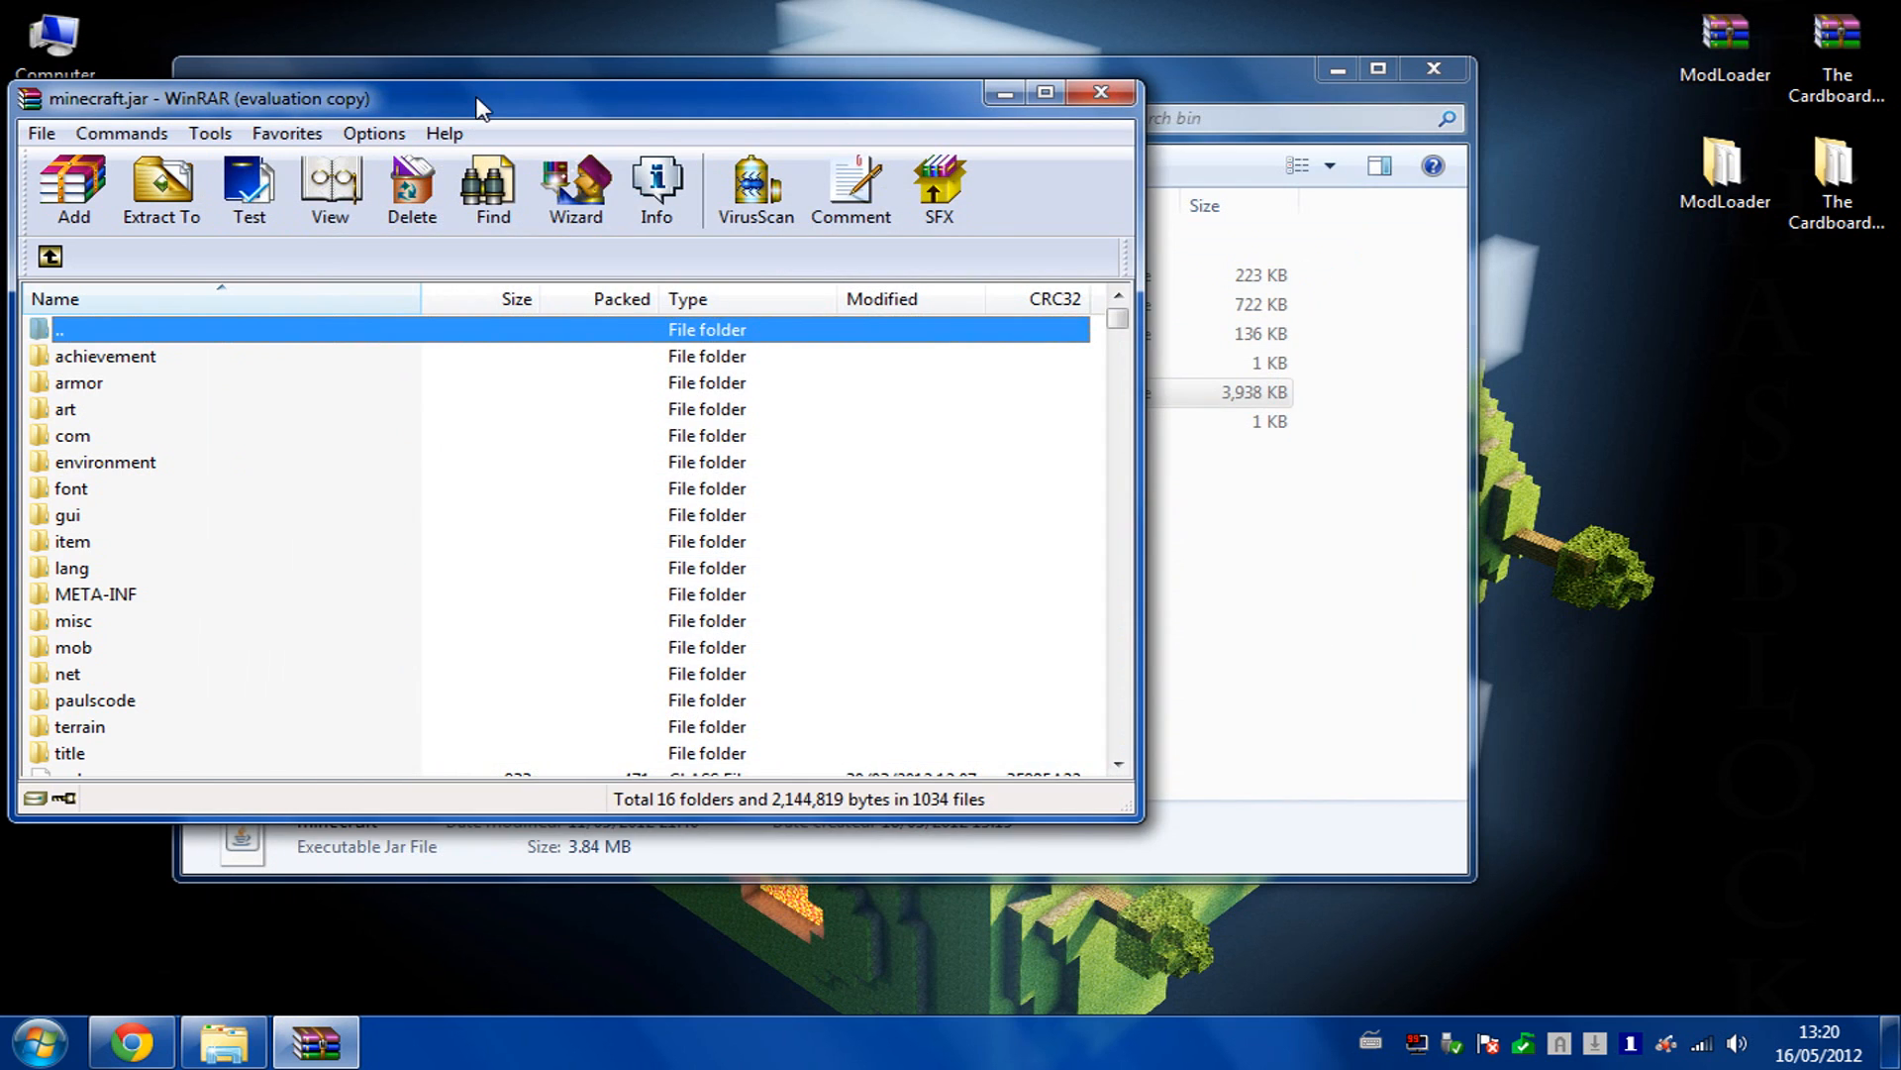
click(1045, 92)
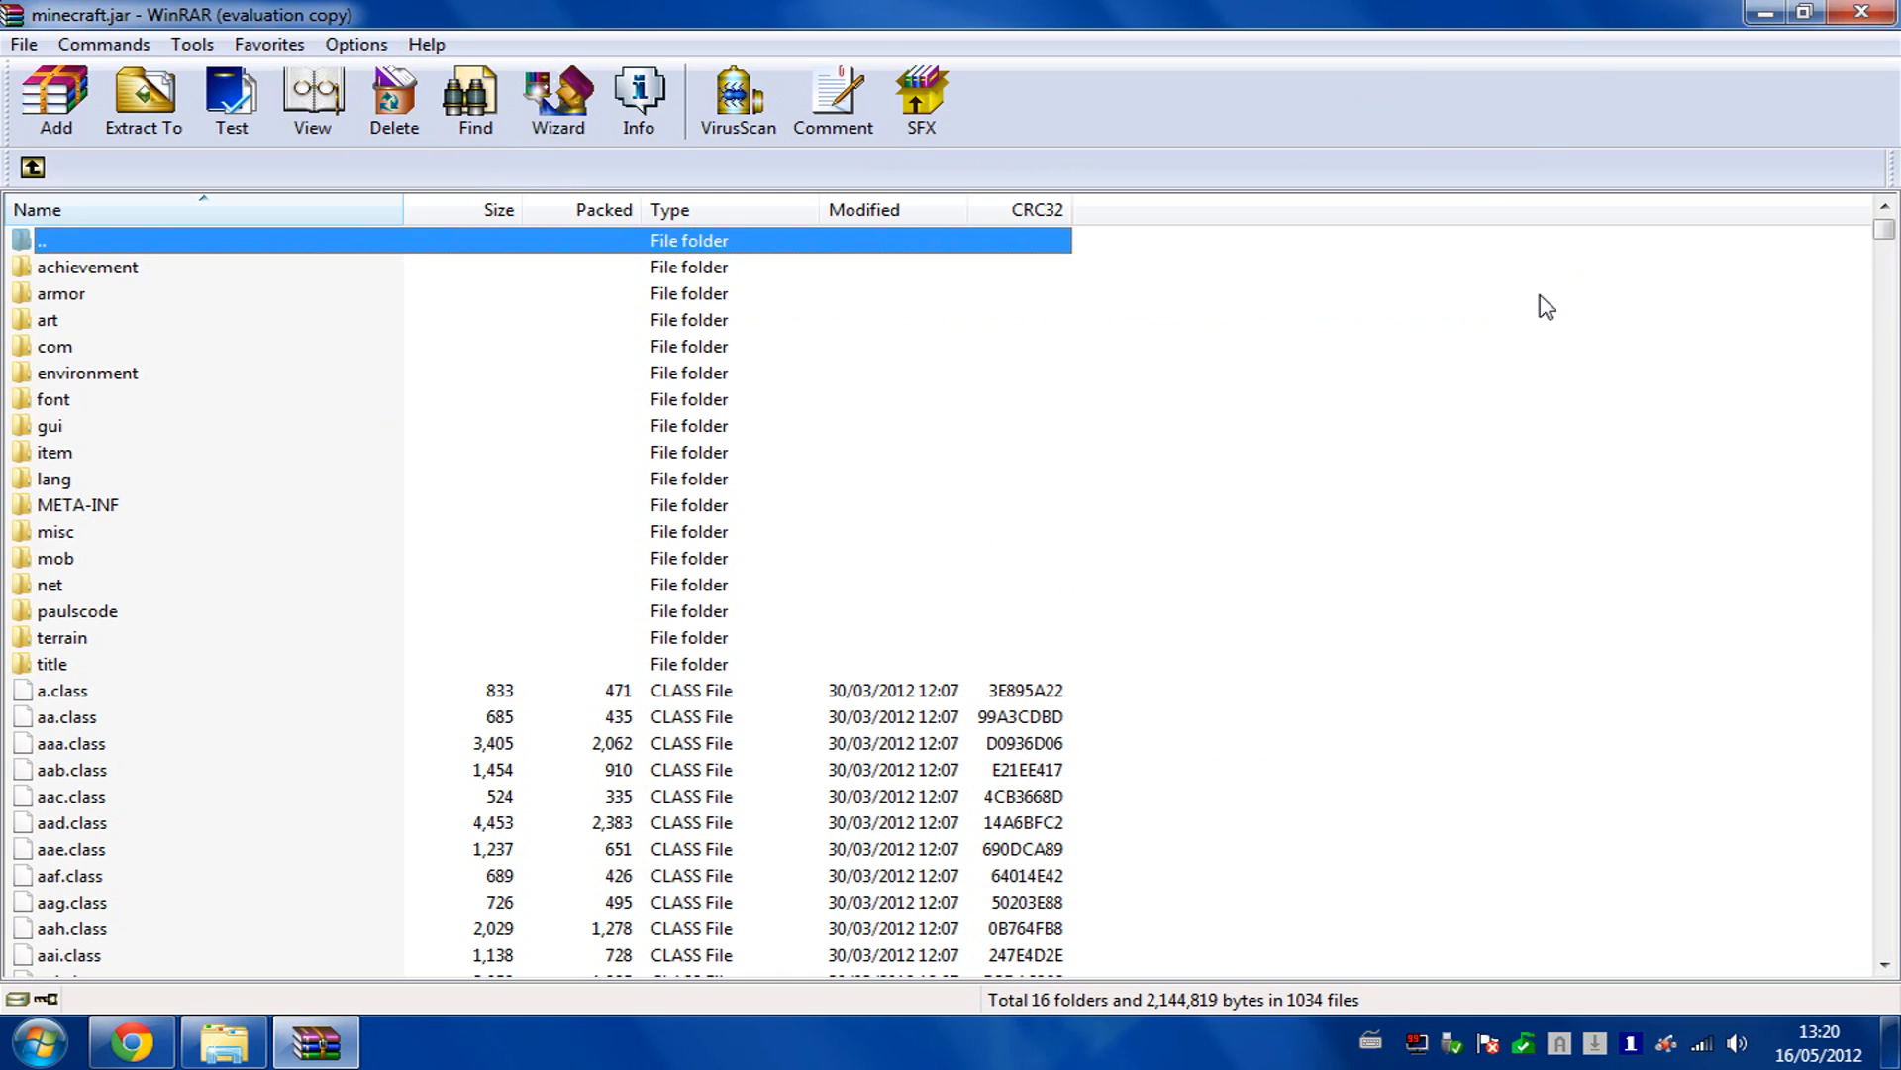
click(54, 99)
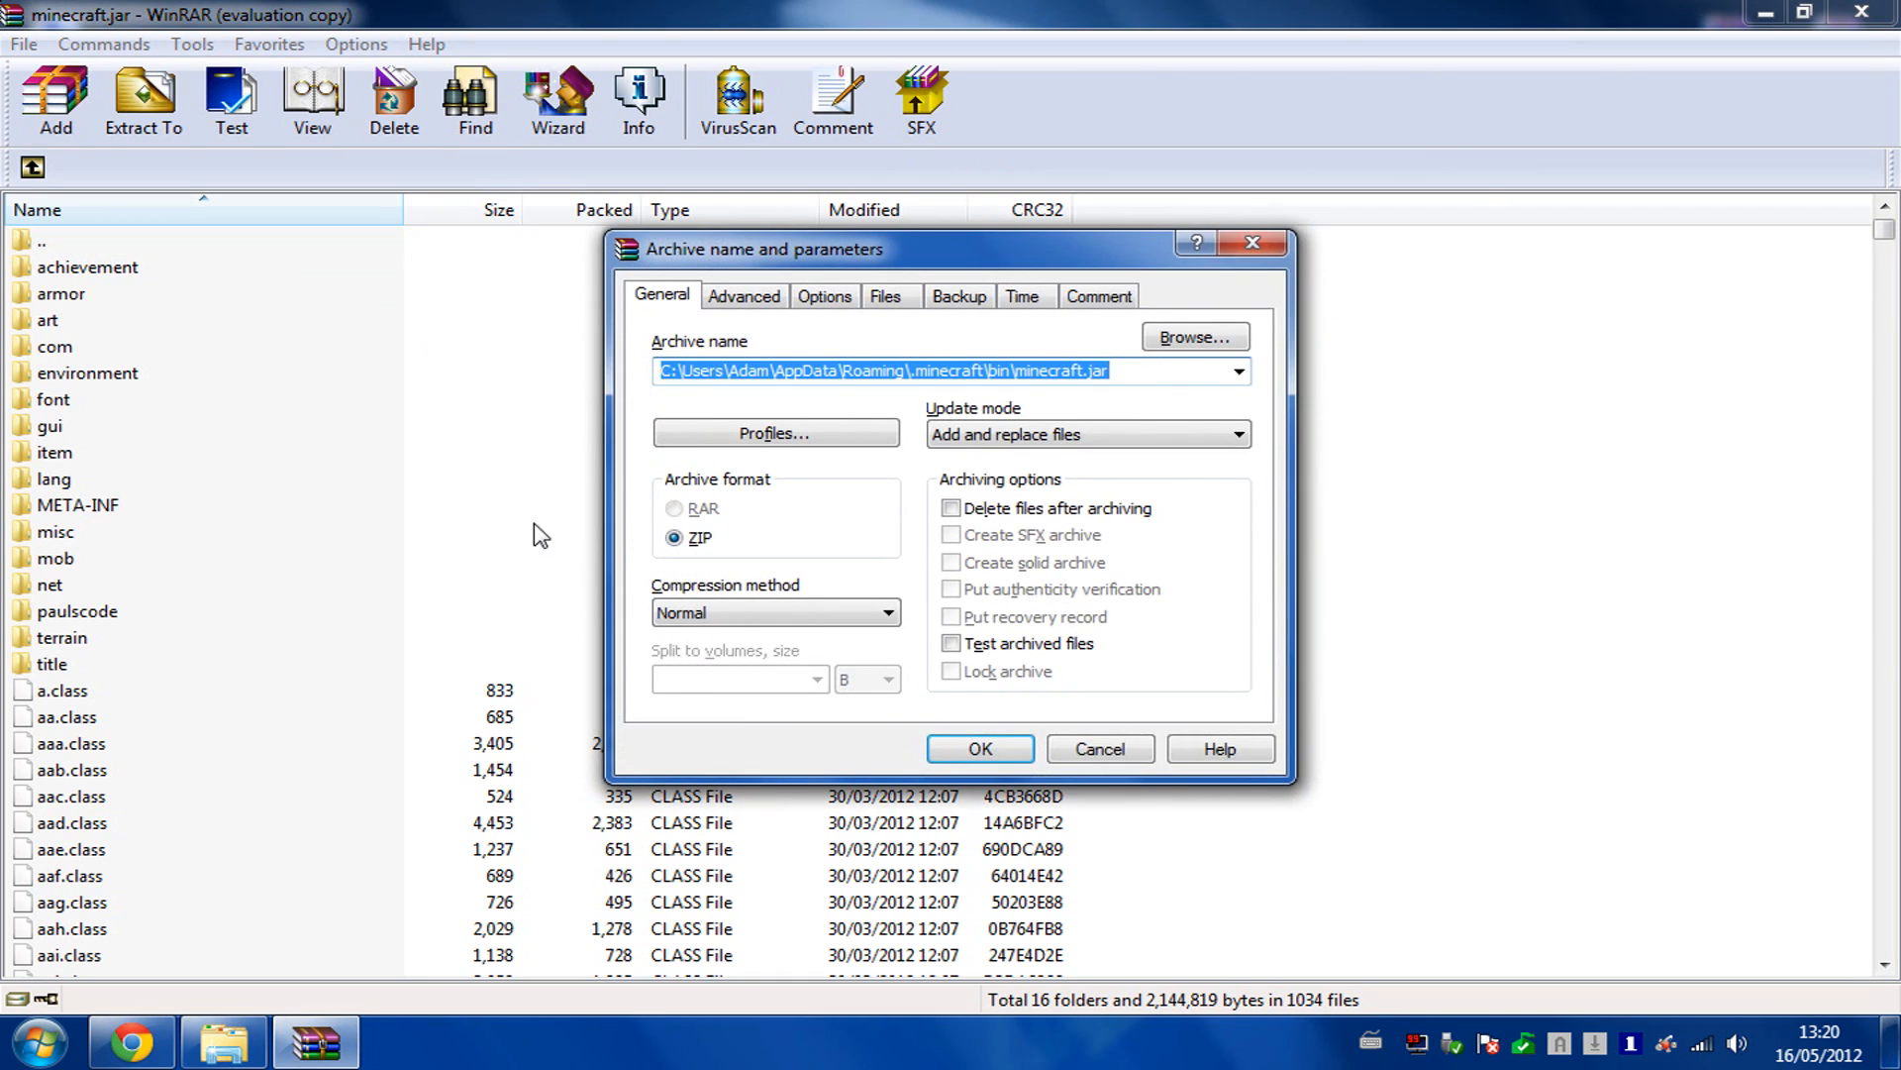
- Add the ModLoader files to minecraft.jar and delete its META-INF folder
click(978, 748)
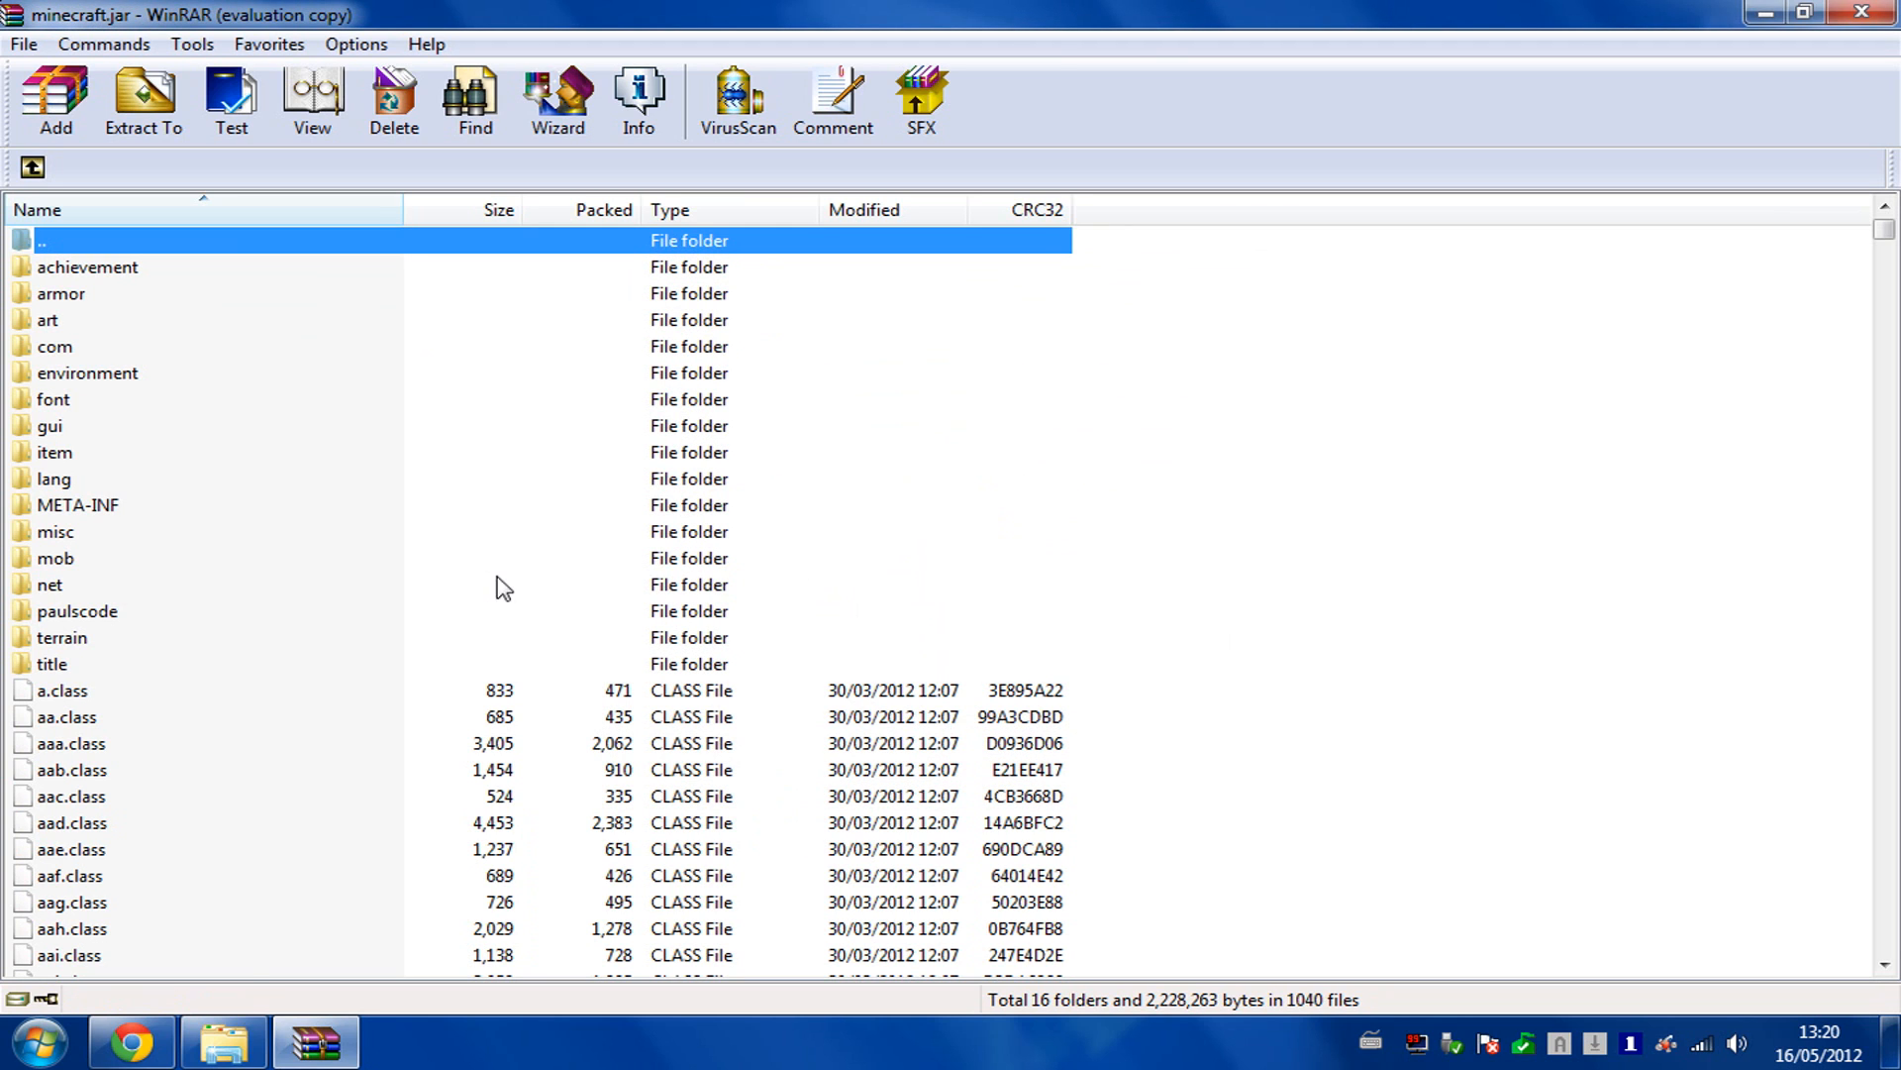
click(77, 504)
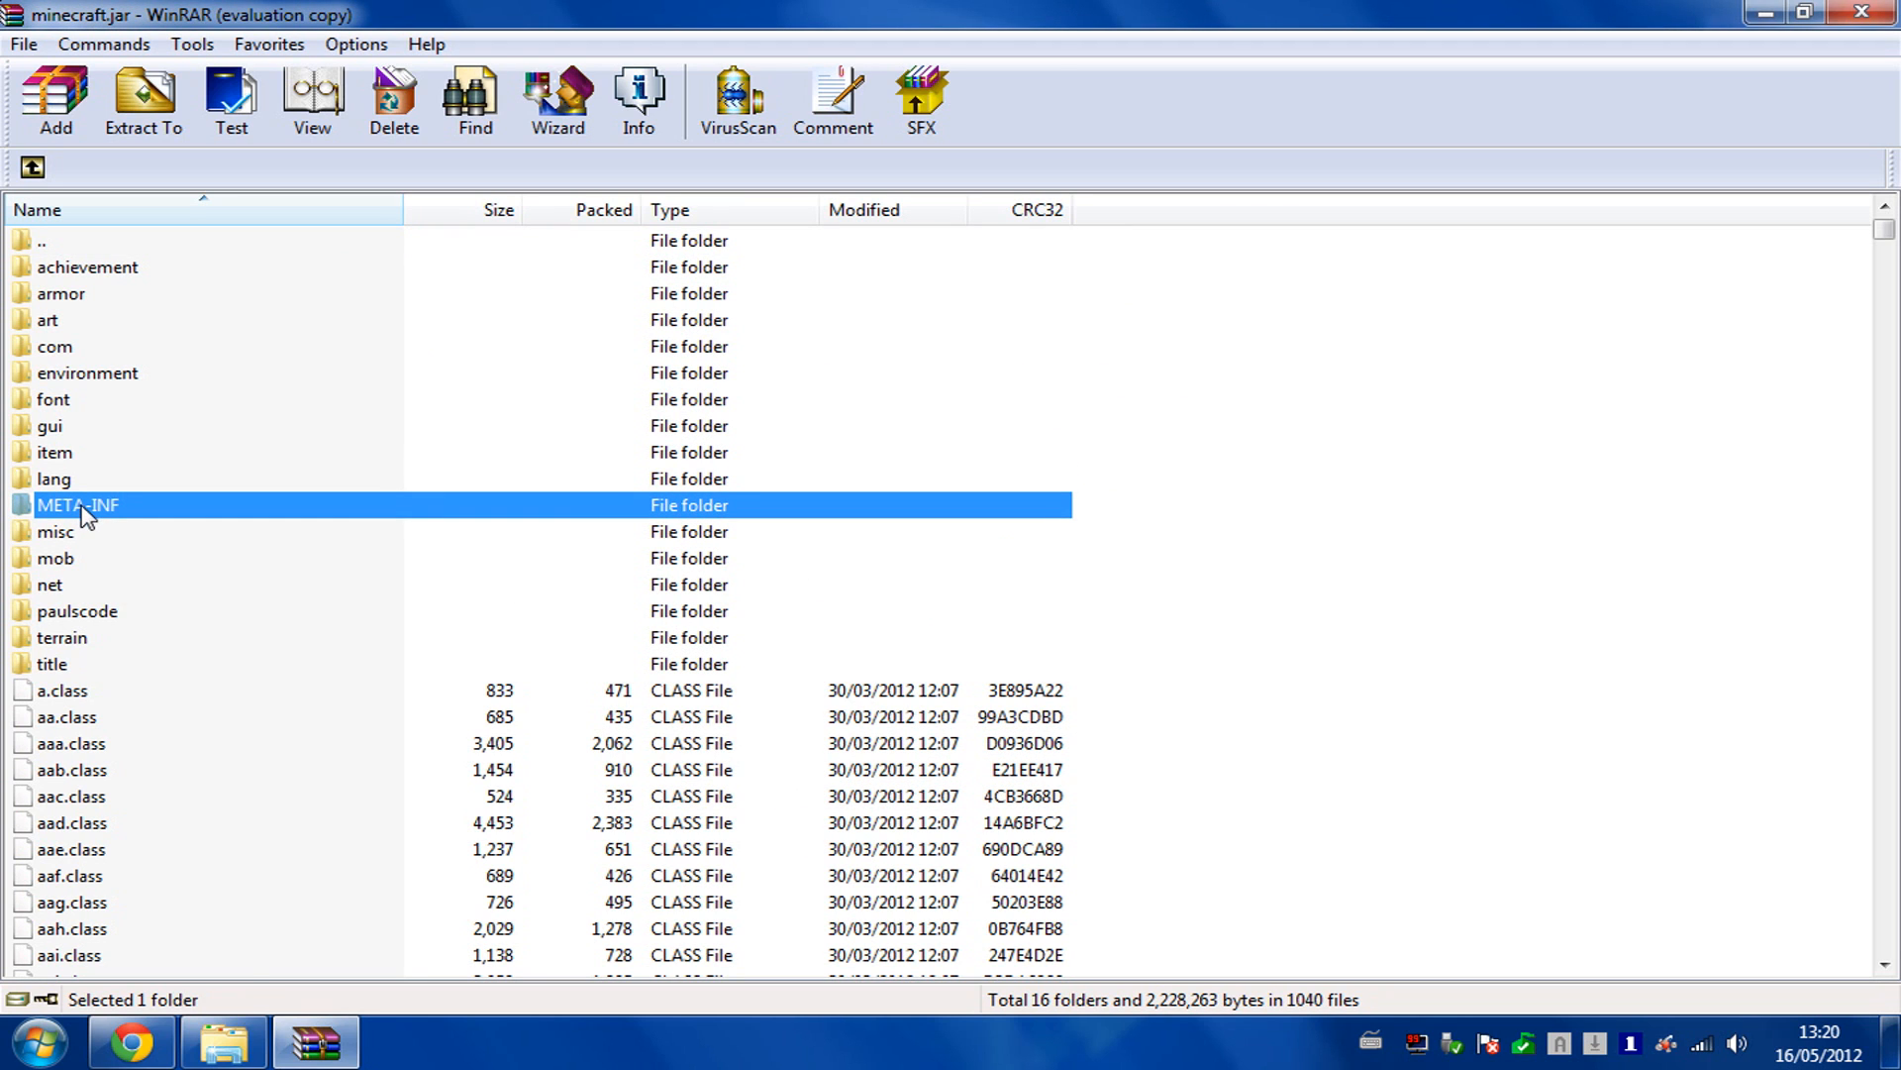
click(392, 99)
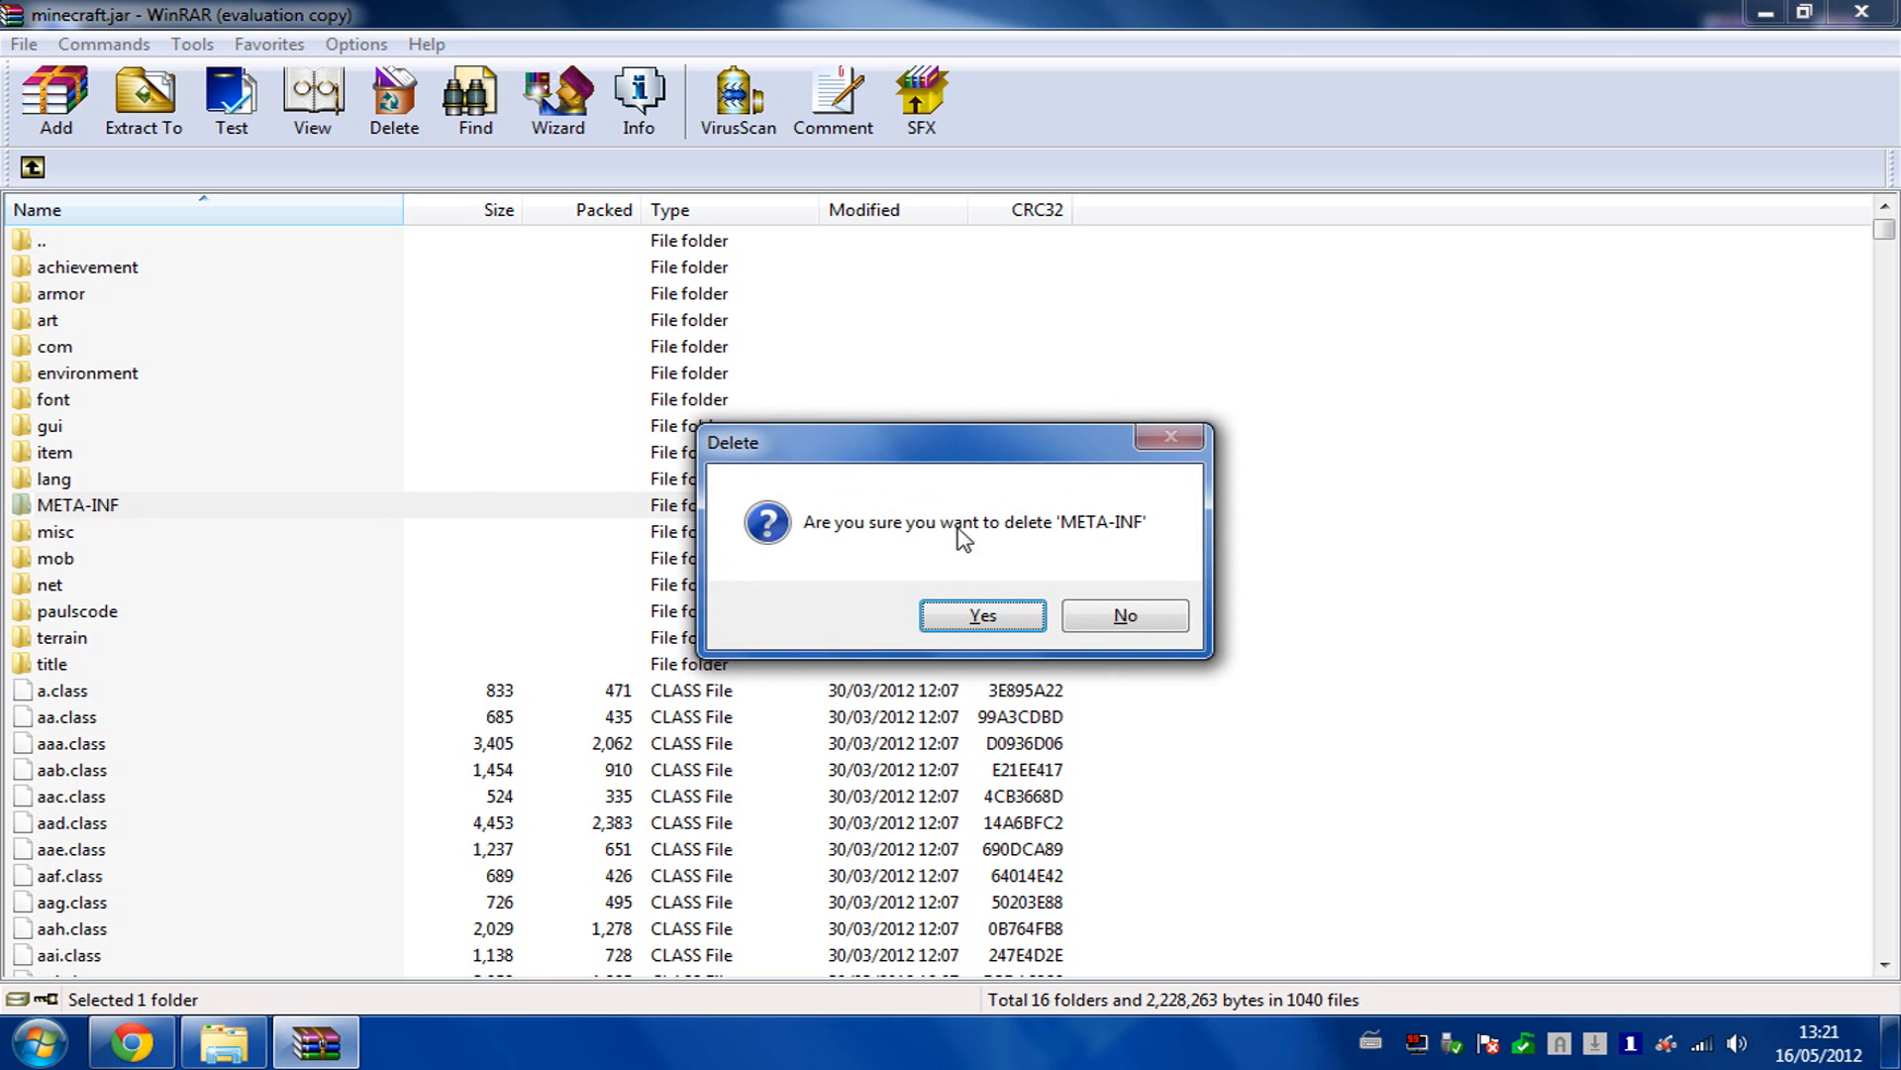
click(980, 615)
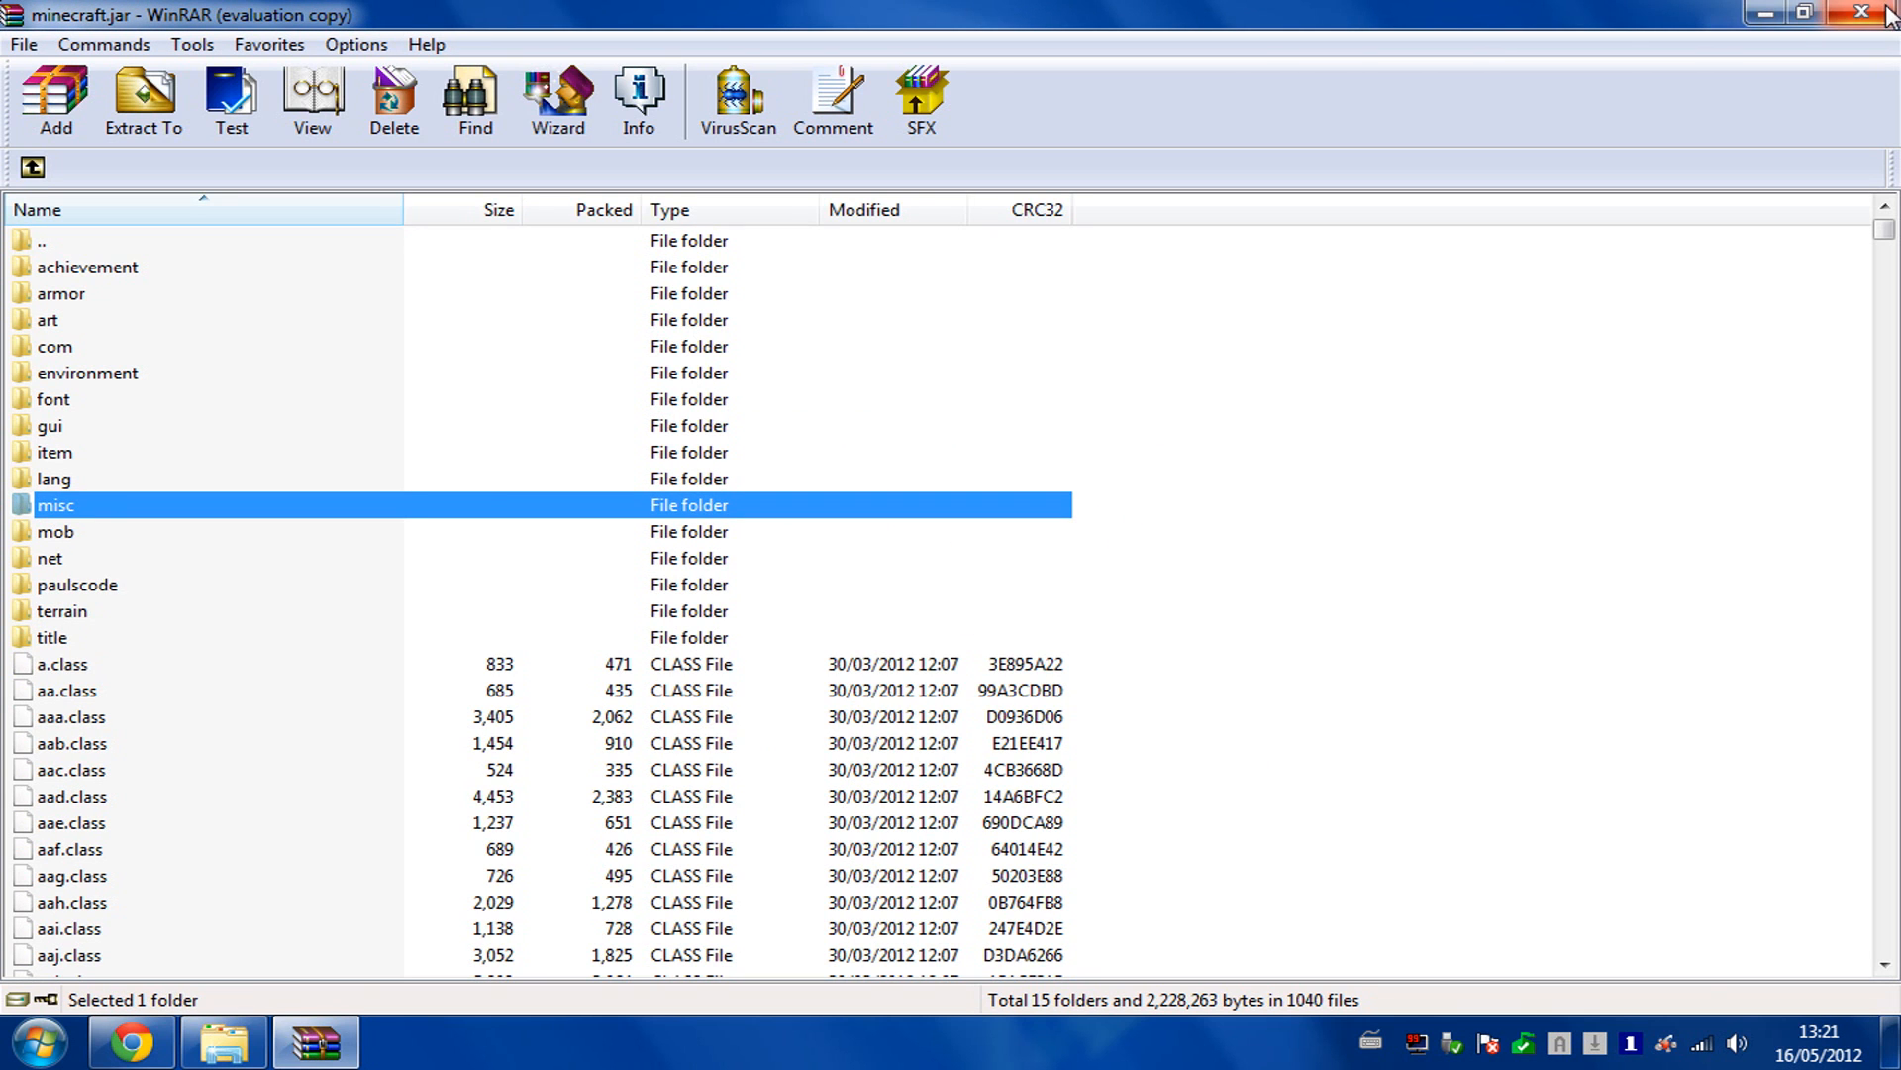
- Close WinRAR and log in to the Minecraft Launcher with the password
click(37, 1040)
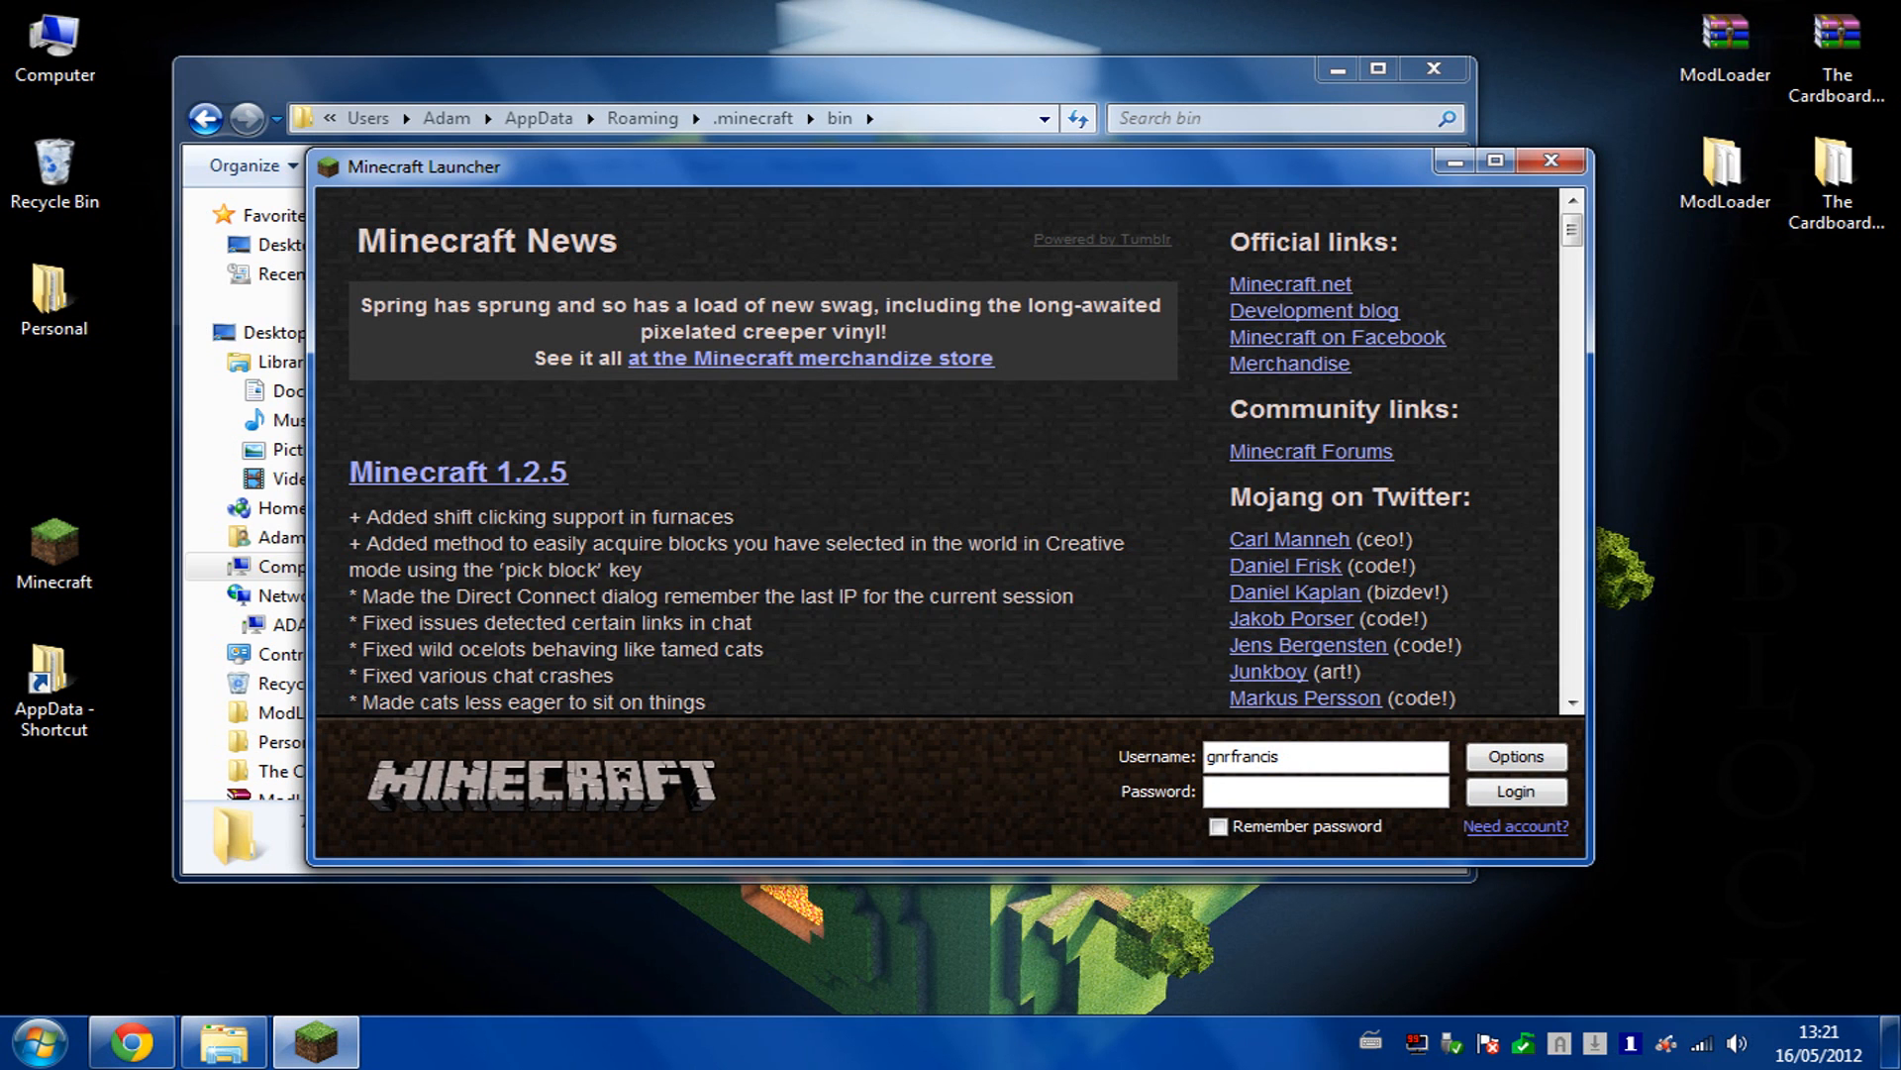
text(password)
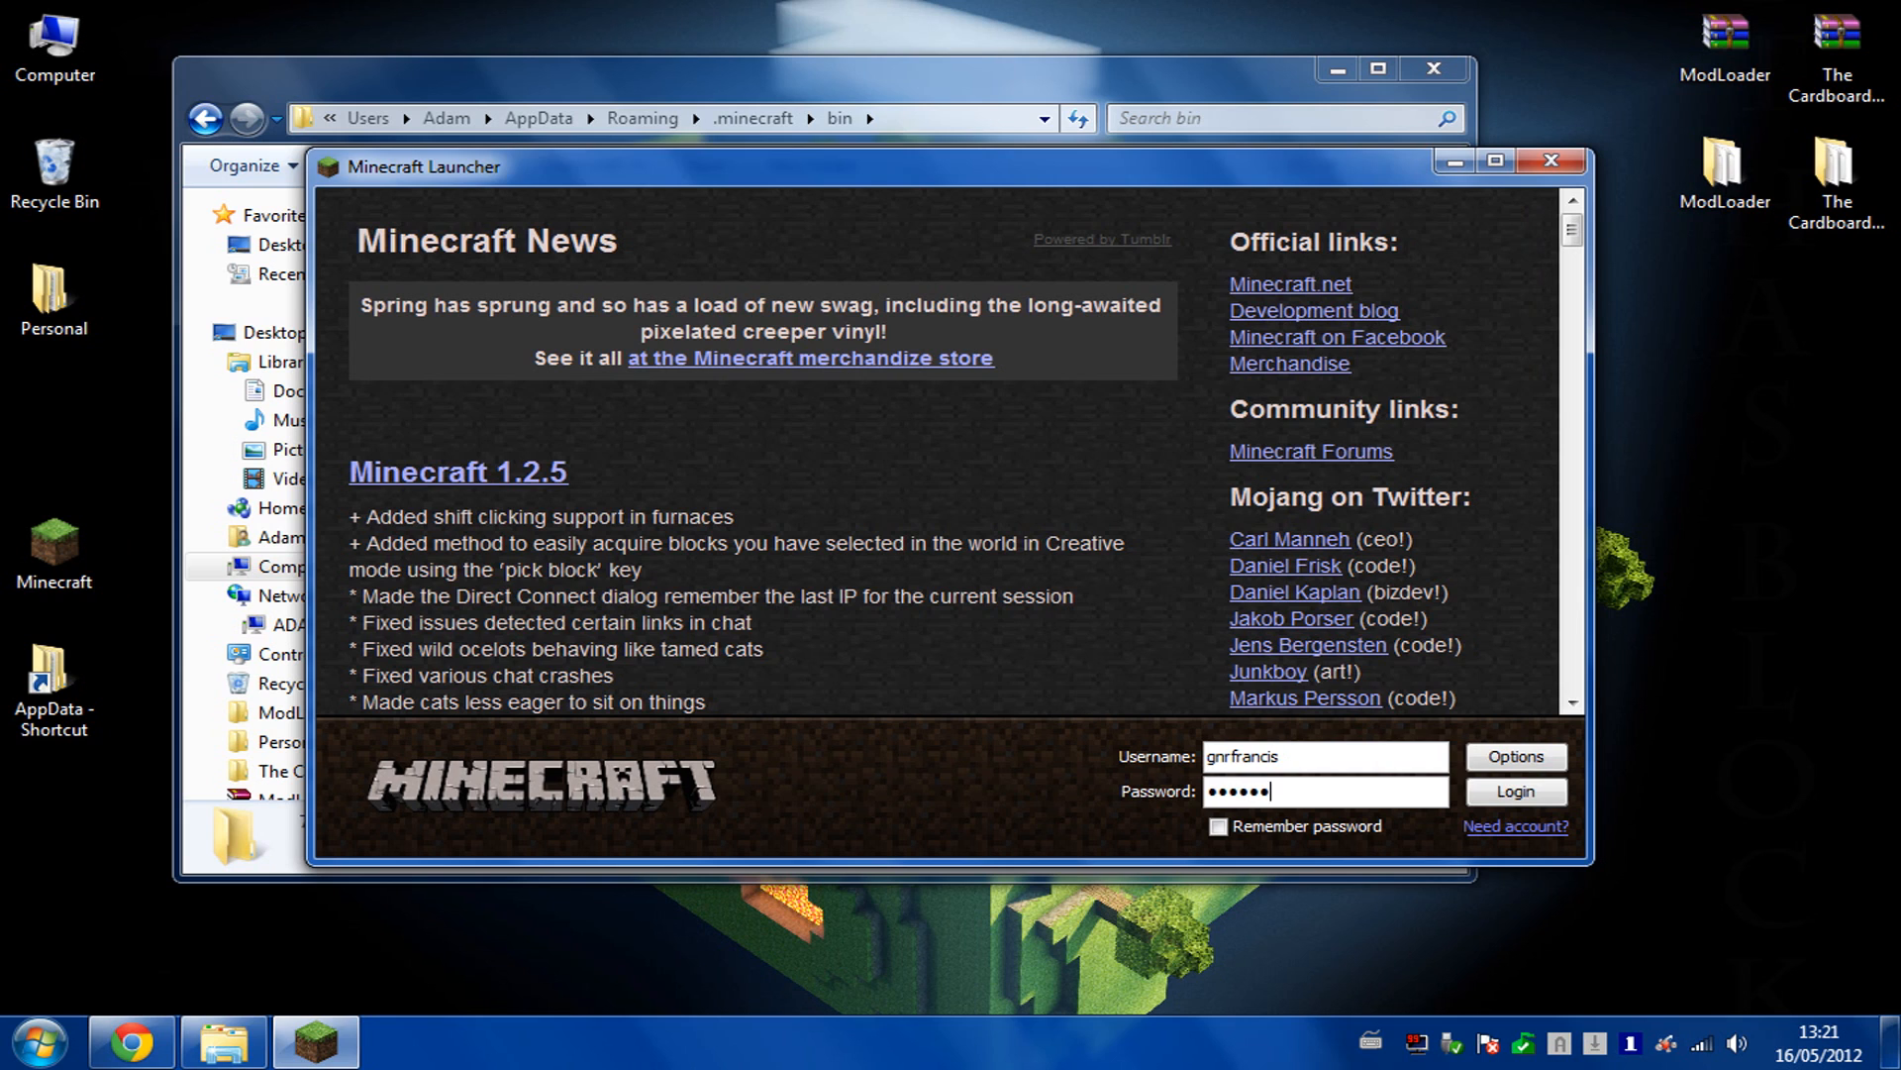
click(1514, 790)
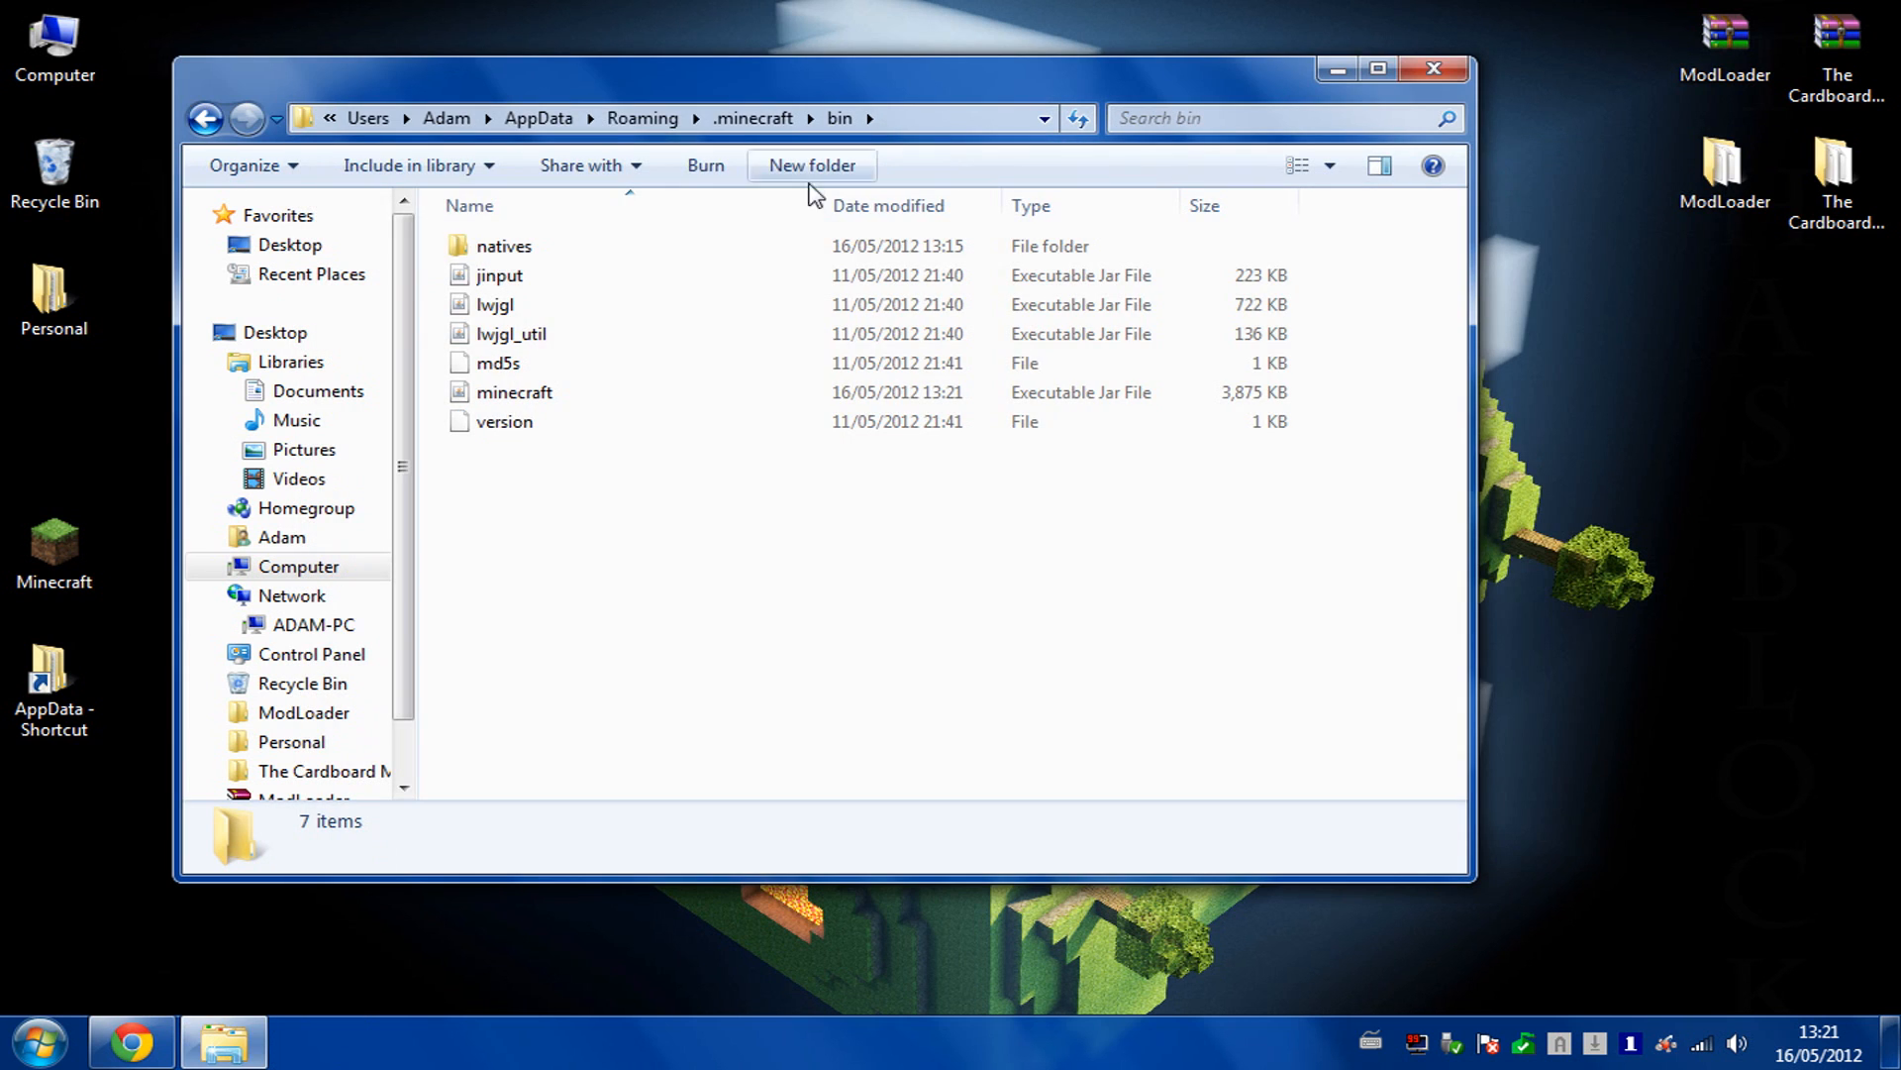
- Return to .minecraft > bin and reopen minecraft.jar in WinRAR
click(206, 118)
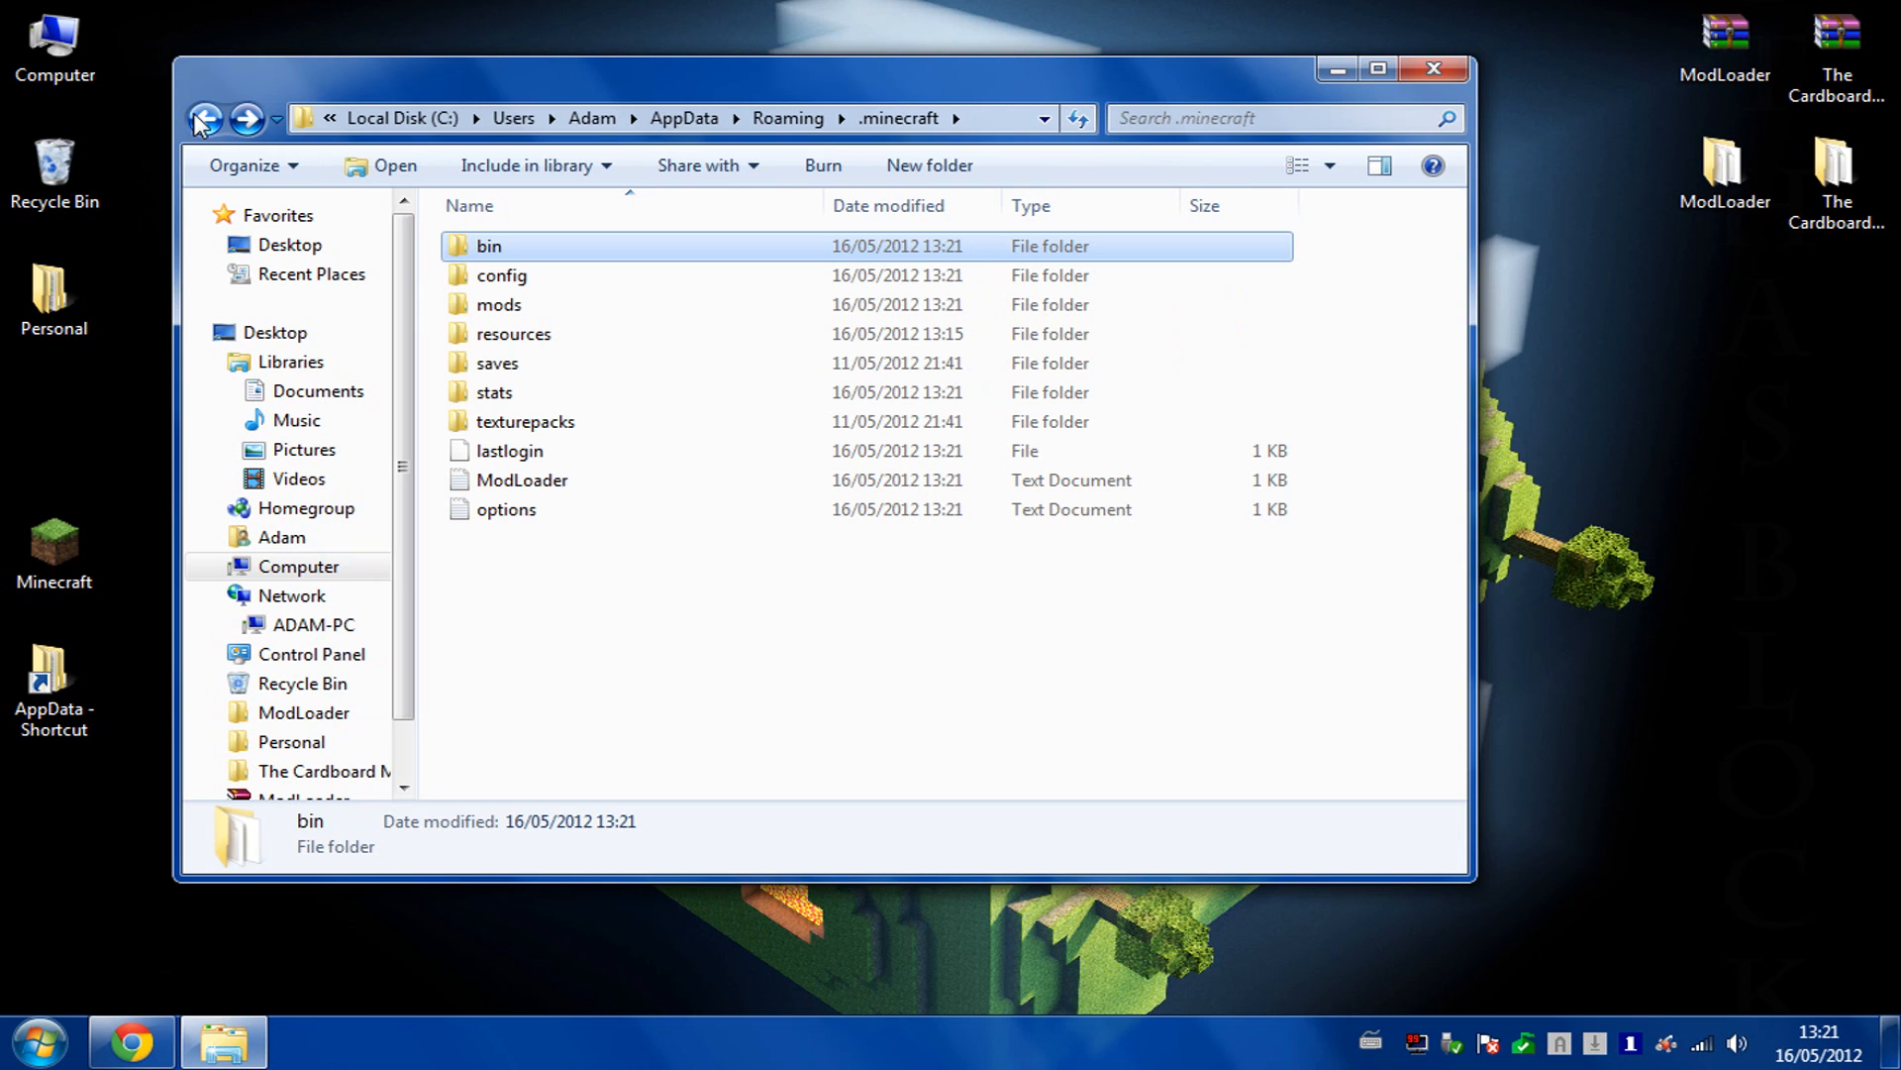
mouse_move(471, 336)
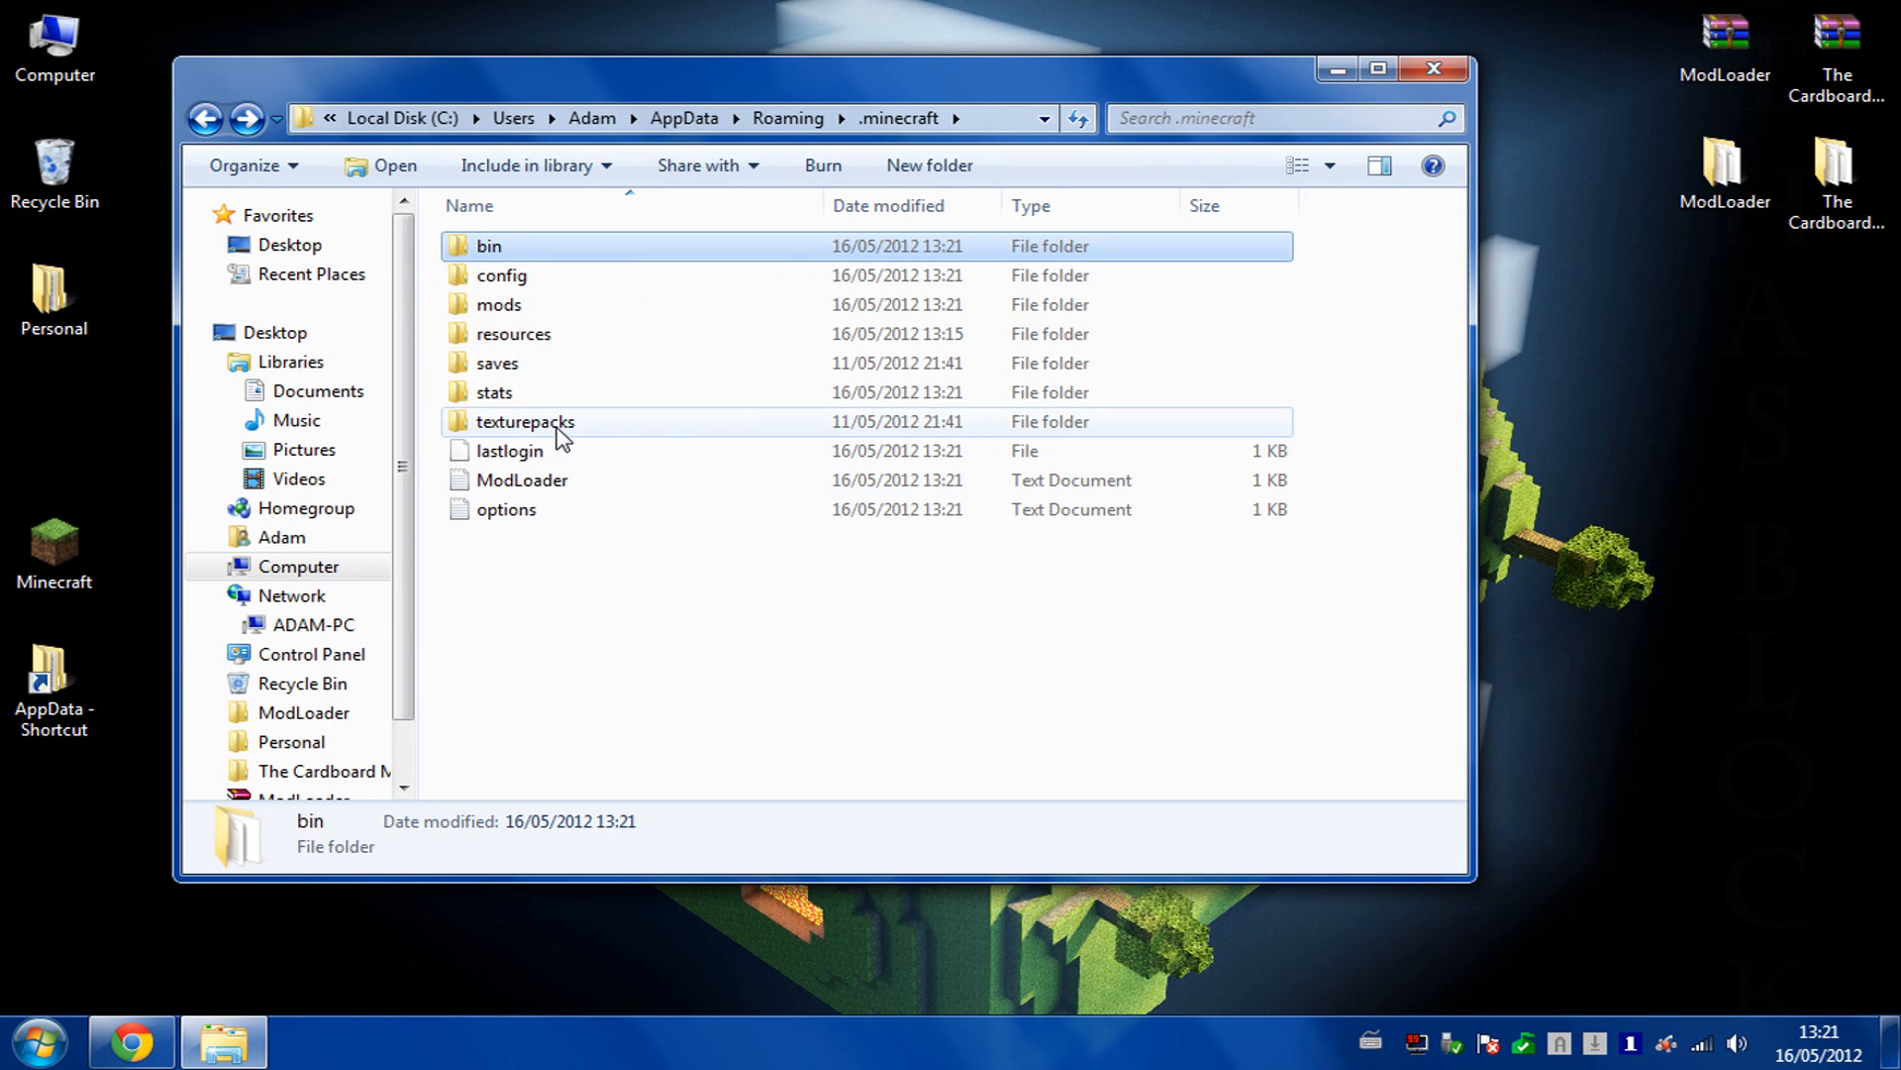
double_click(488, 245)
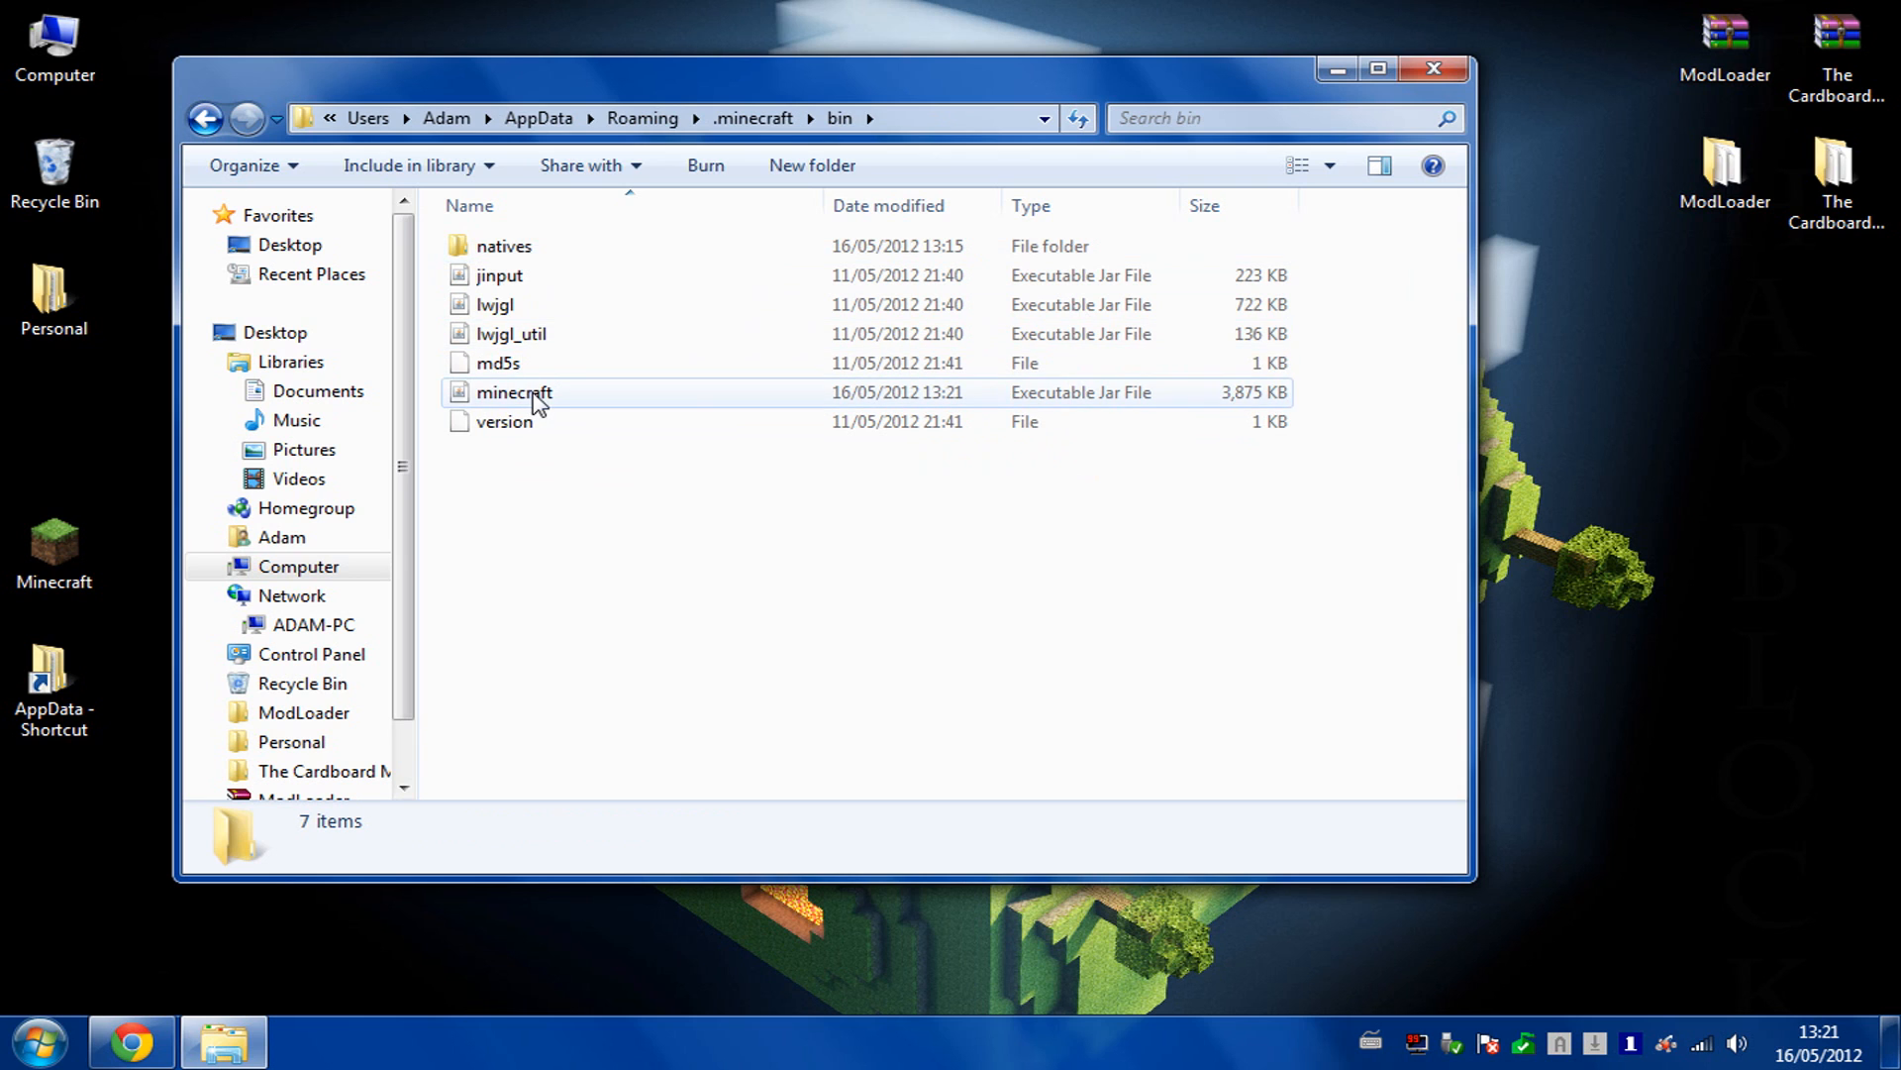
right_click(513, 392)
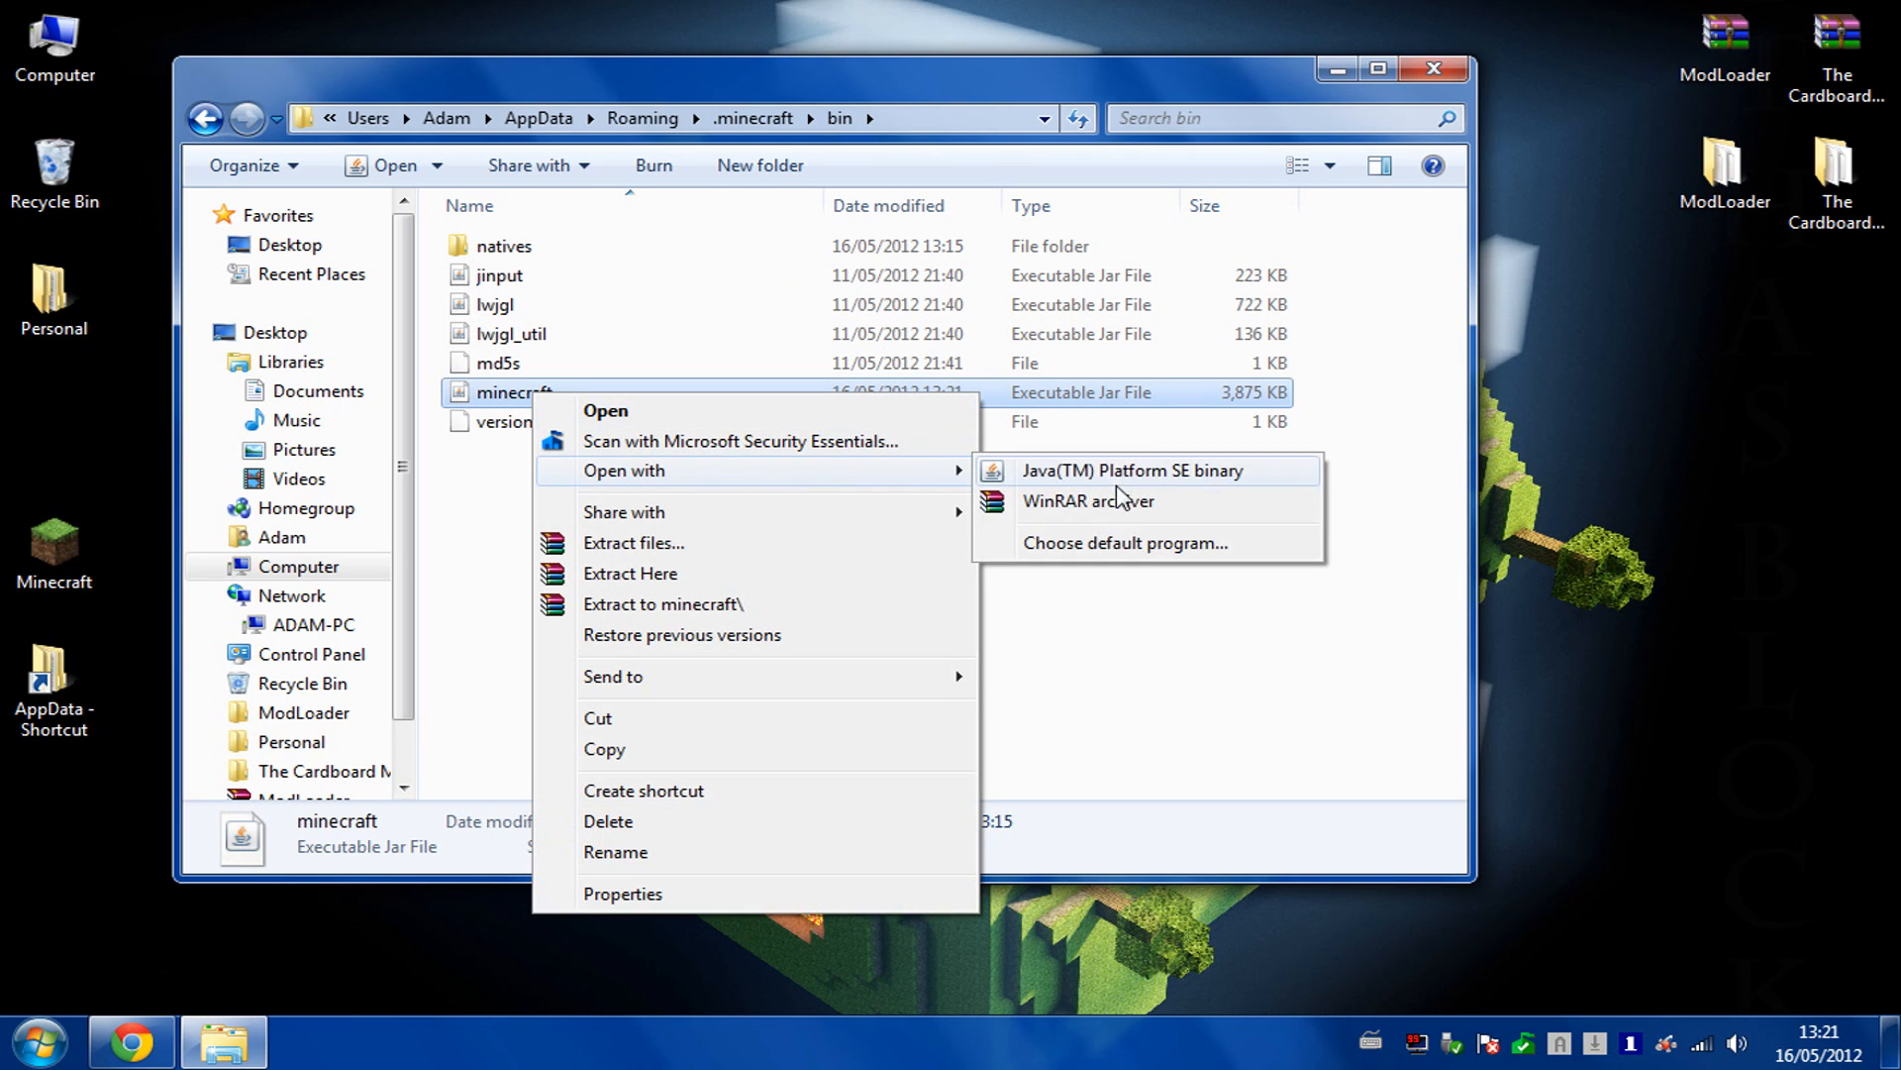
click(1086, 501)
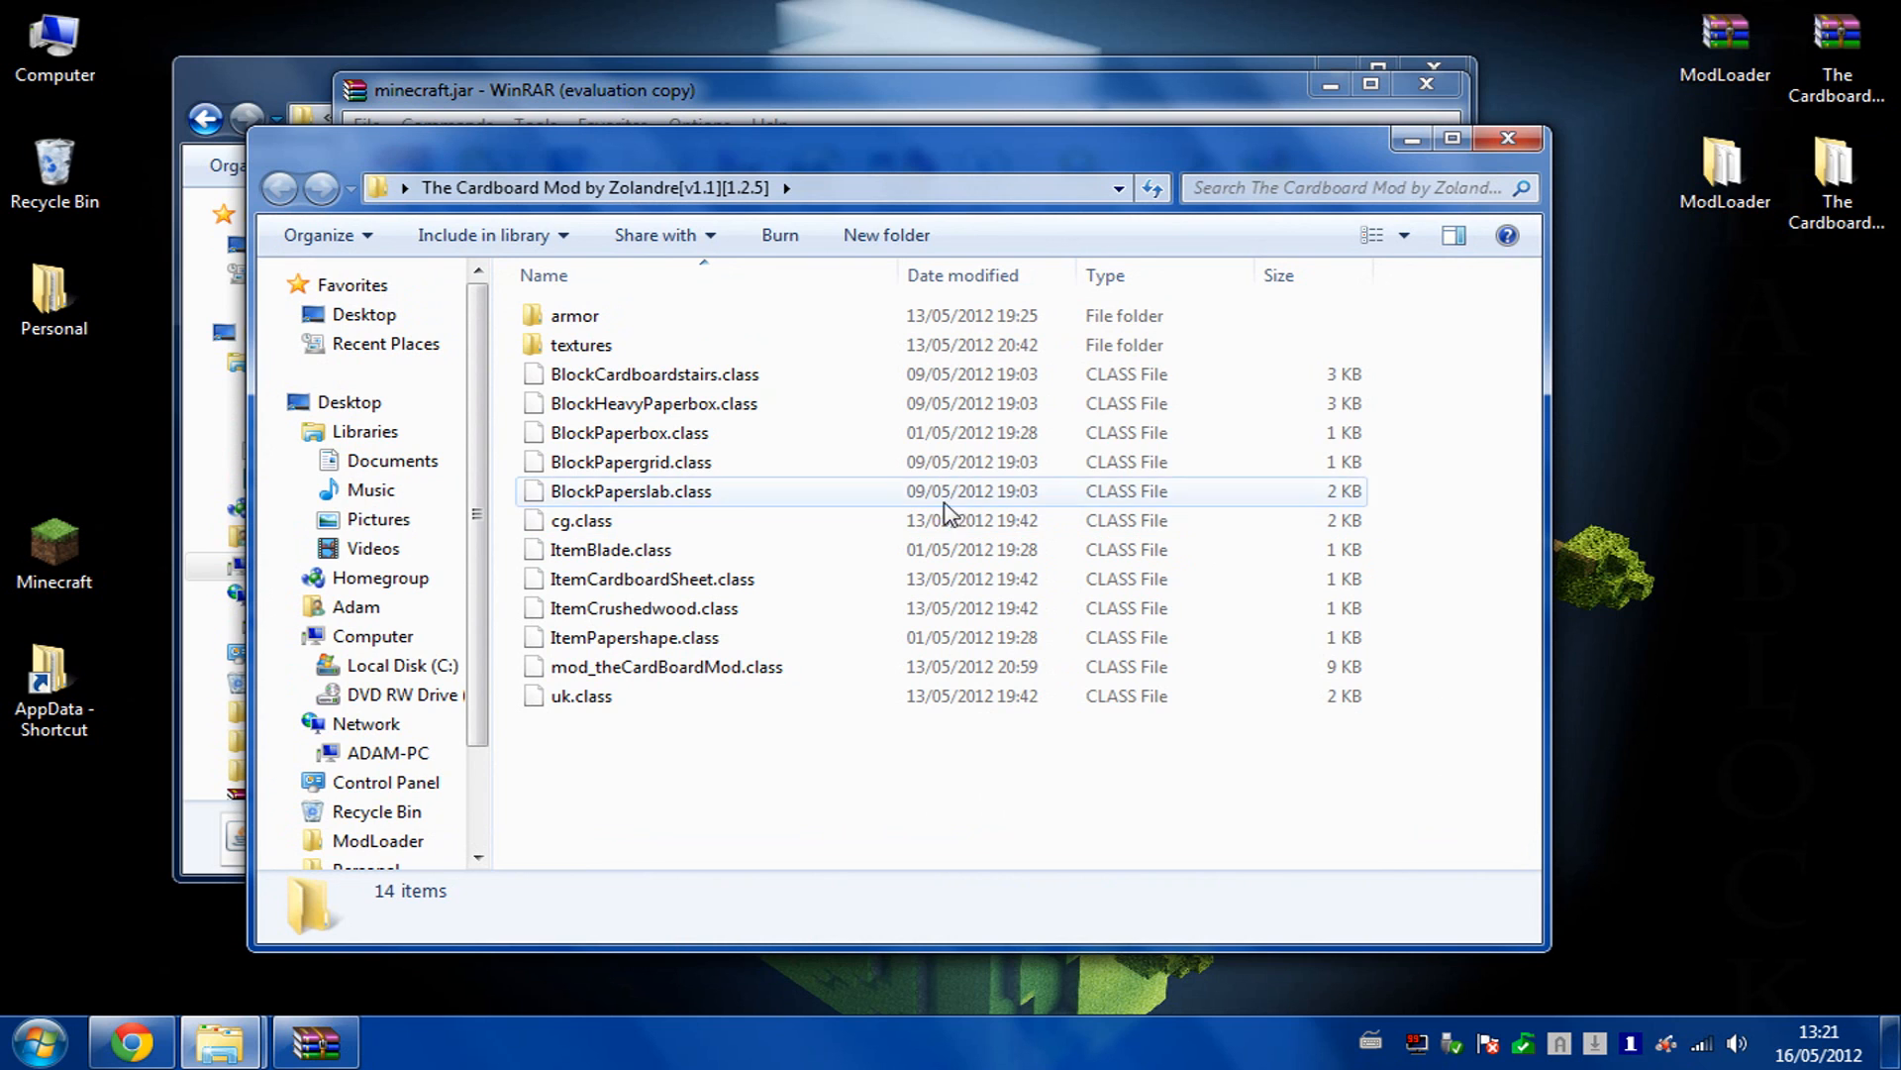
mouse_move(806, 307)
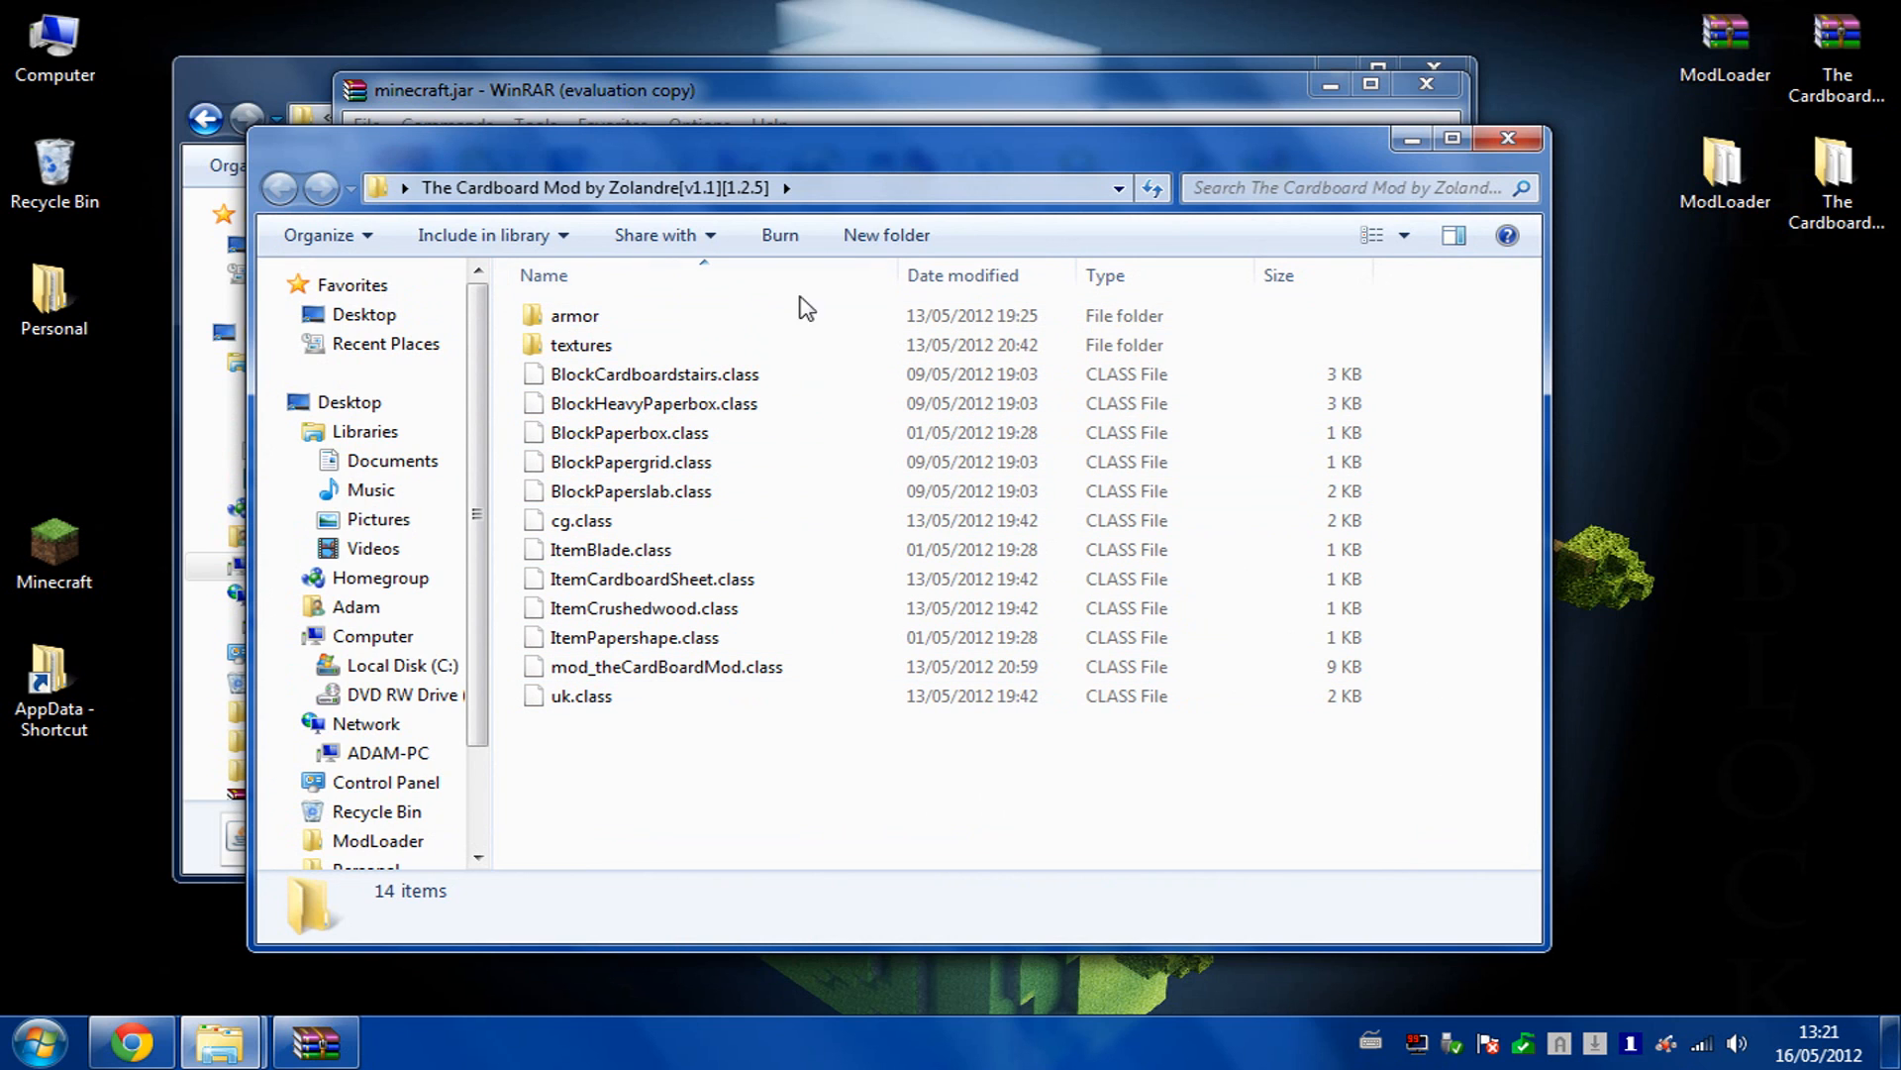
- Select all Cardboard Mod files for copying into minecraft.jar, then close the windows
key(ctrl+a)
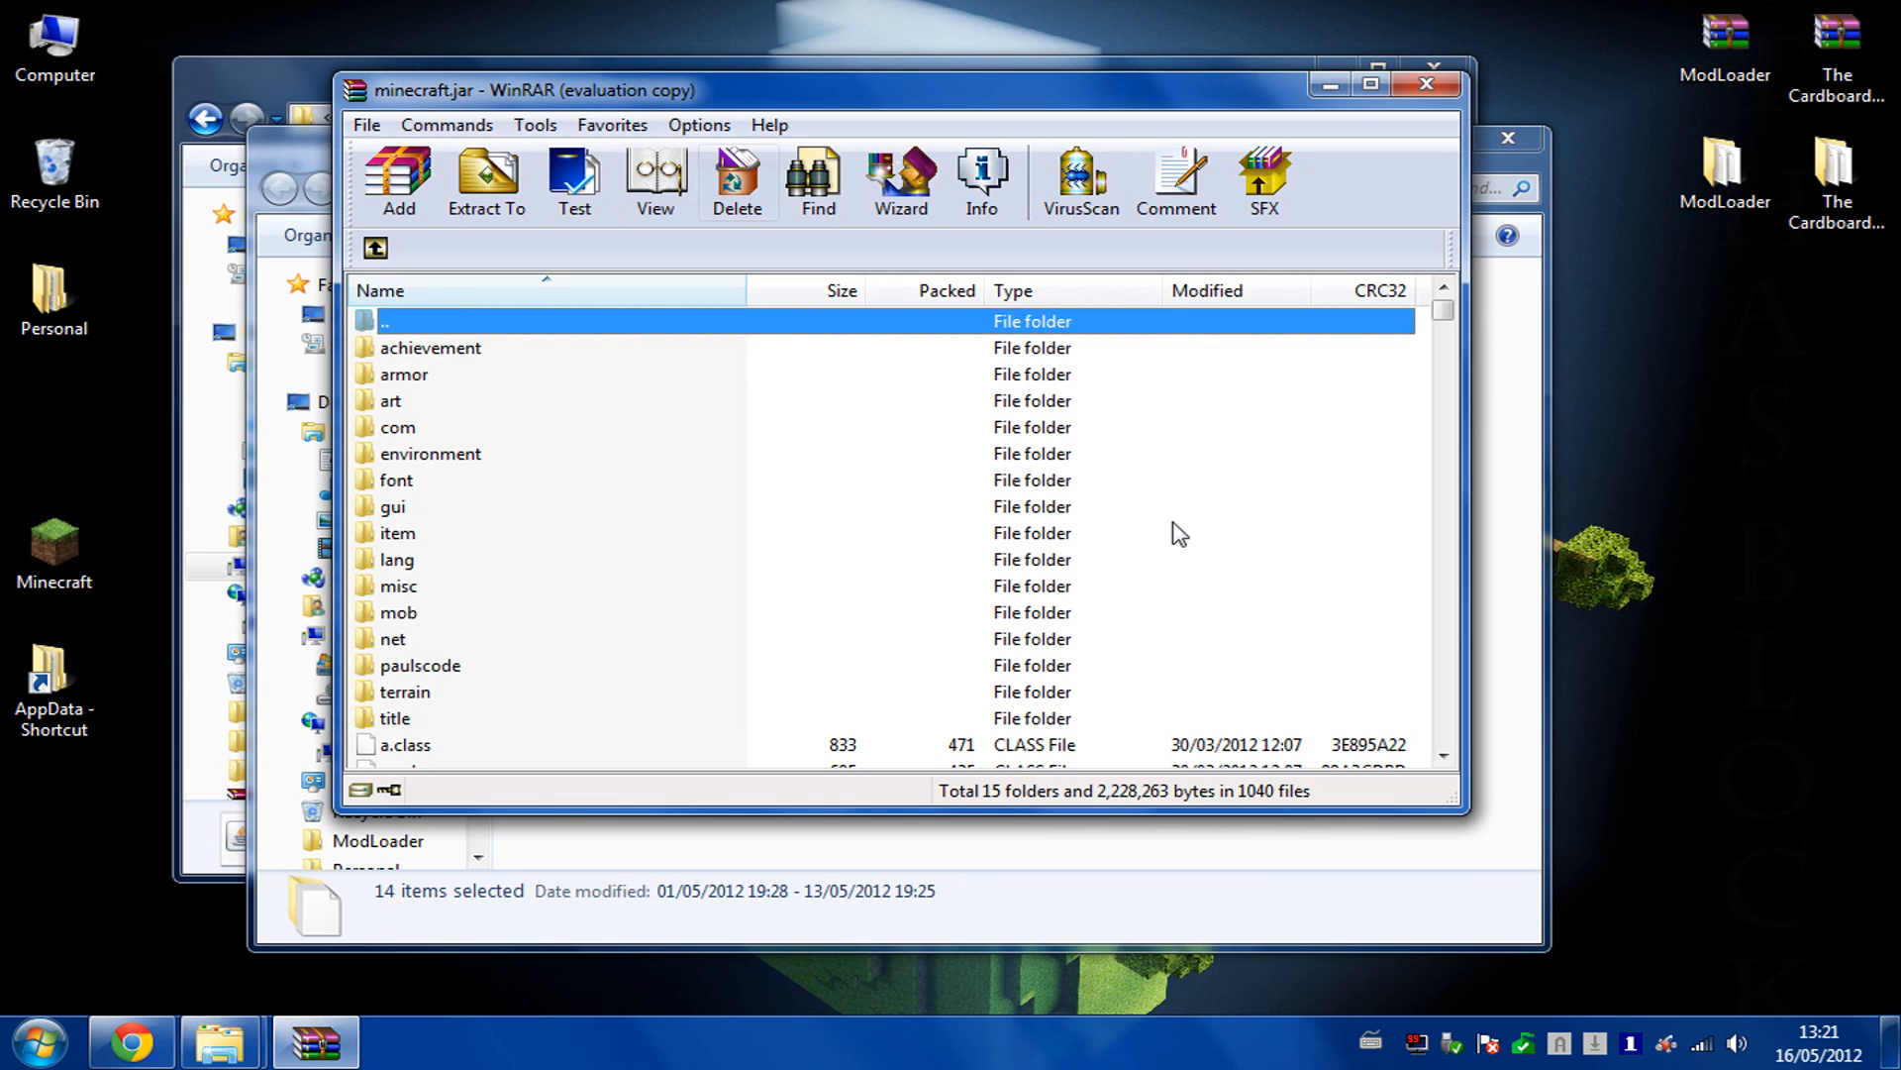
click(1371, 83)
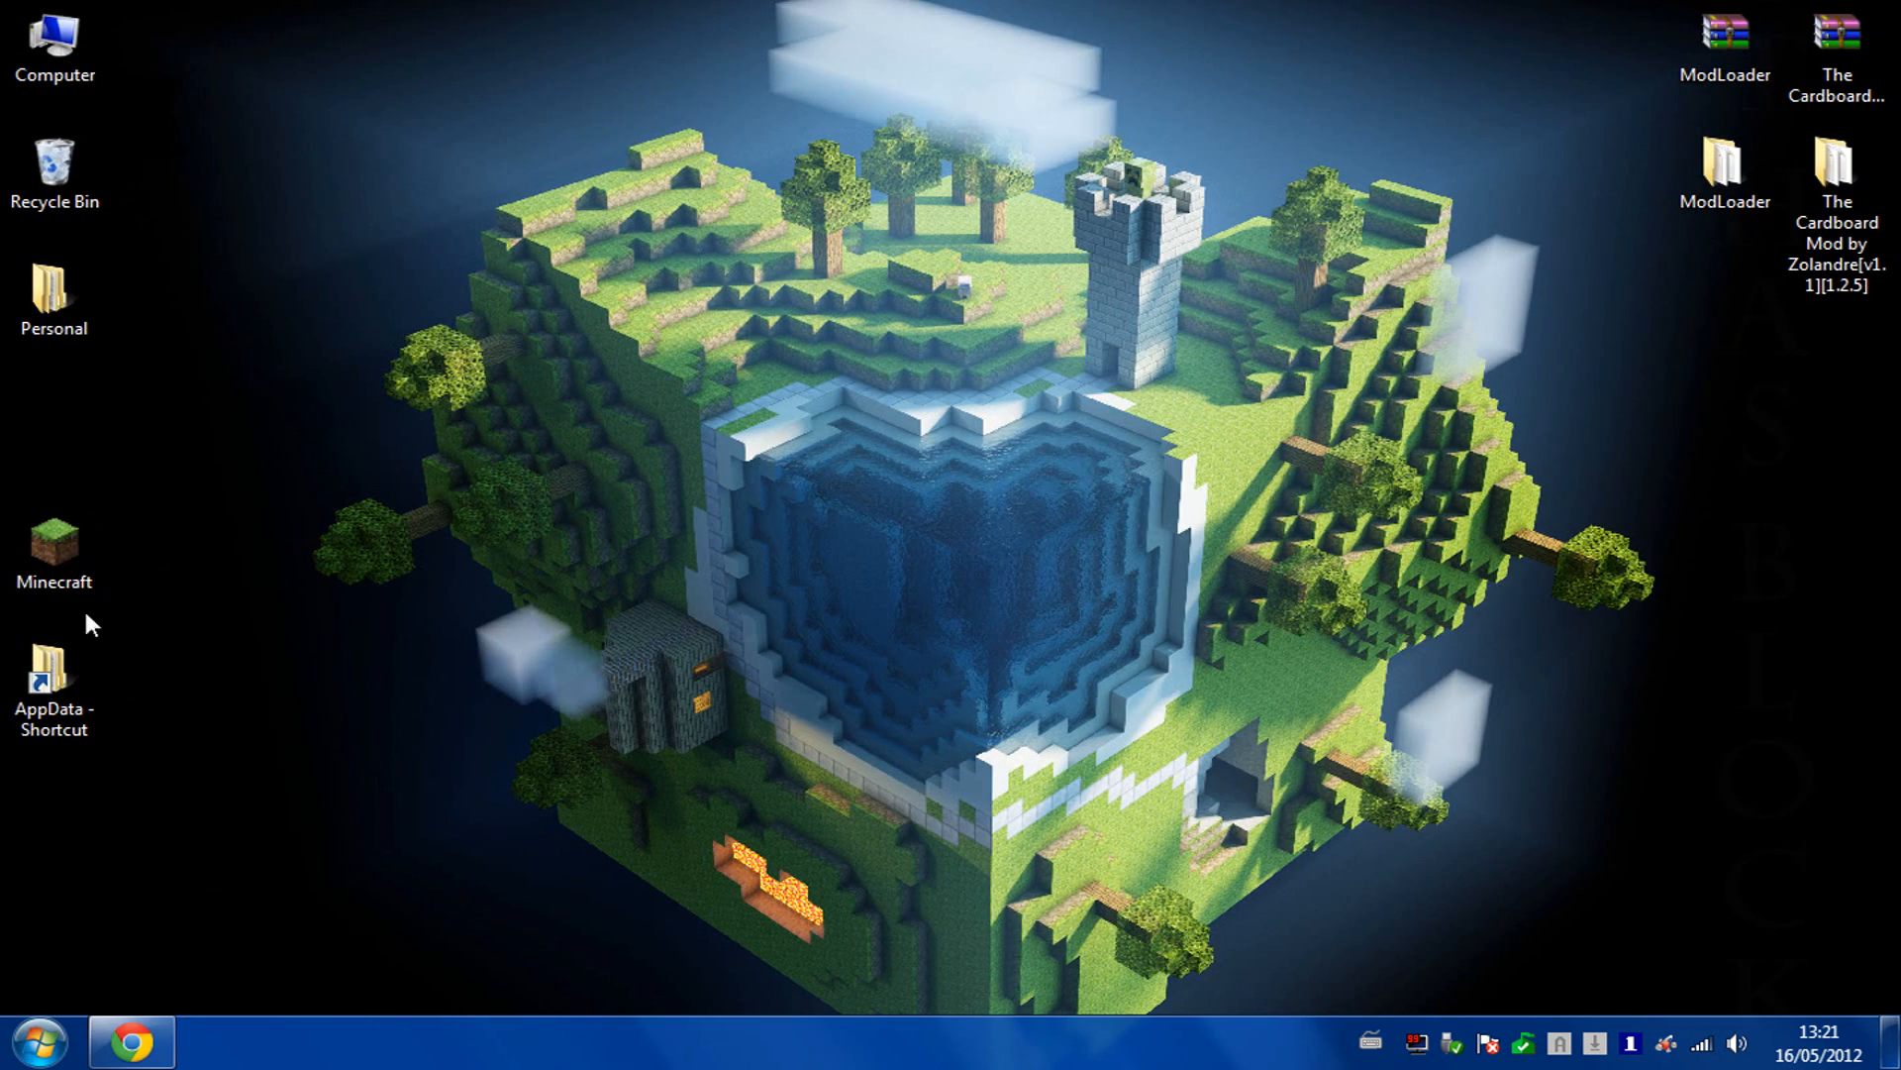
- Launch Minecraft from the desktop shortcut and log in with the password
double_click(53, 548)
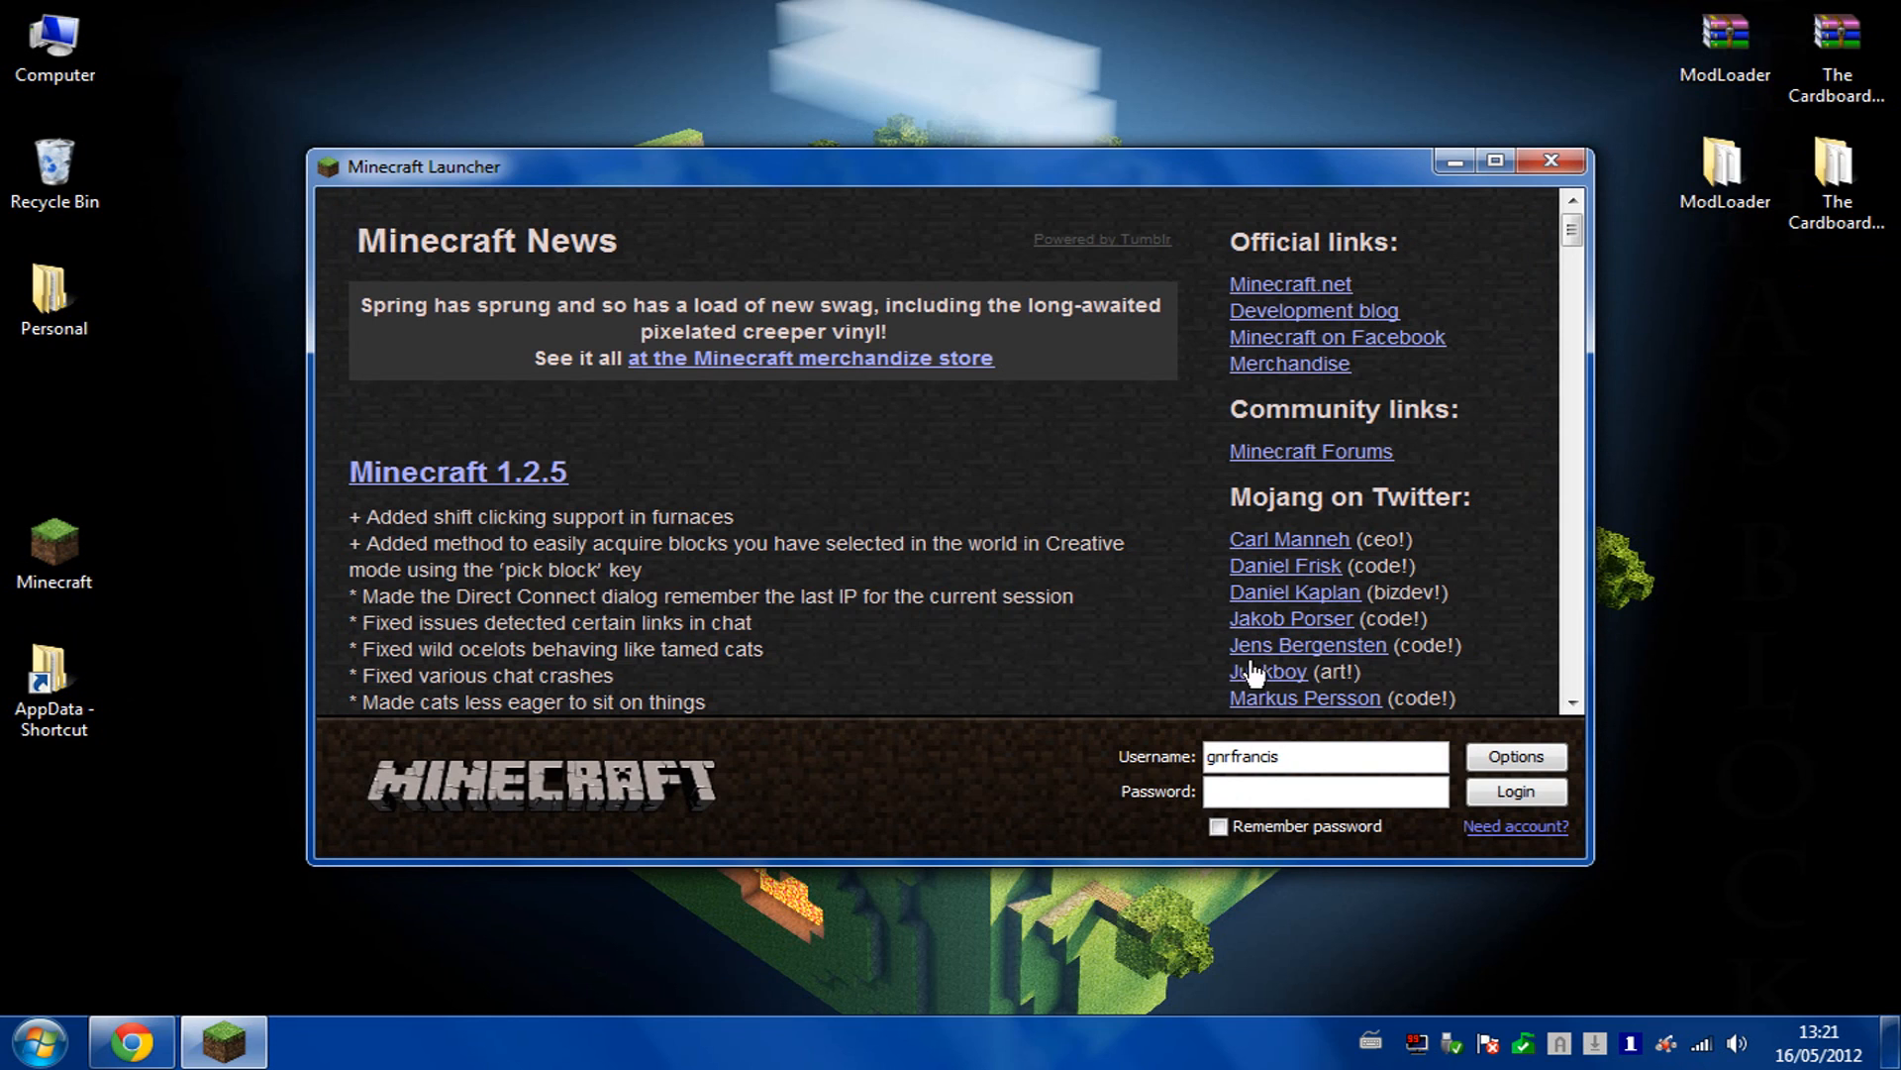
text(password)
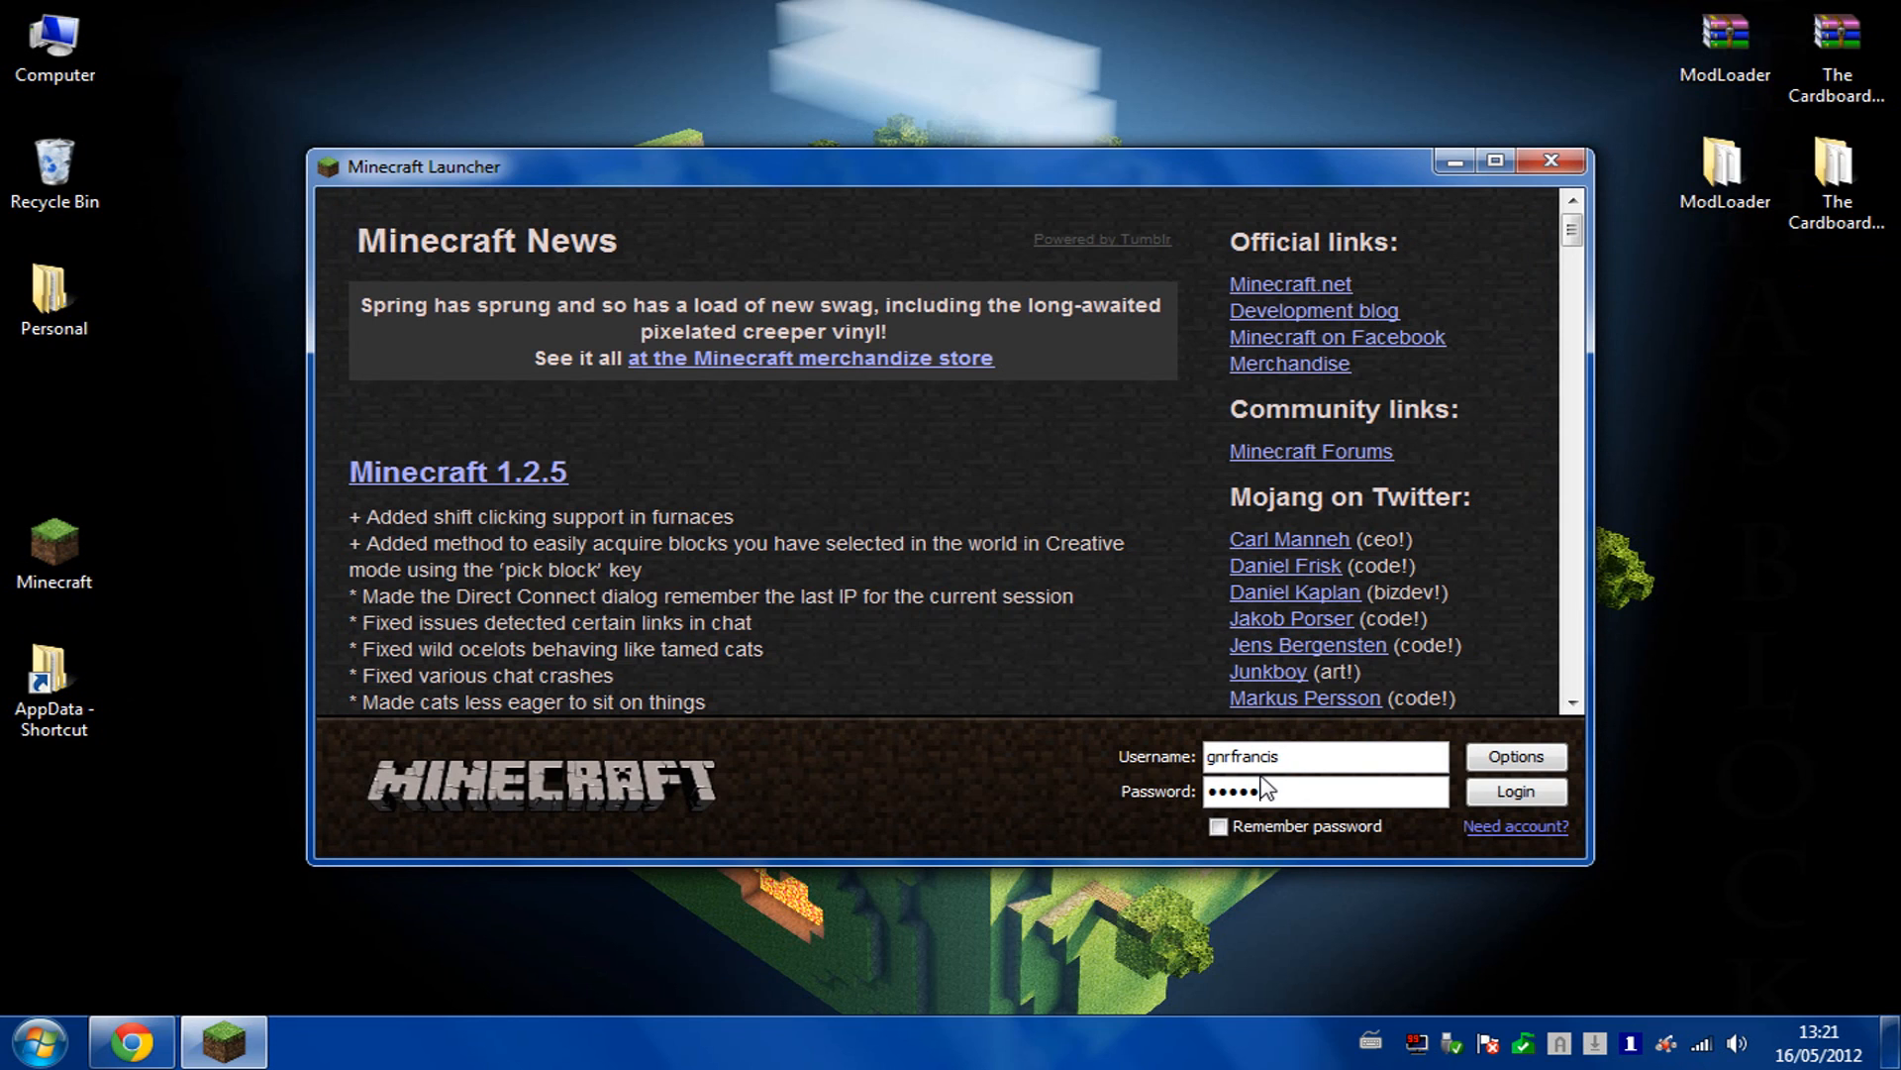
click(1514, 790)
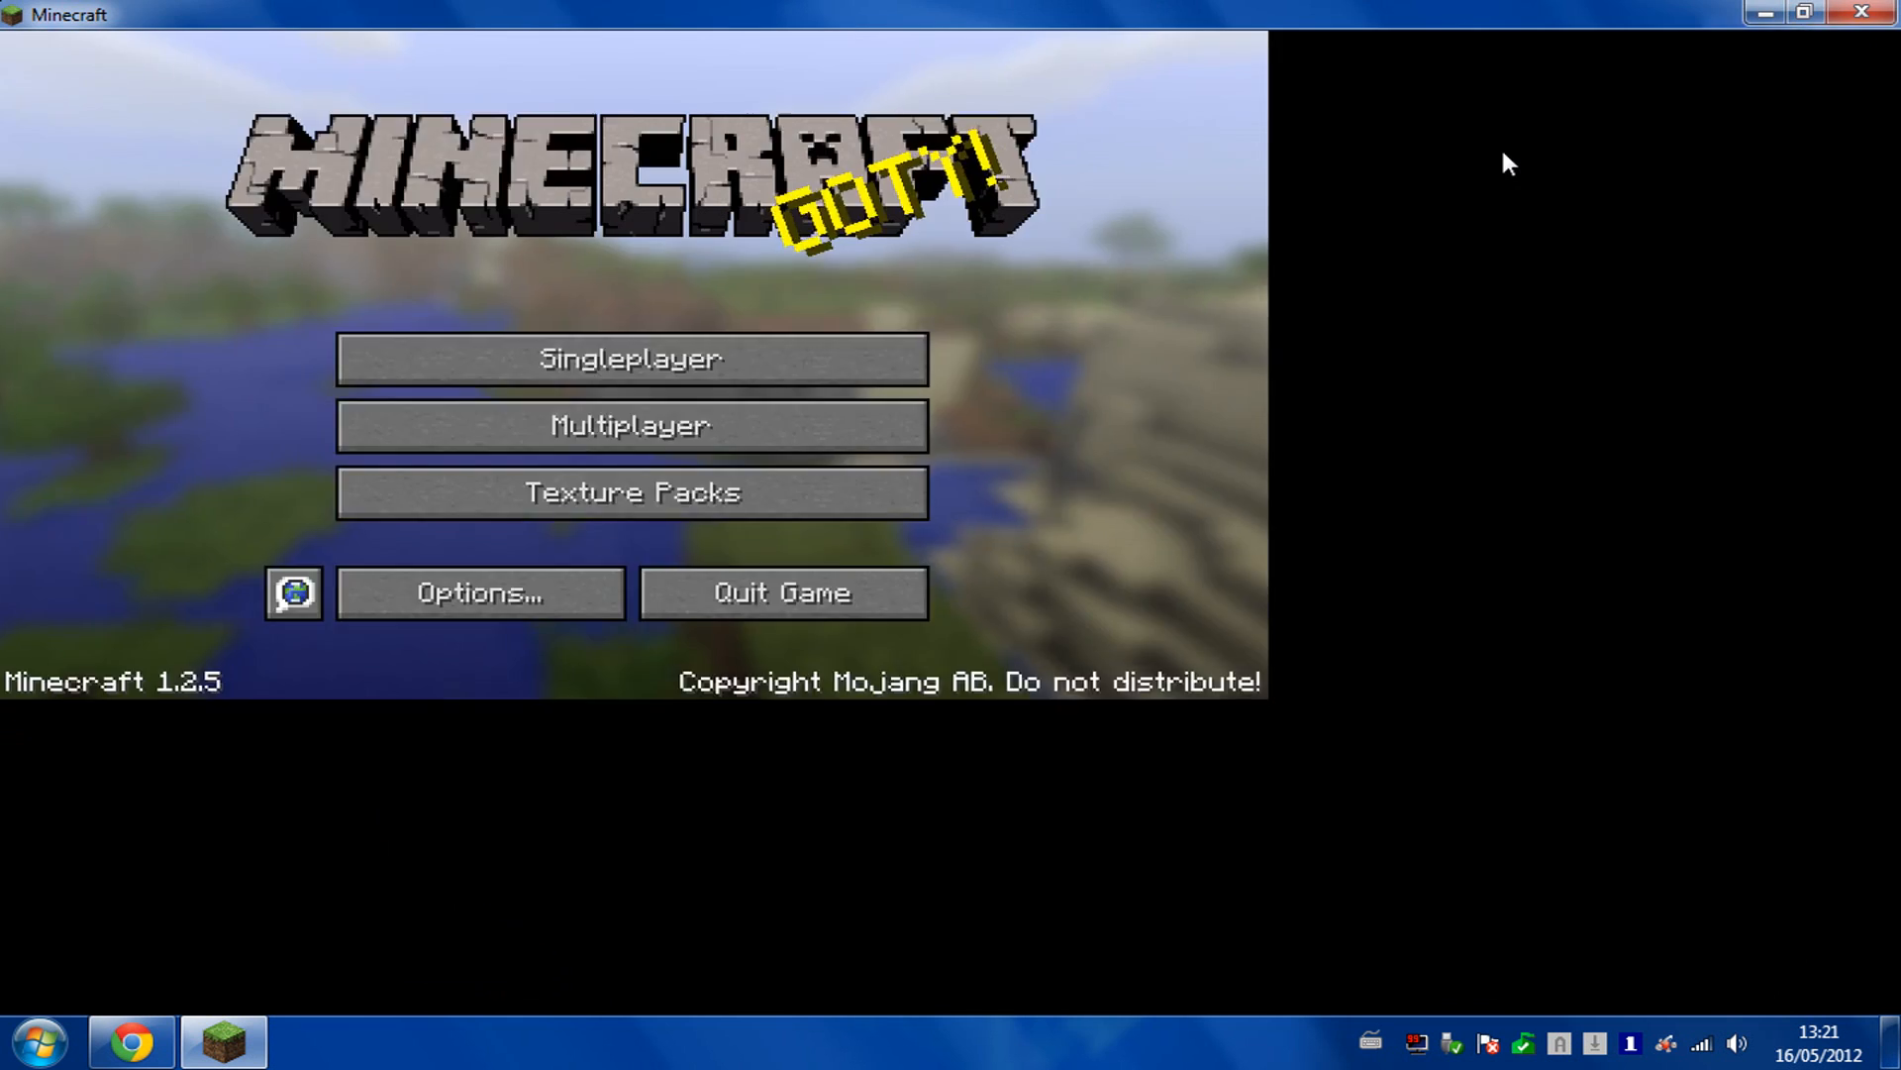
- Create a new Creative-mode world from Singleplayer and load into the snowy forest
click(628, 357)
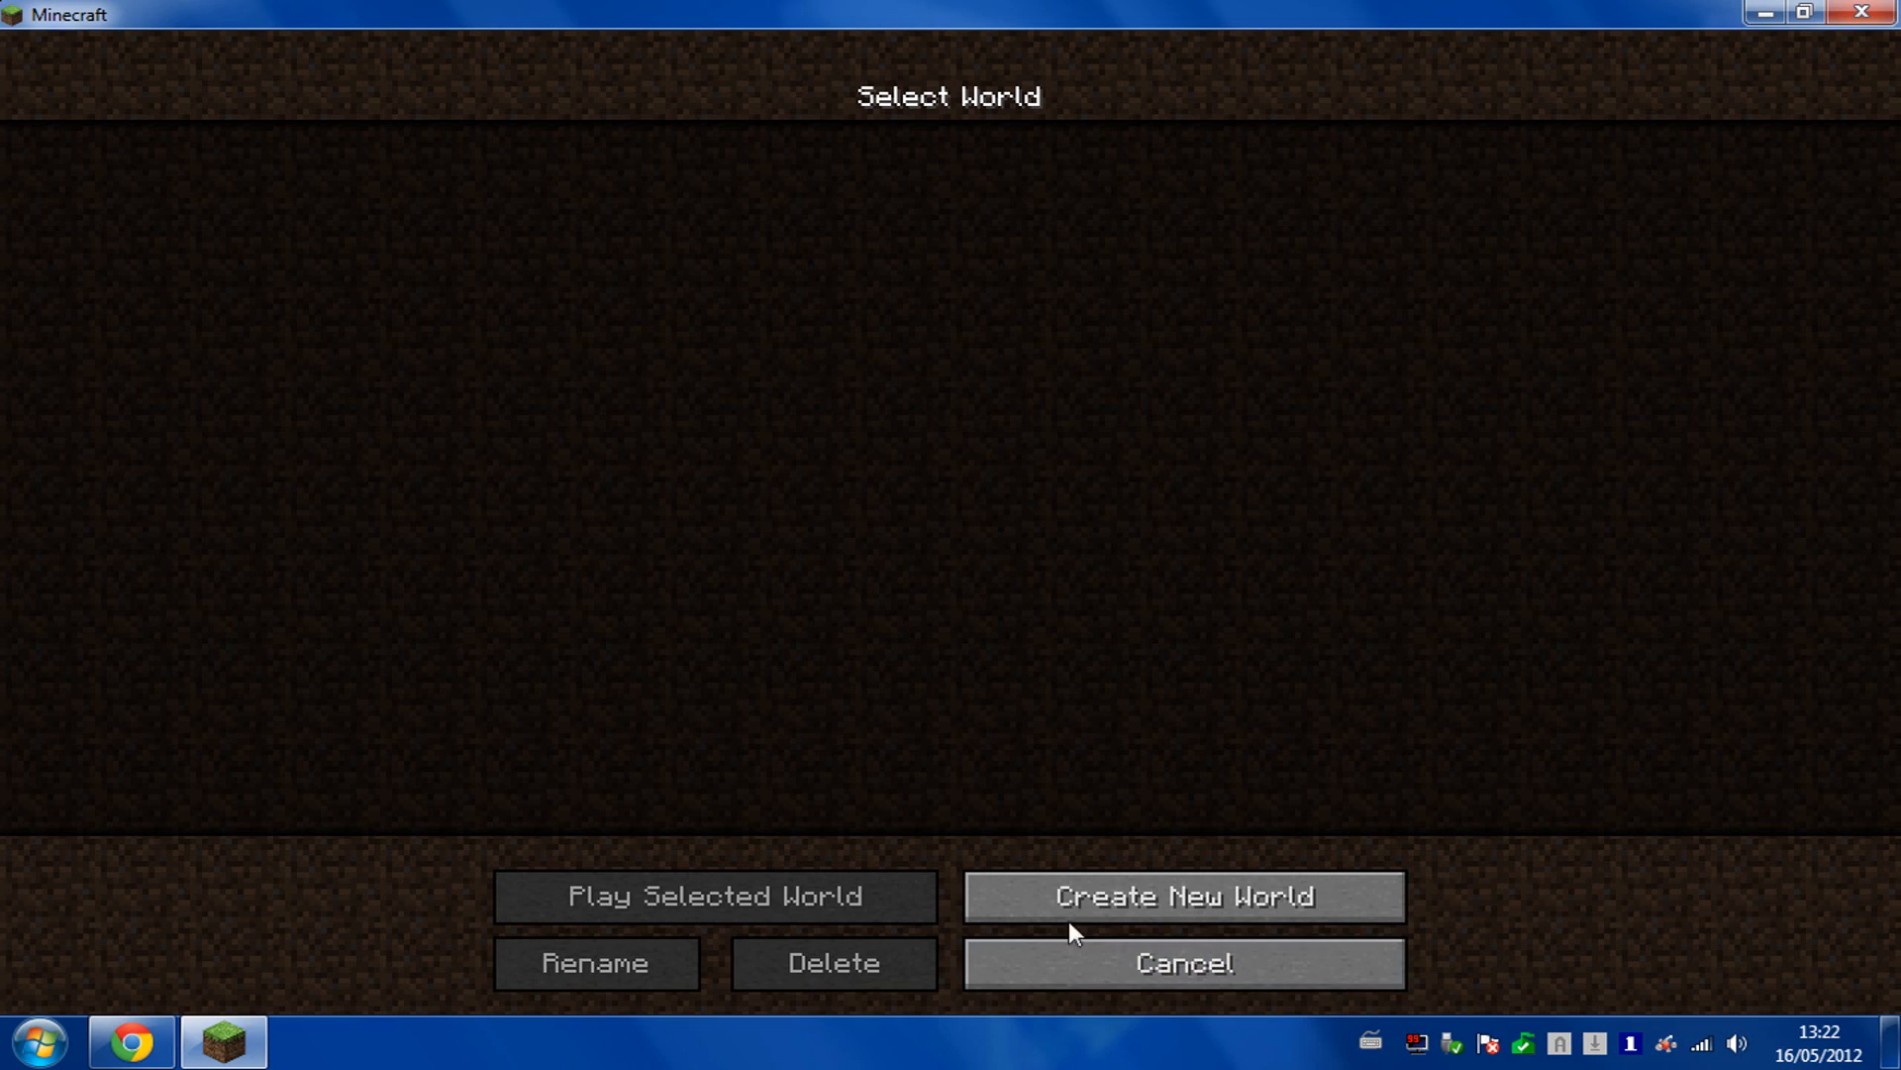
click(1182, 896)
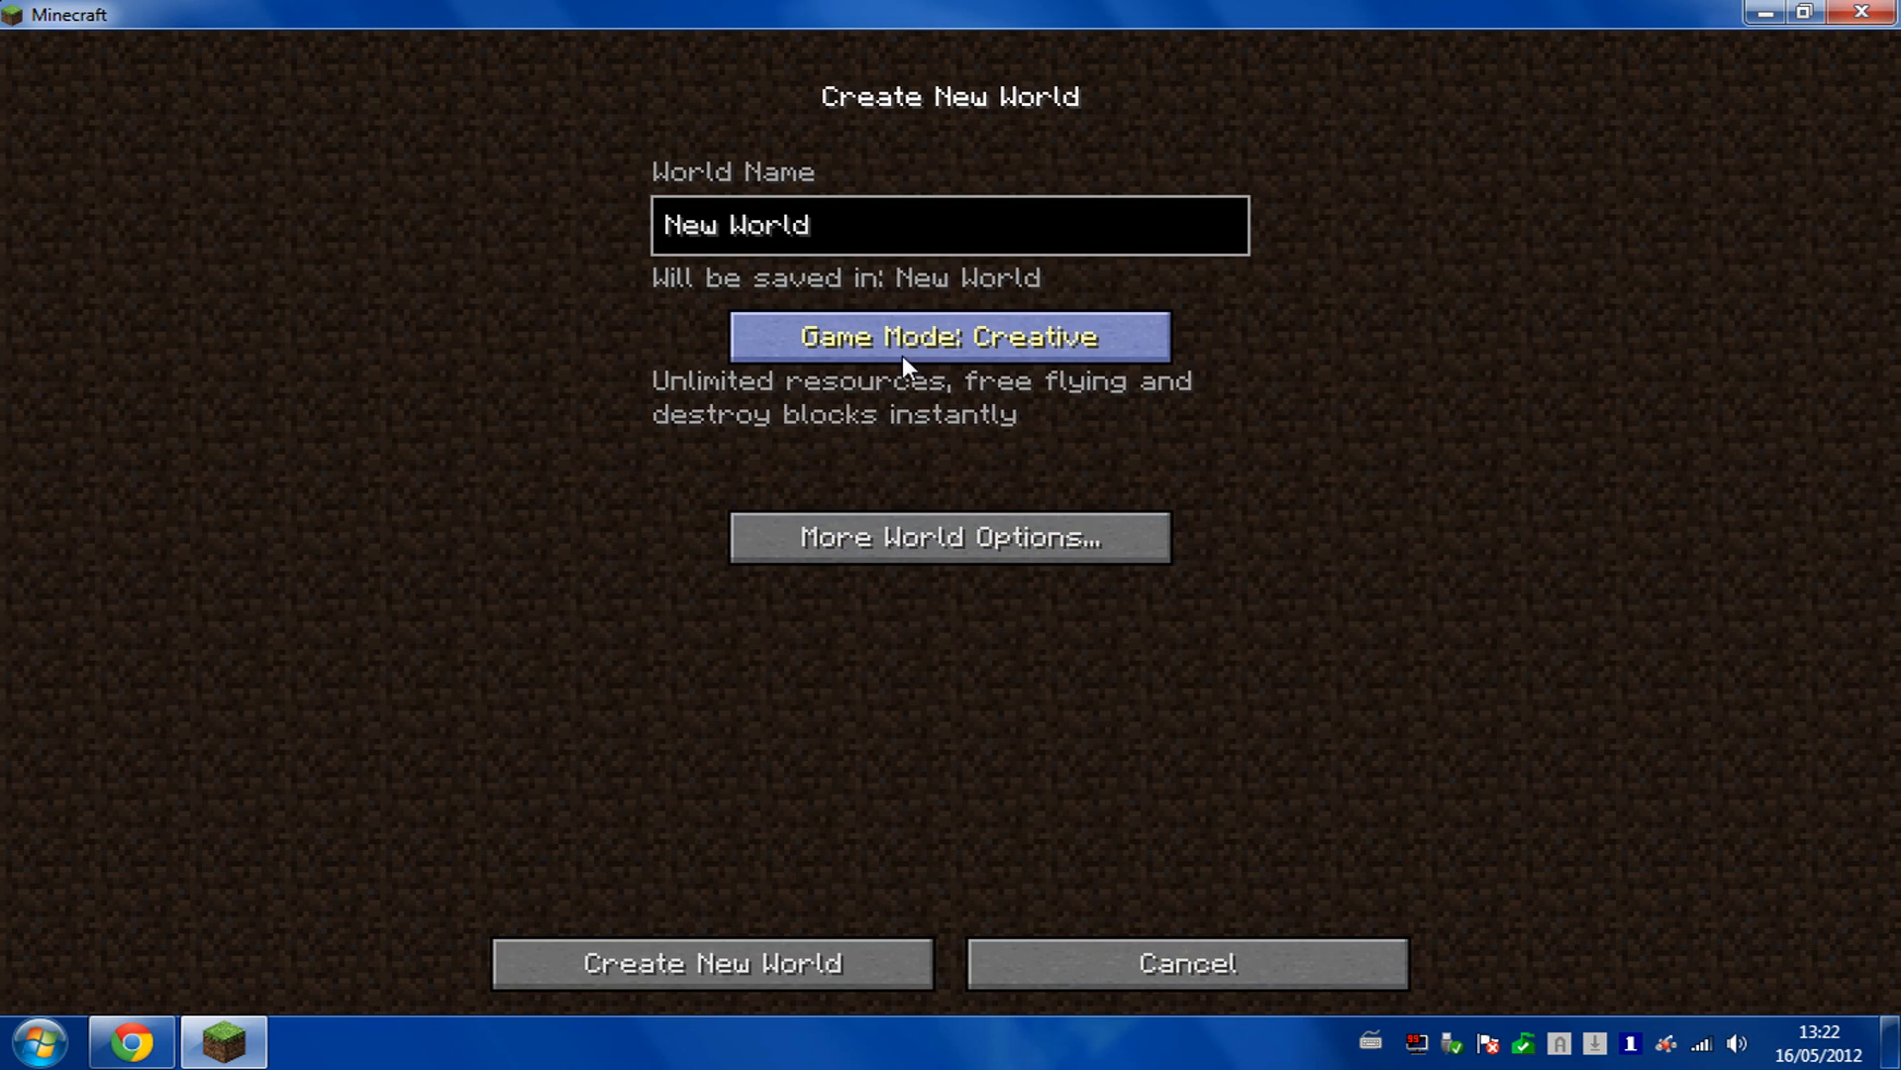
click(712, 962)
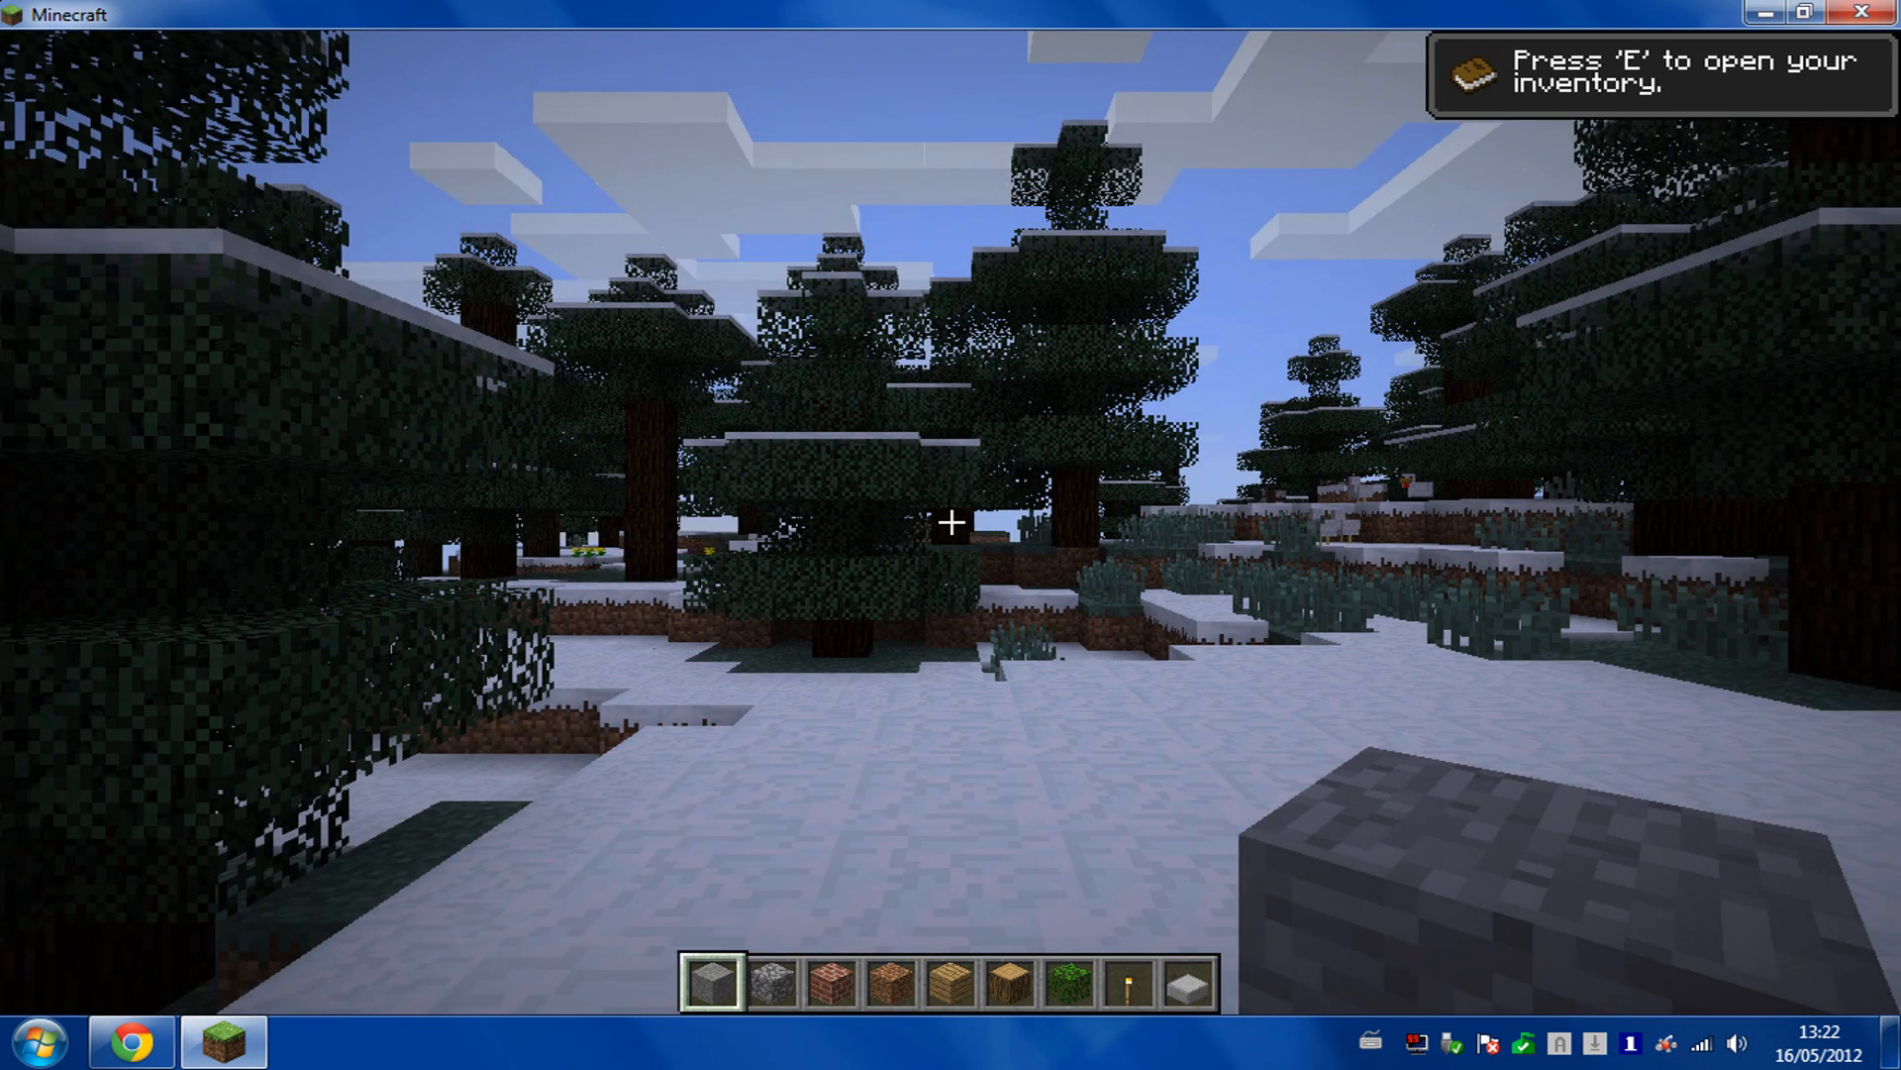
key(e)
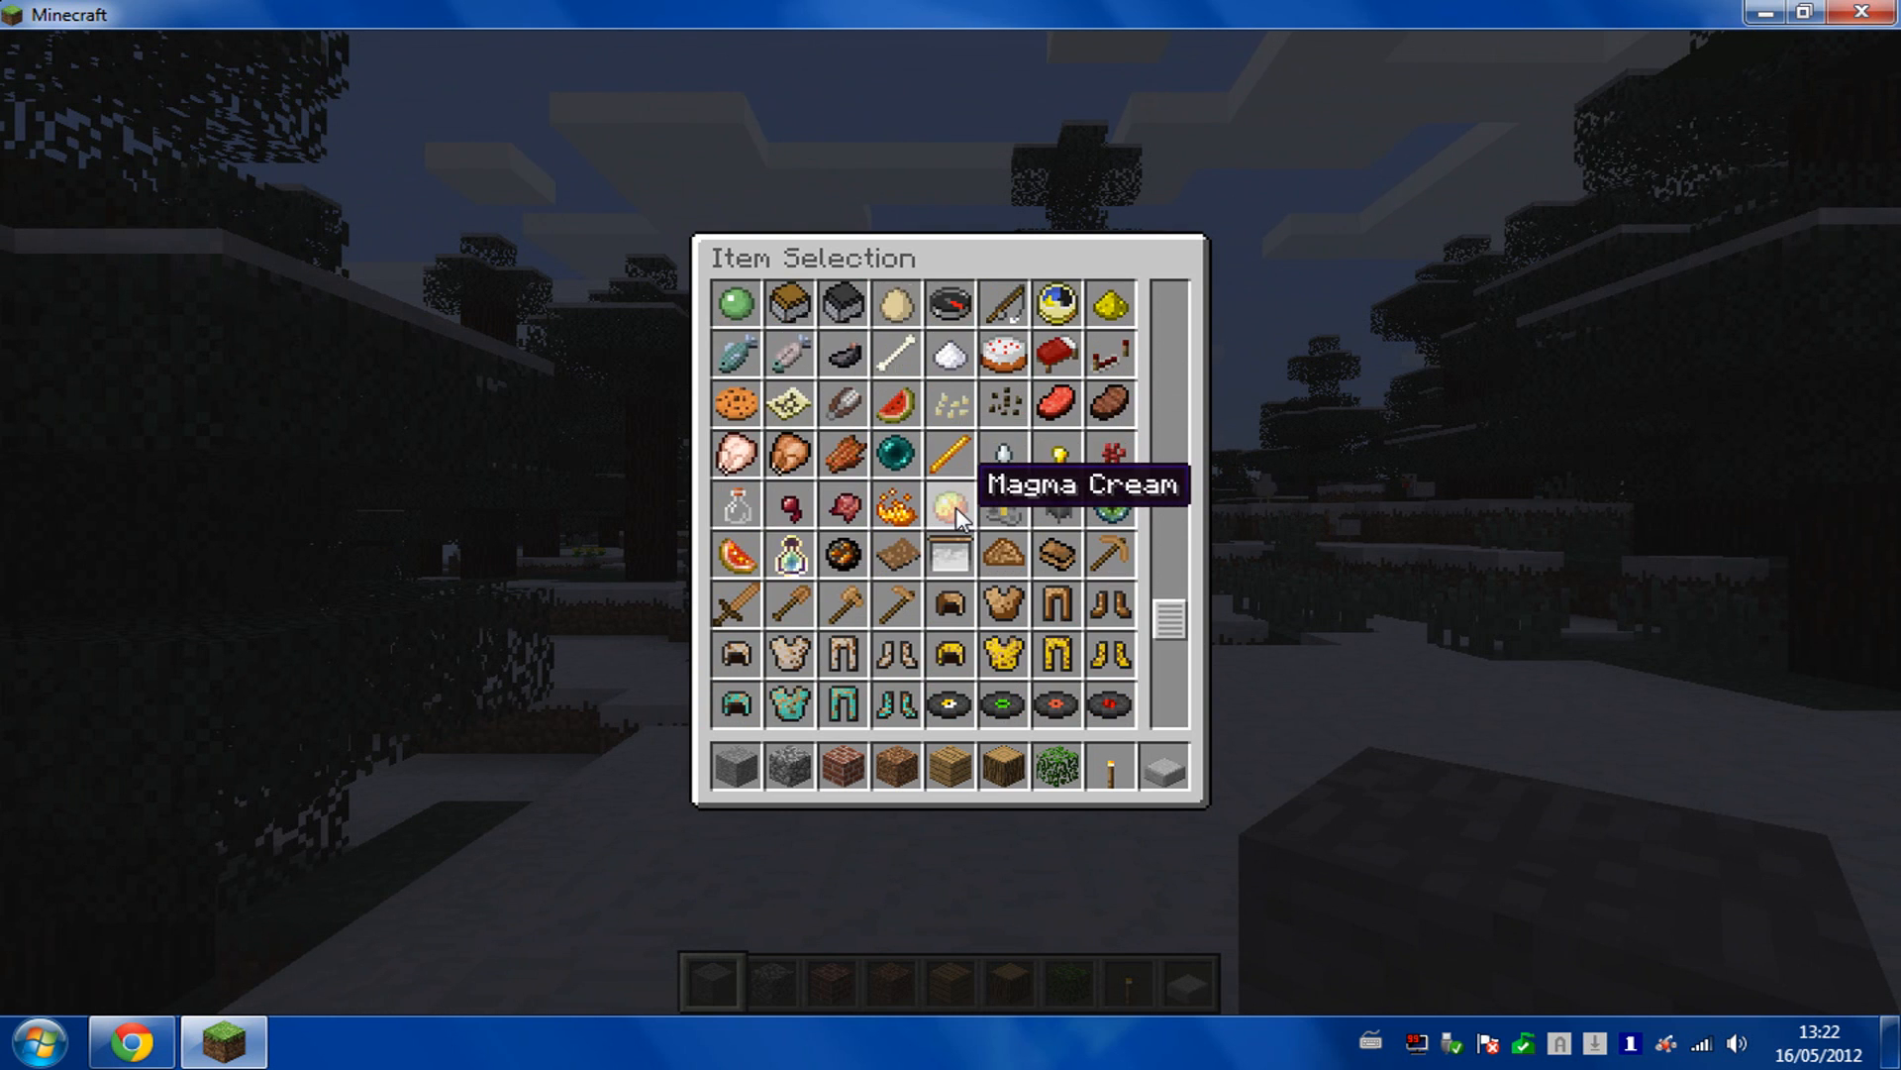
scroll(down, 3)
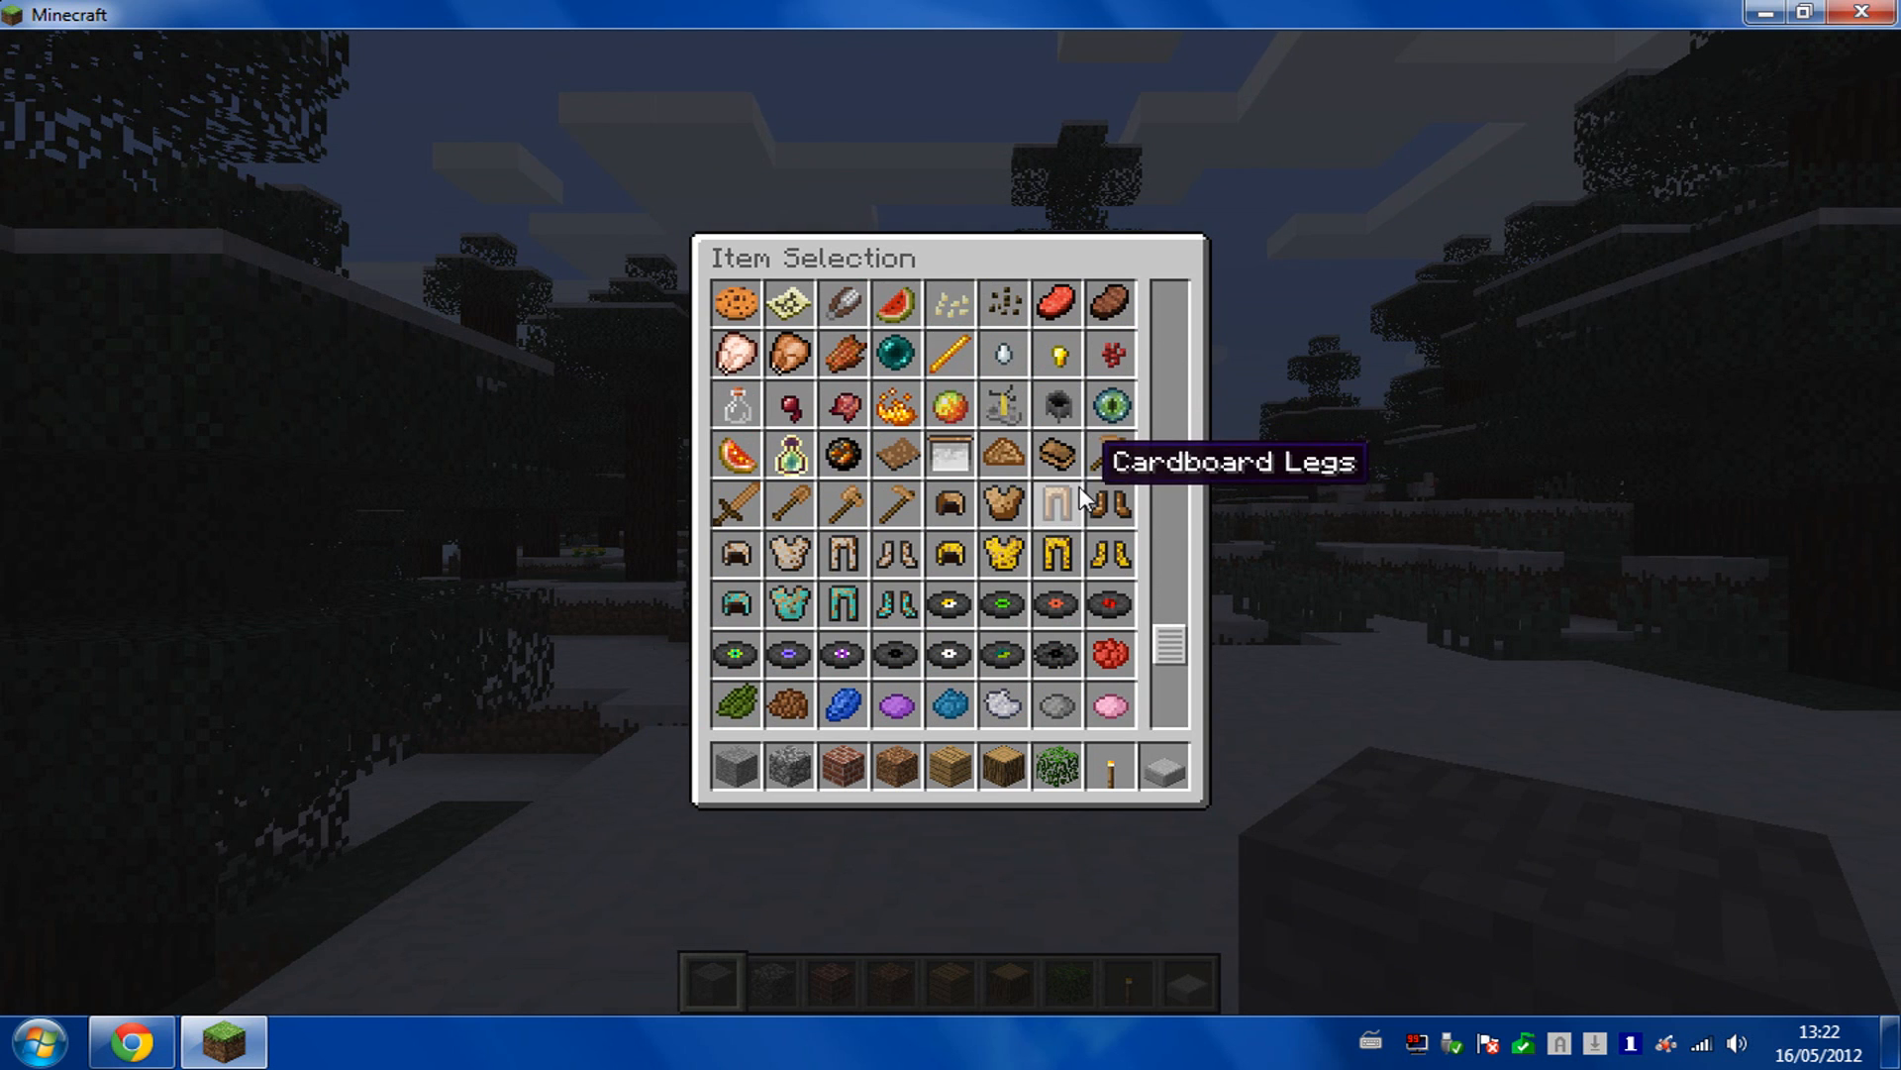
mouse_move(841, 602)
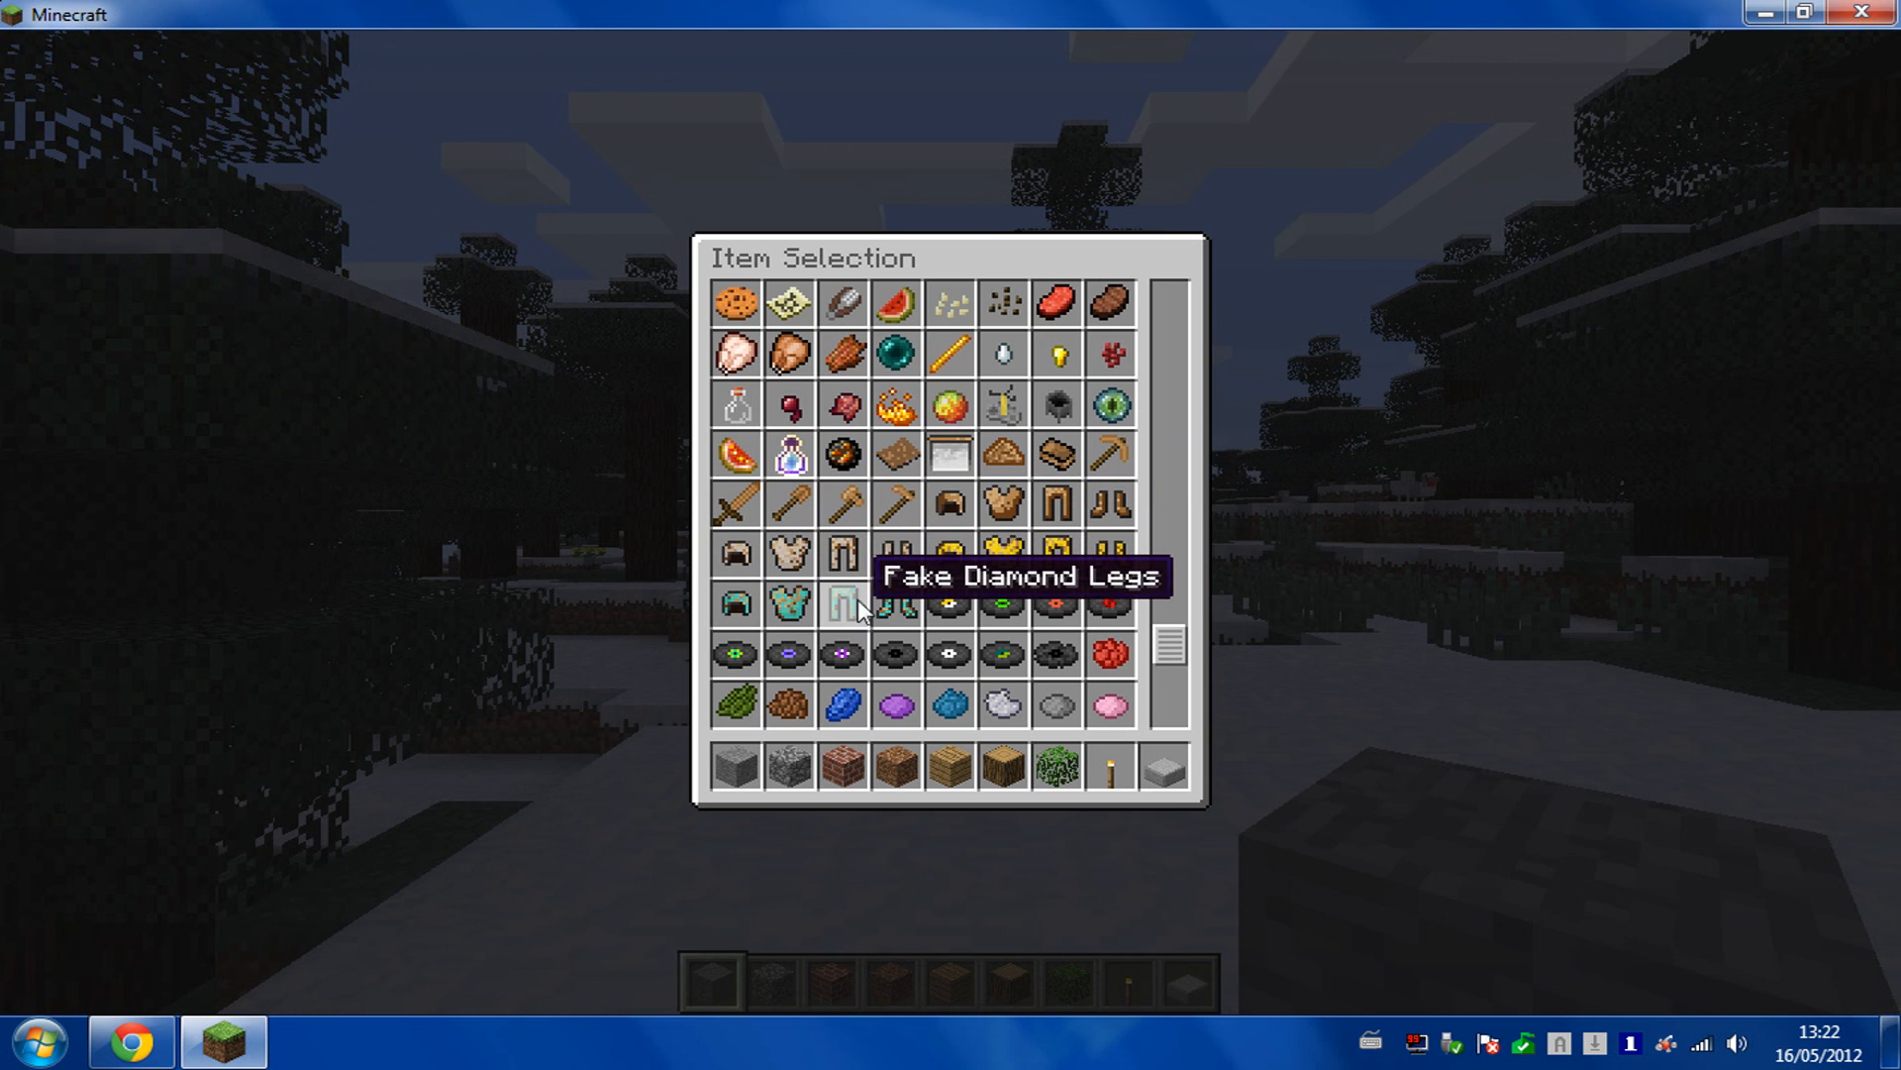
mouse_move(842, 496)
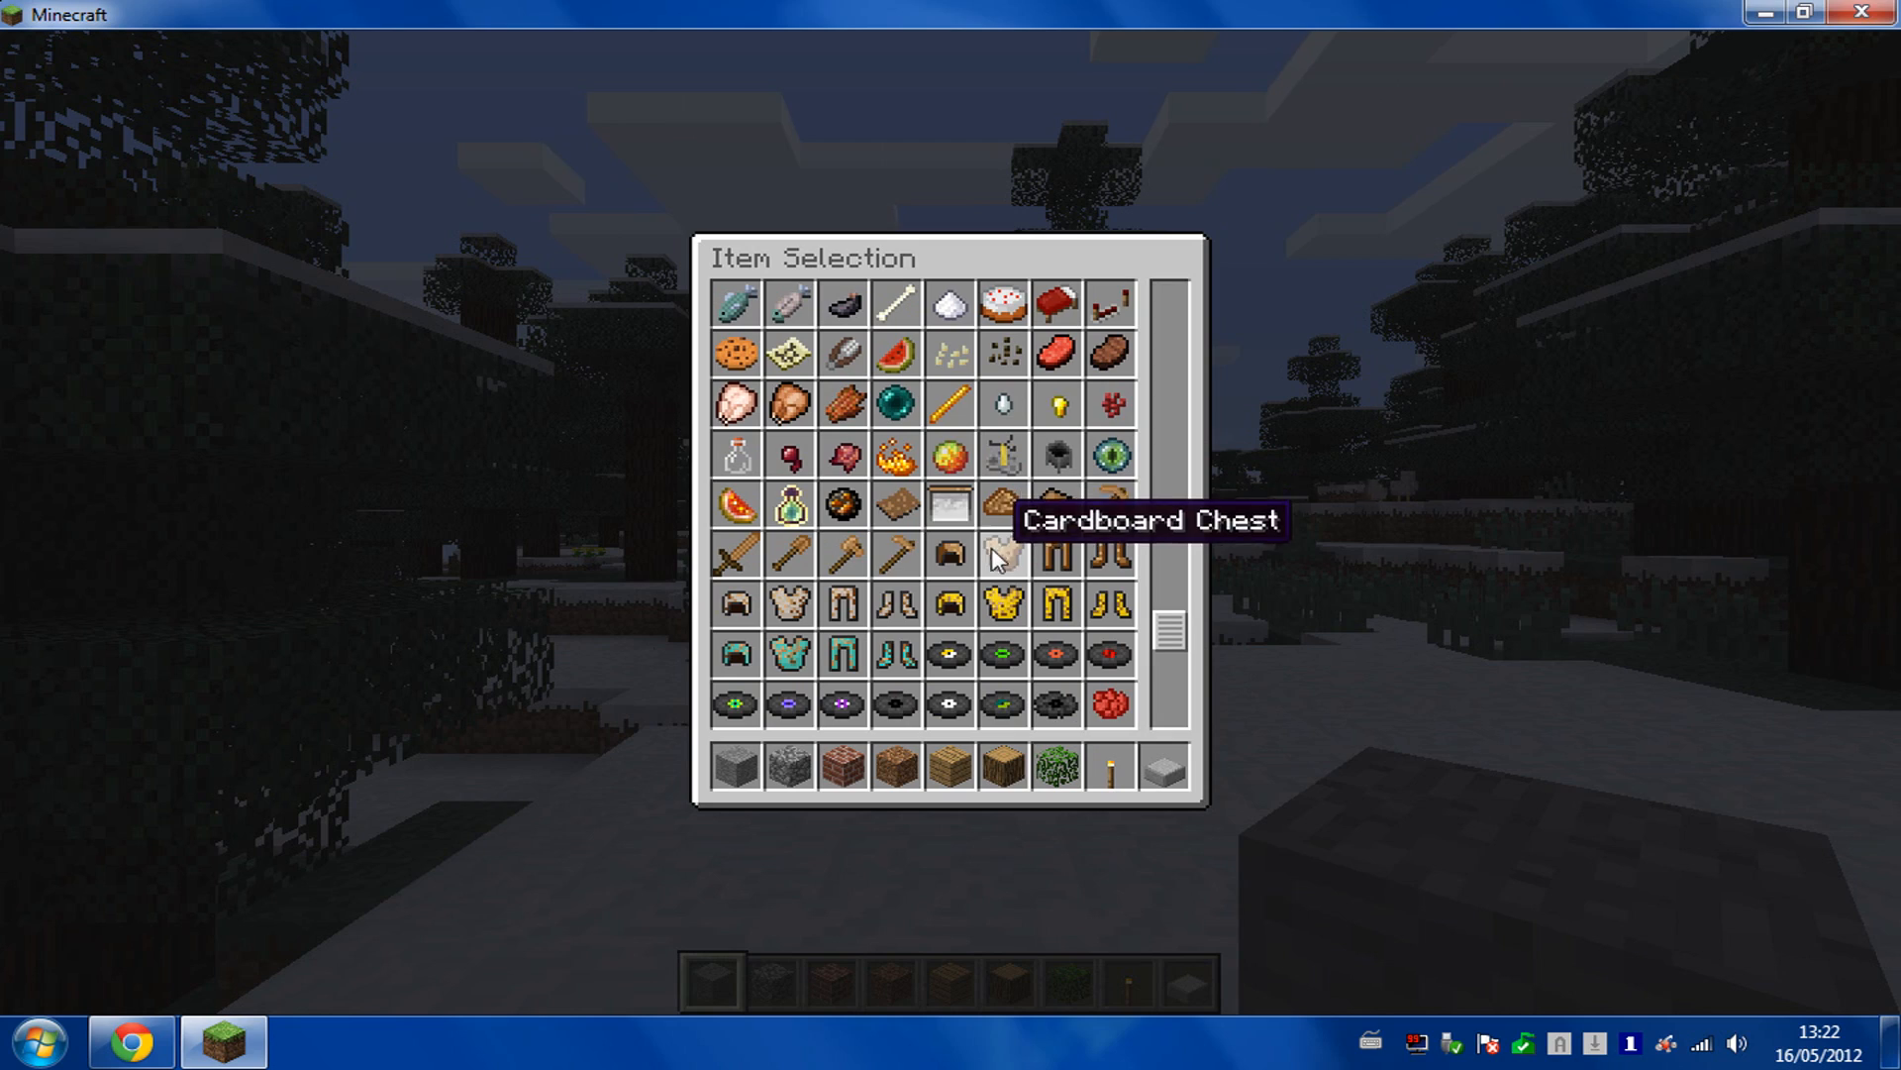
key(Escape)
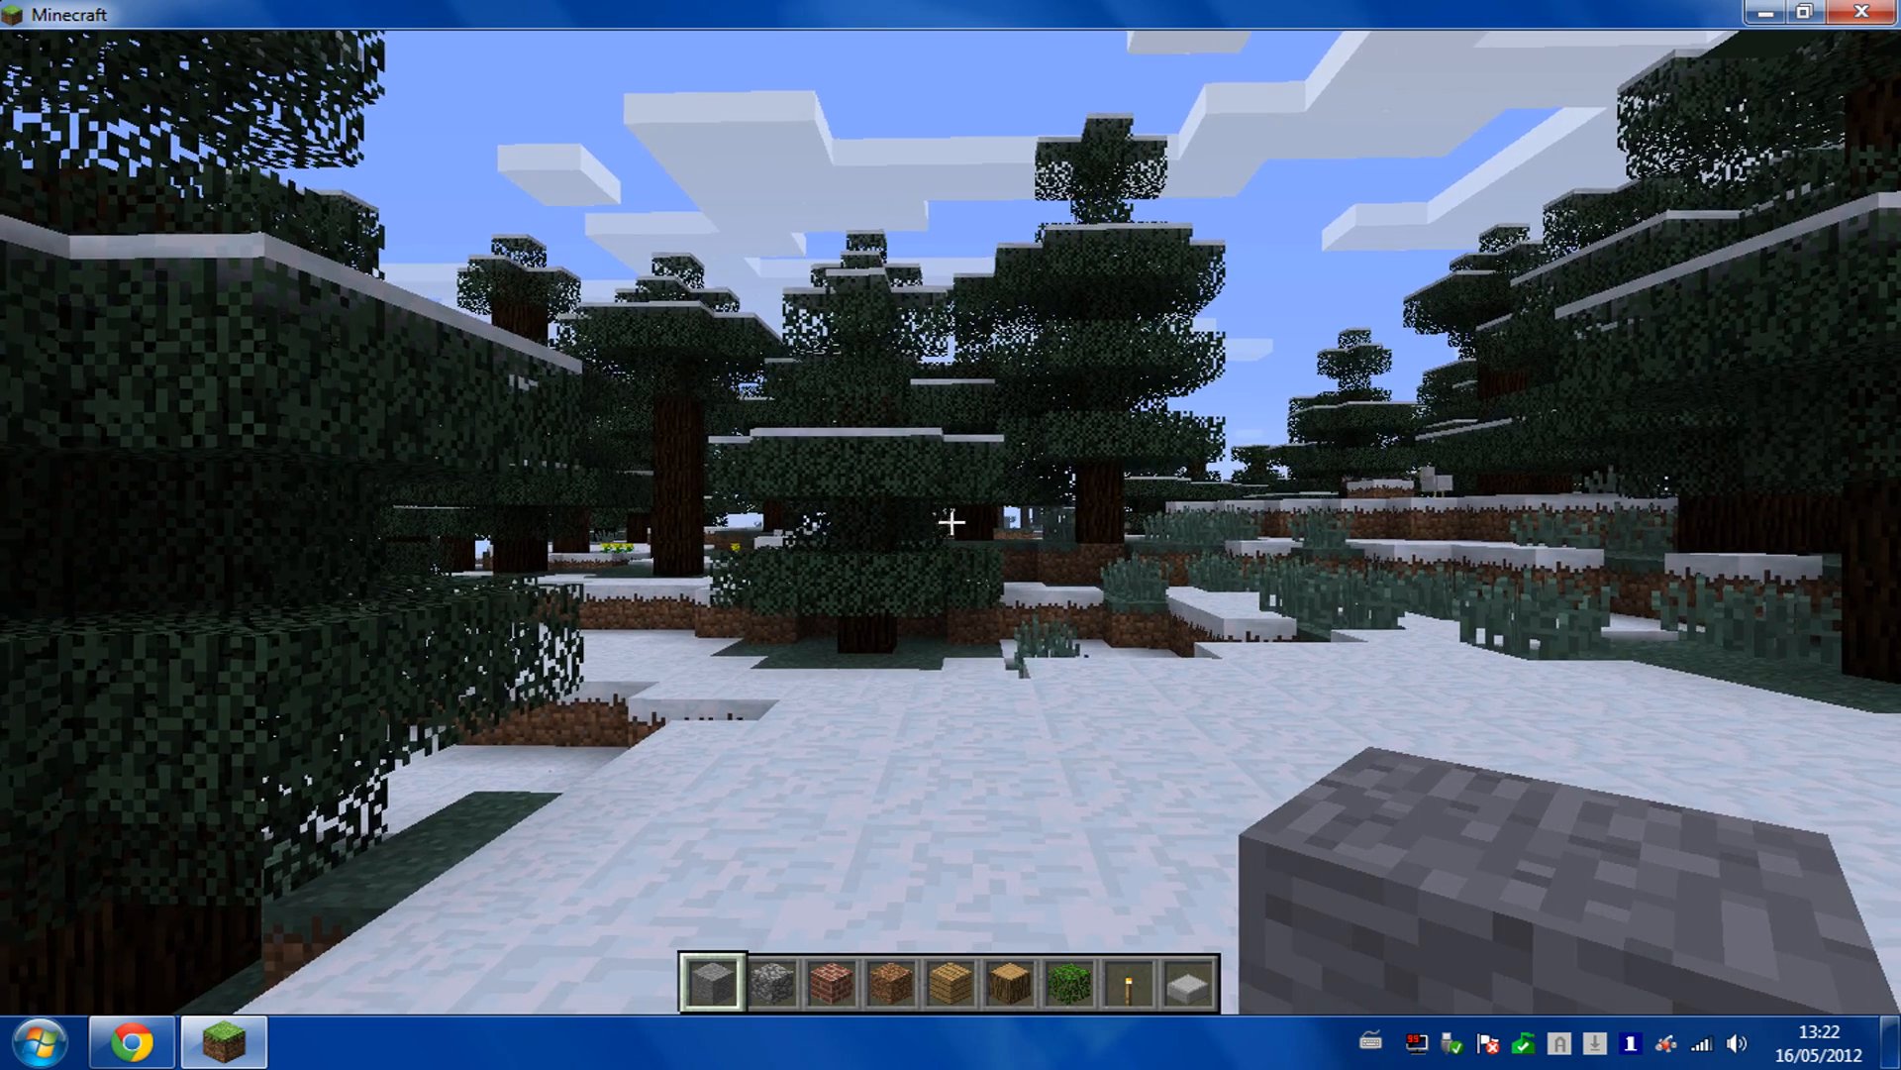